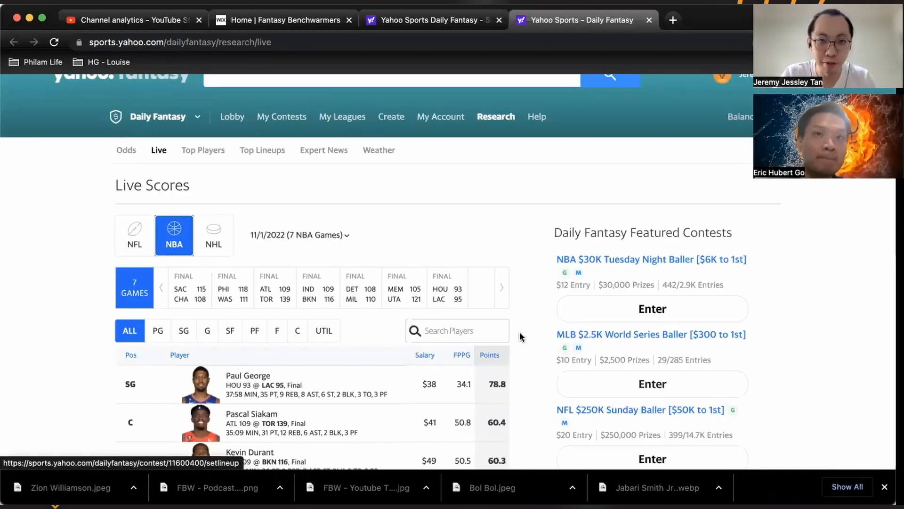
Step: Scroll down through the NBA player pool to browse the available players
scroll("down", 3)
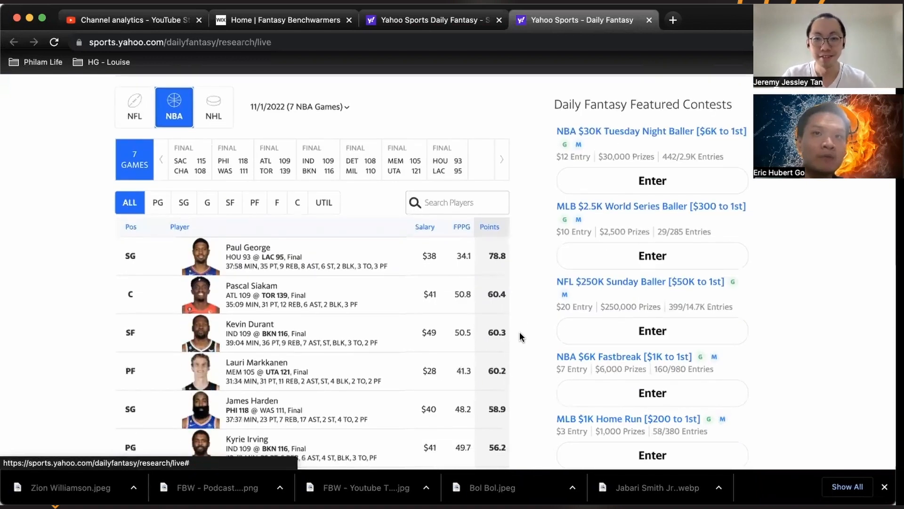
mouse_move(470, 379)
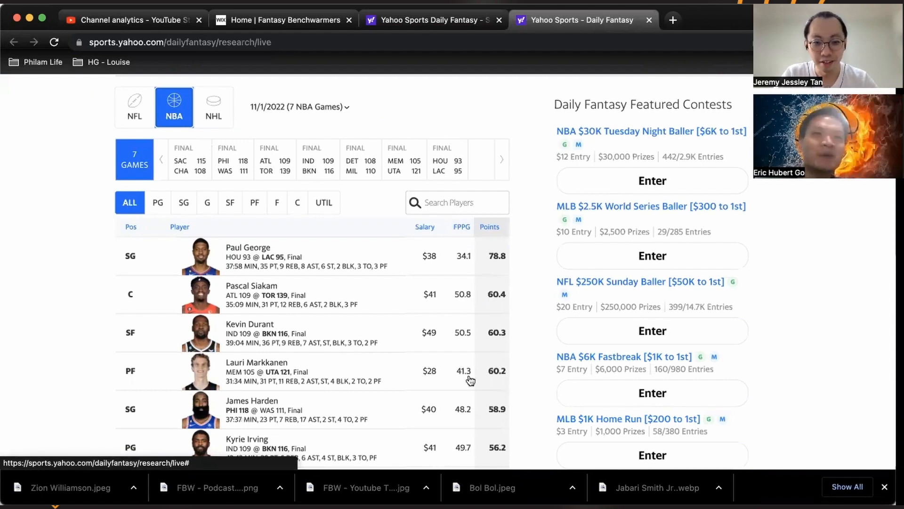
mouse_move(506, 407)
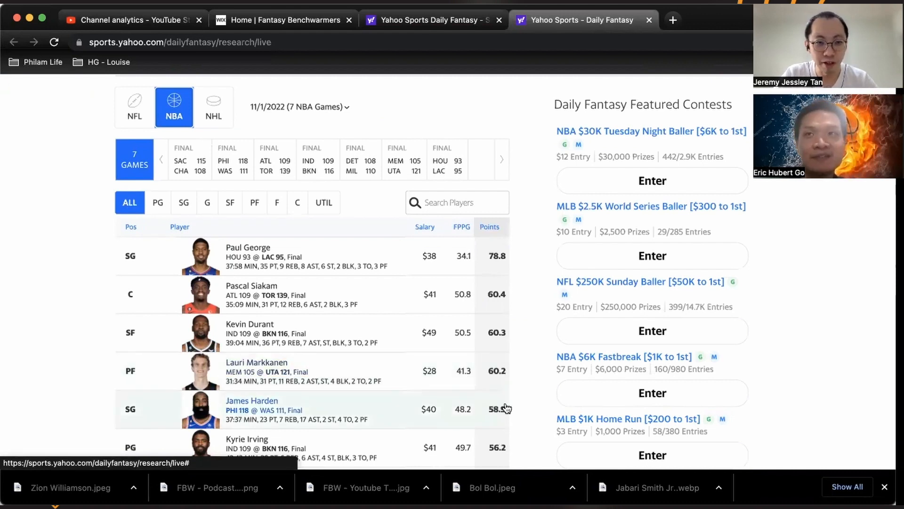
mouse_move(530, 402)
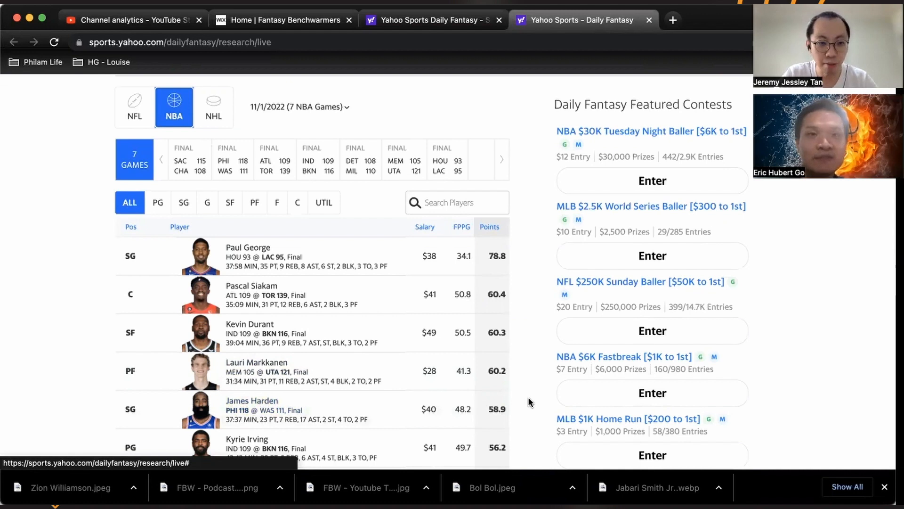
scroll("down", 3)
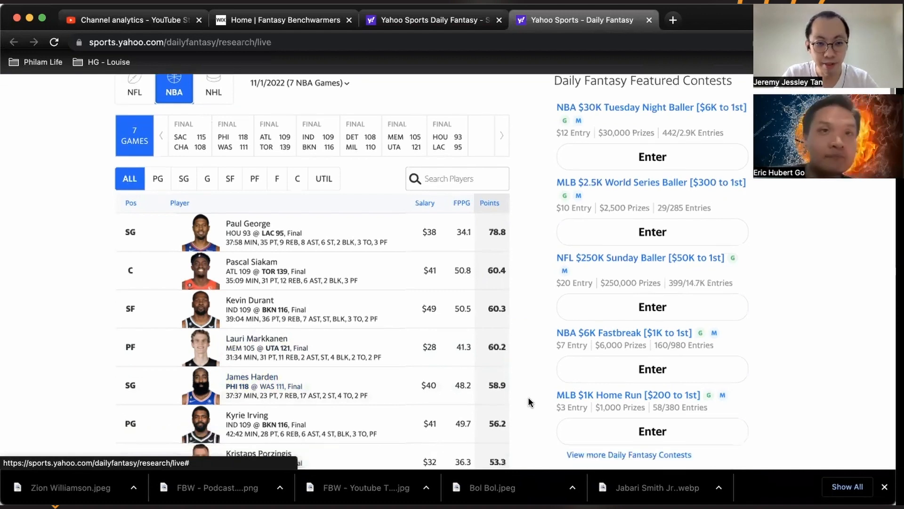
scroll("down", 3)
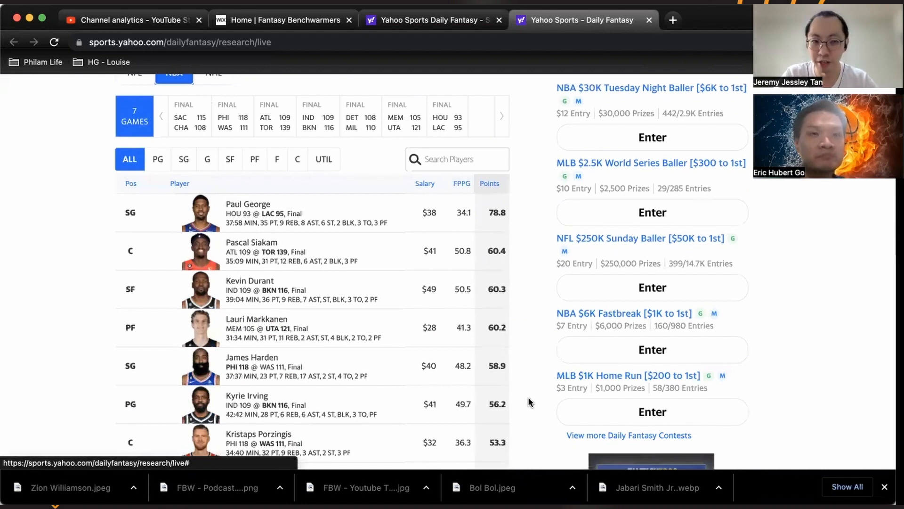
scroll("down", 3)
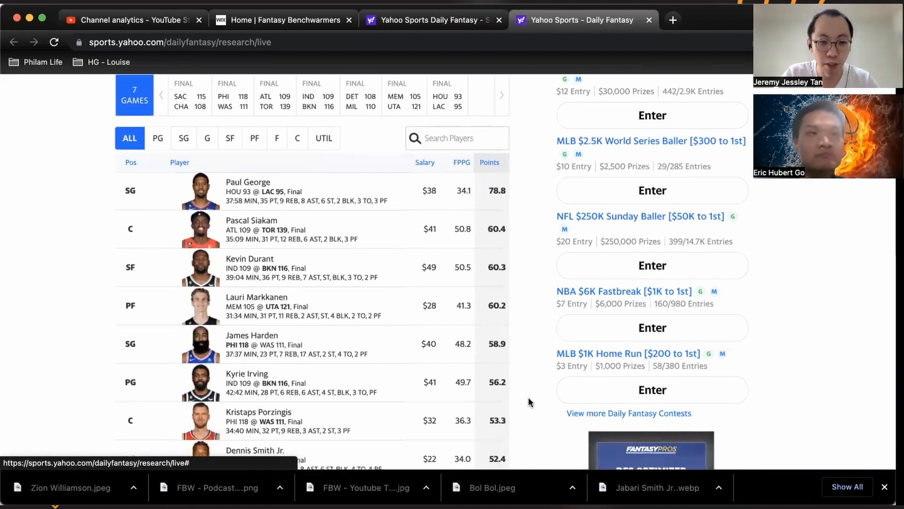
scroll("down", 3)
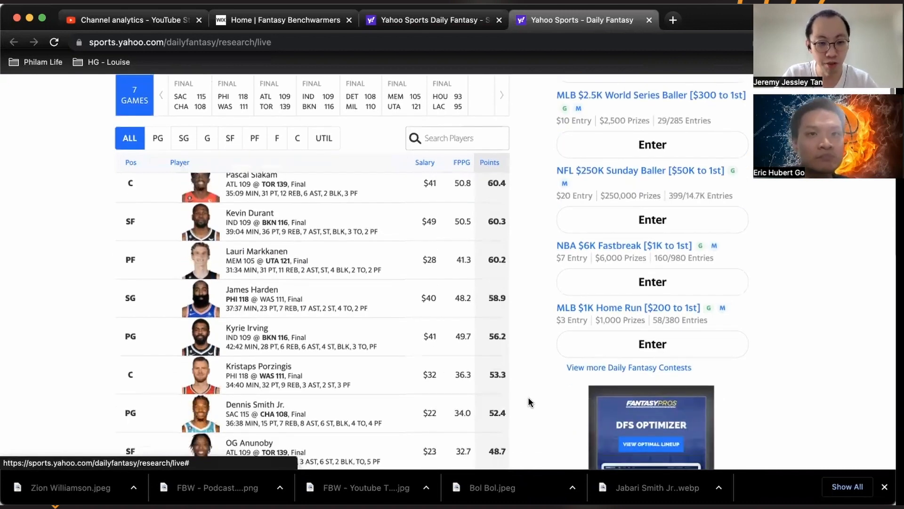
scroll("down", 3)
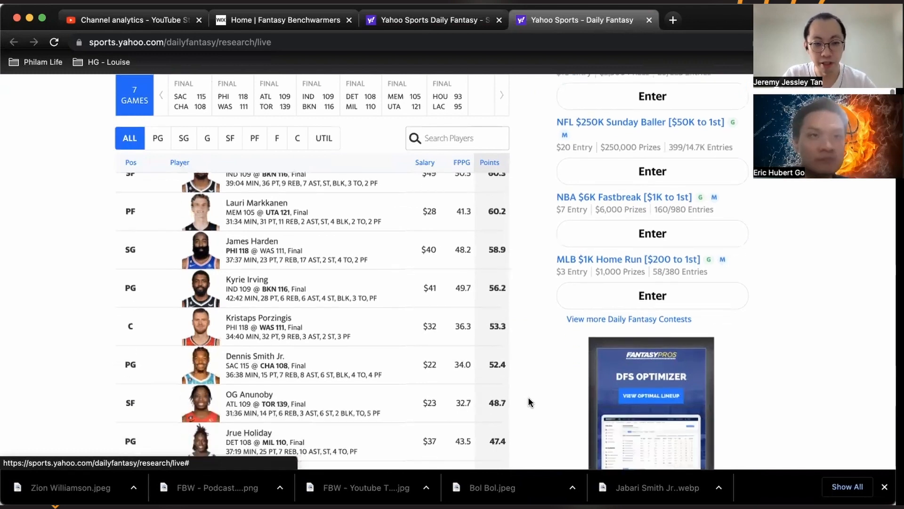
scroll("down", 3)
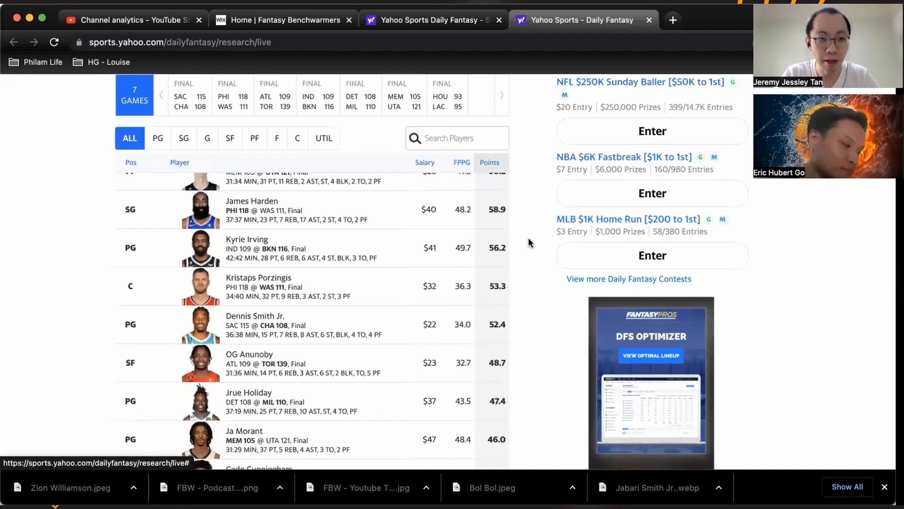
scroll("down", 3)
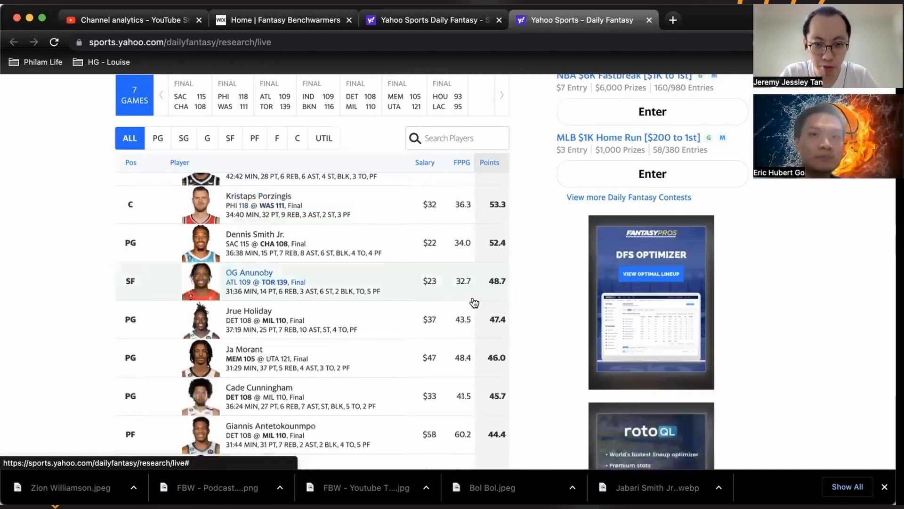
scroll("down", 3)
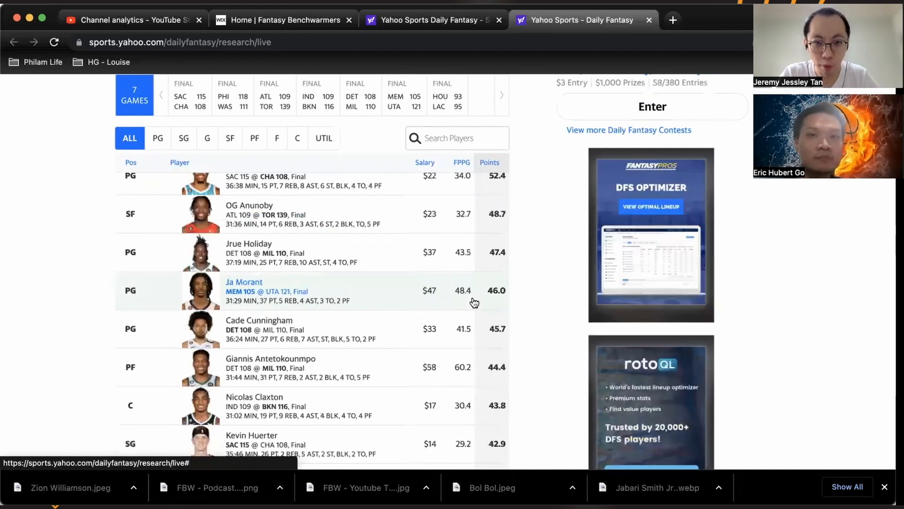
scroll("down", 3)
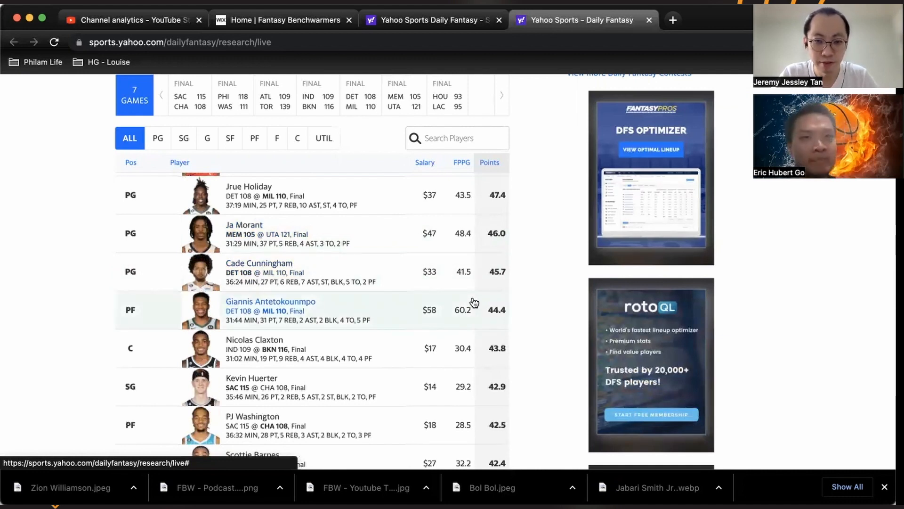
mouse_move(448, 378)
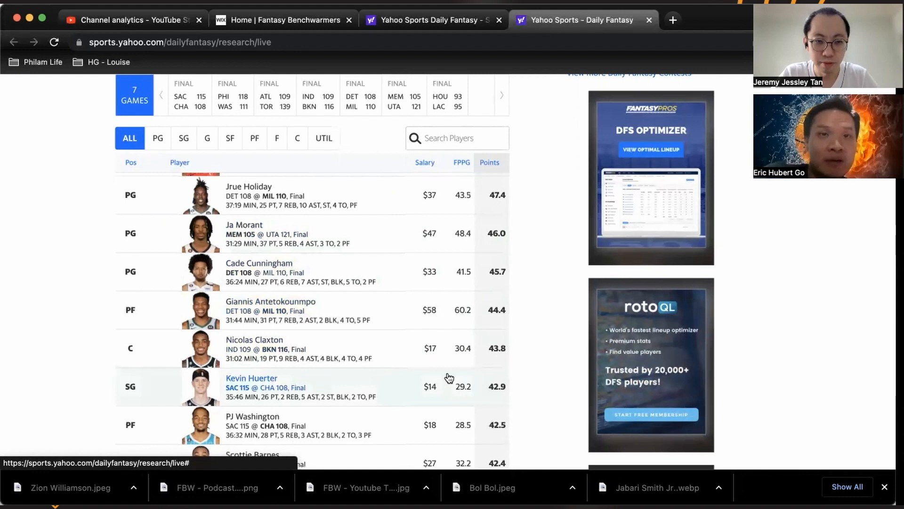
scroll("down", 3)
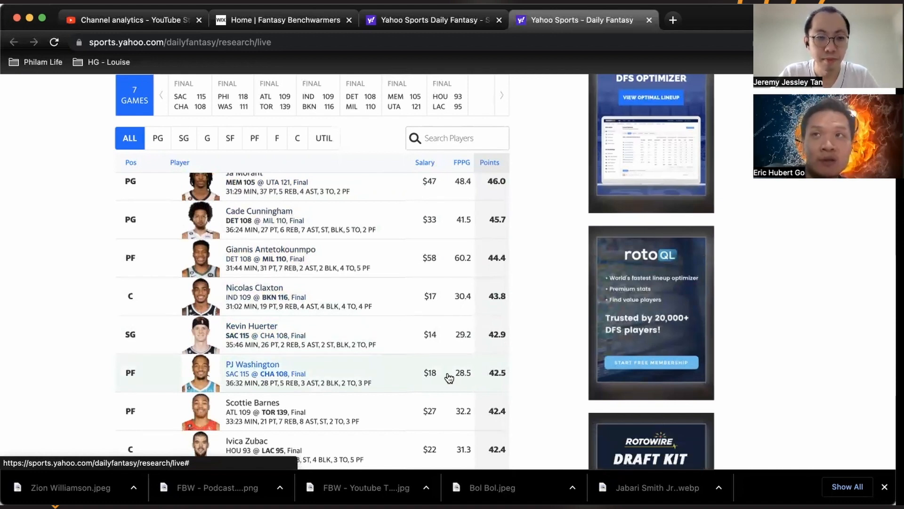
scroll("down", 3)
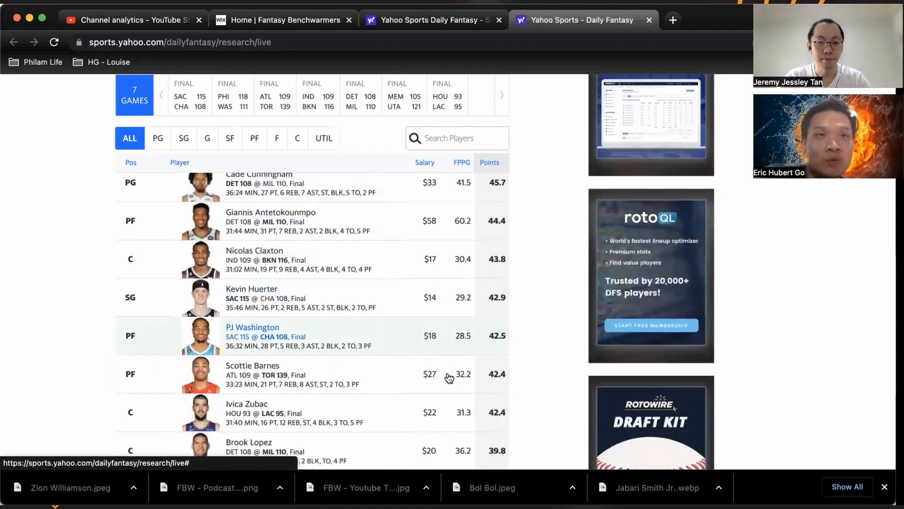
scroll("down", 3)
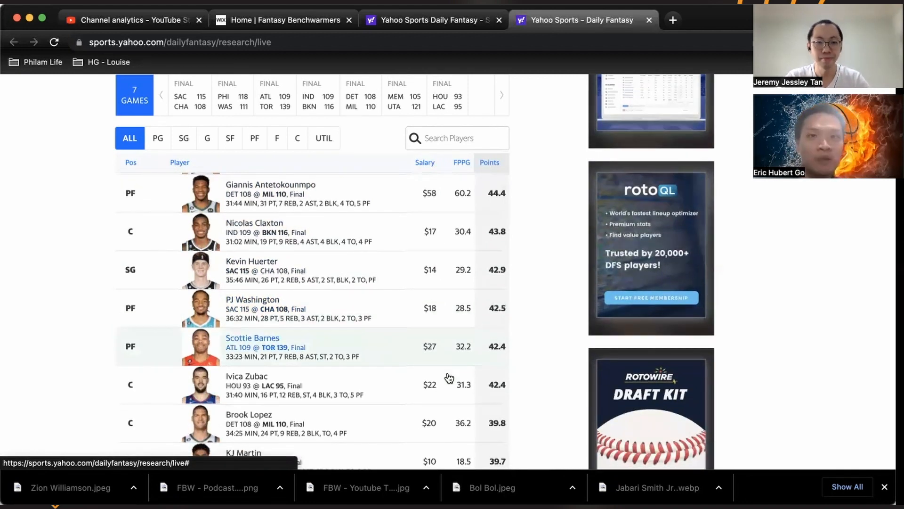
scroll("down", 3)
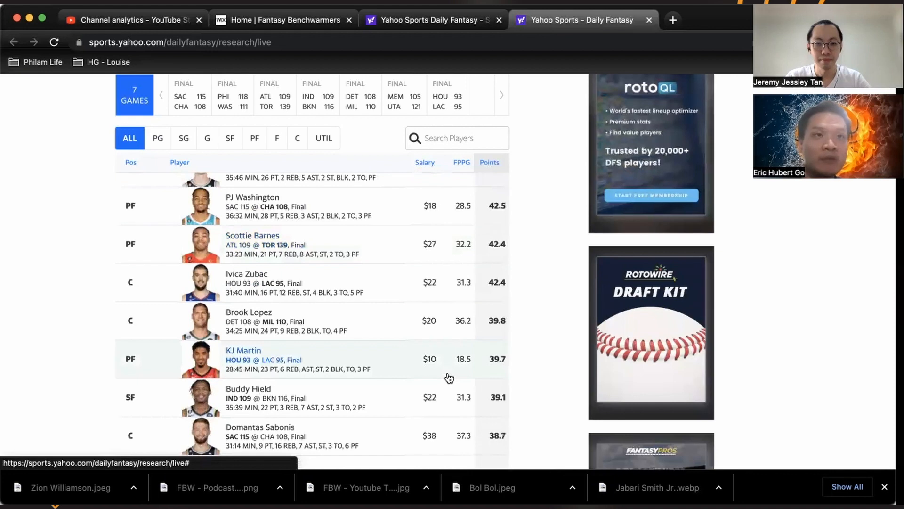
scroll("down", 3)
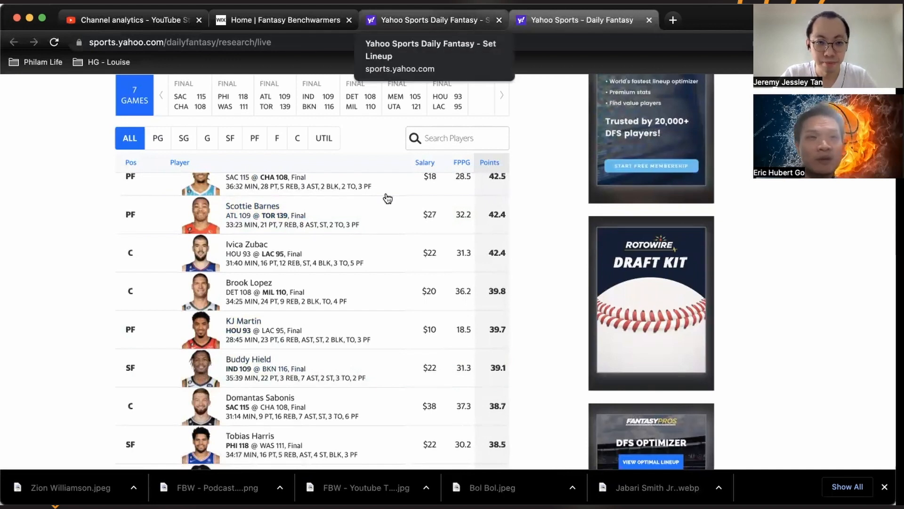
scroll("down", 3)
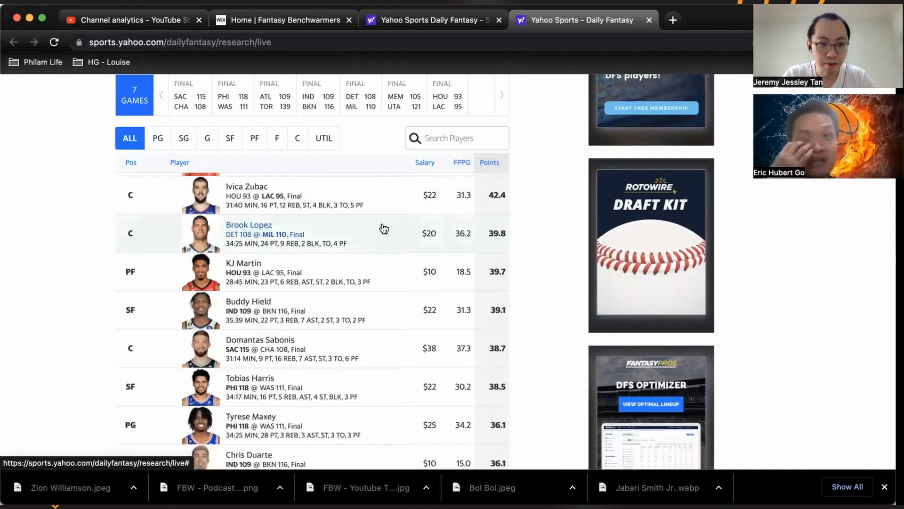
scroll("down", 3)
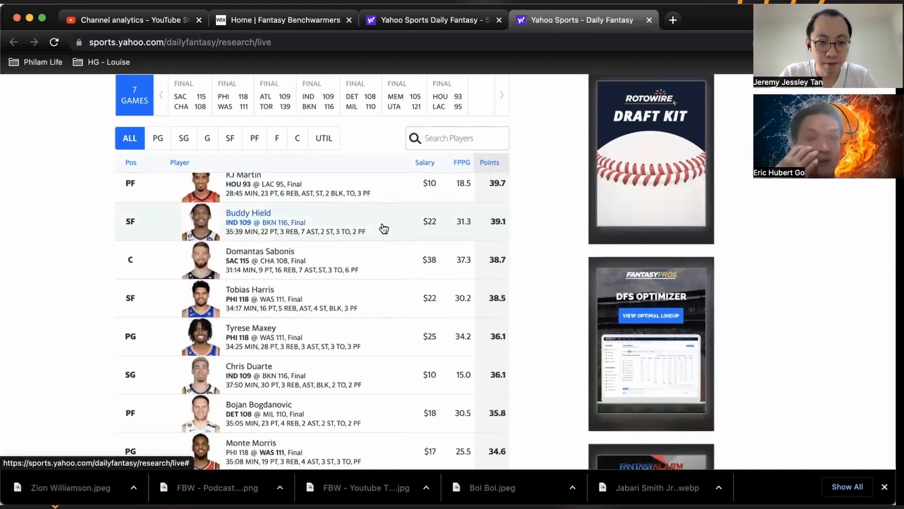
scroll("down", 3)
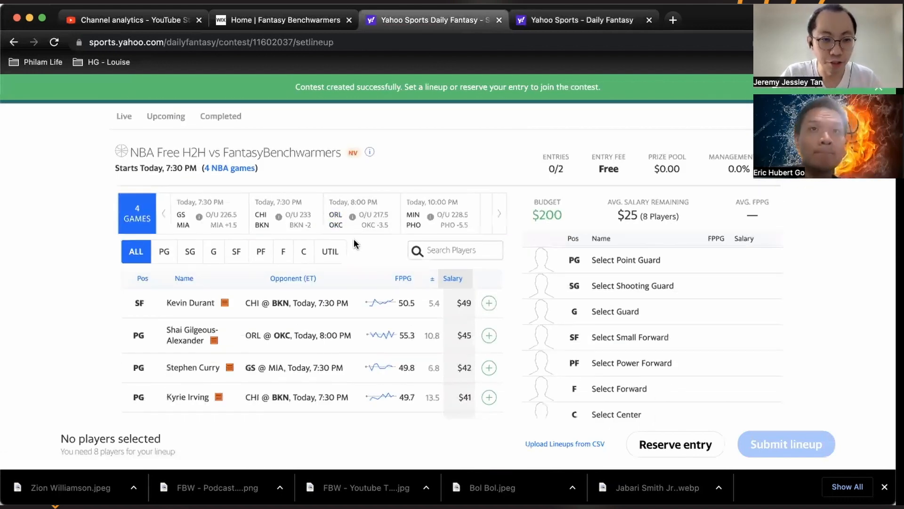
scroll("down", 3)
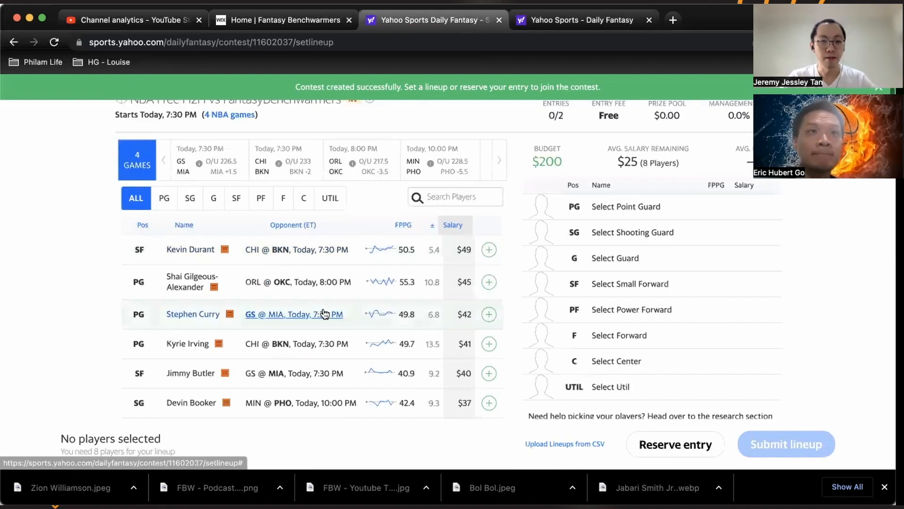
scroll("down", 3)
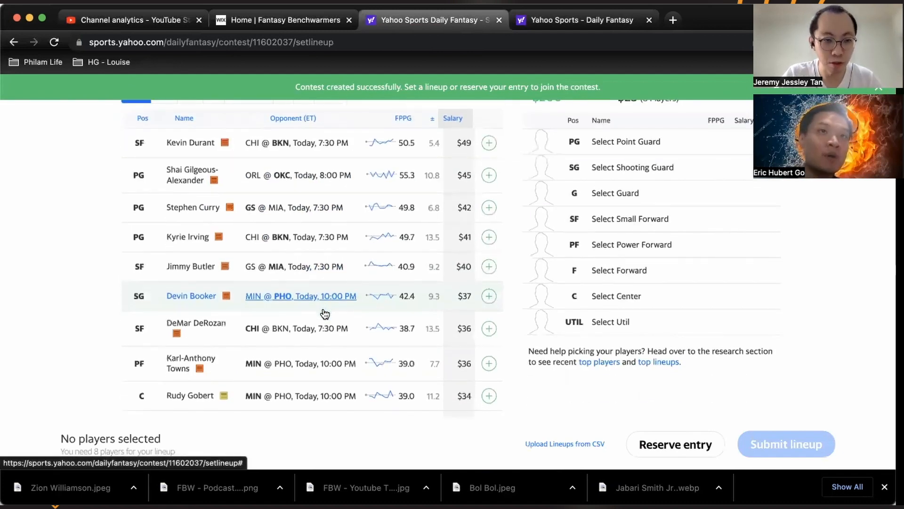
scroll("up", 3)
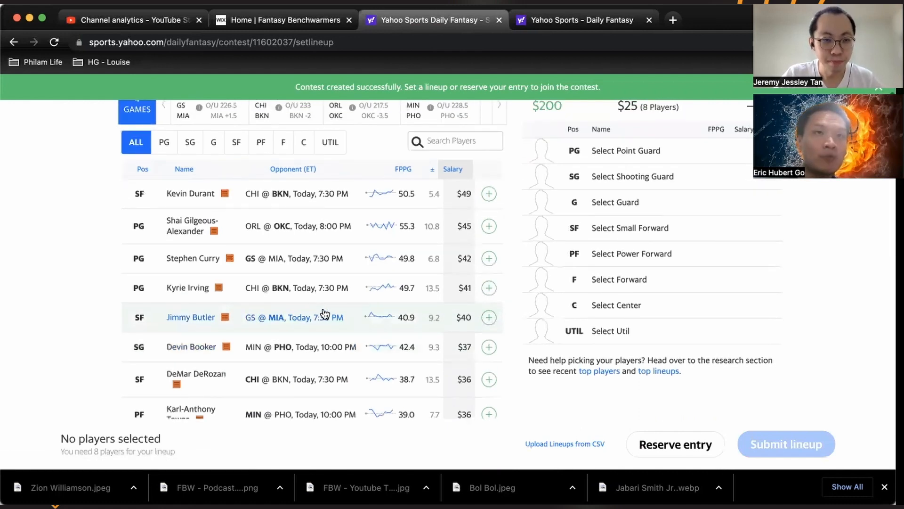
scroll("down", 3)
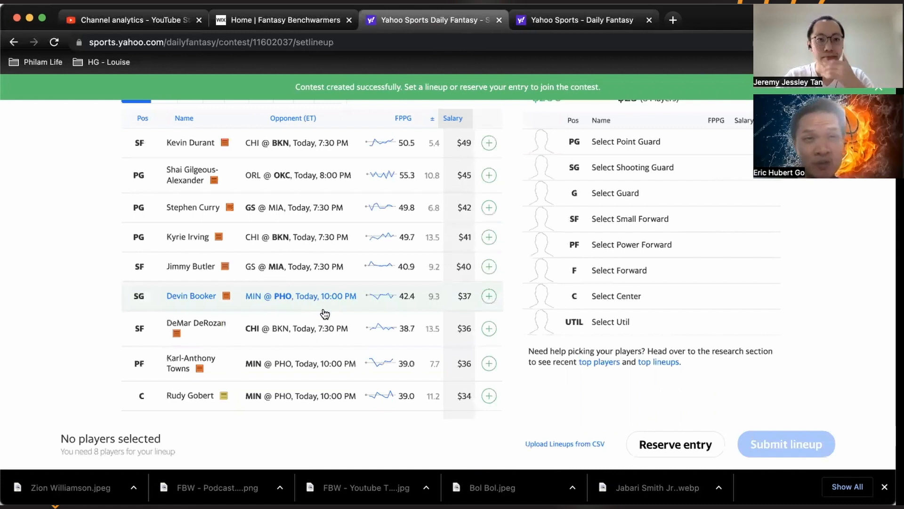
scroll("down", 3)
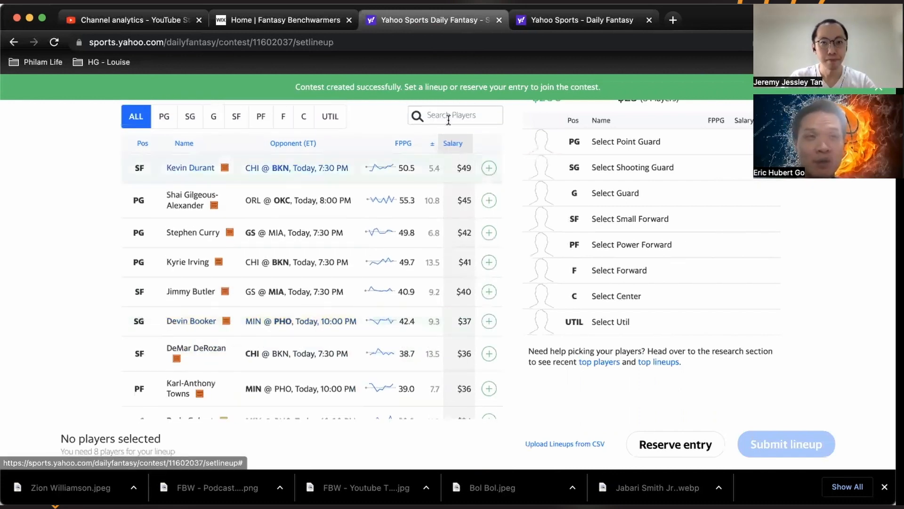
Step: Search 'zach' and review Zach LaVine's player card, then close it
type("zach")
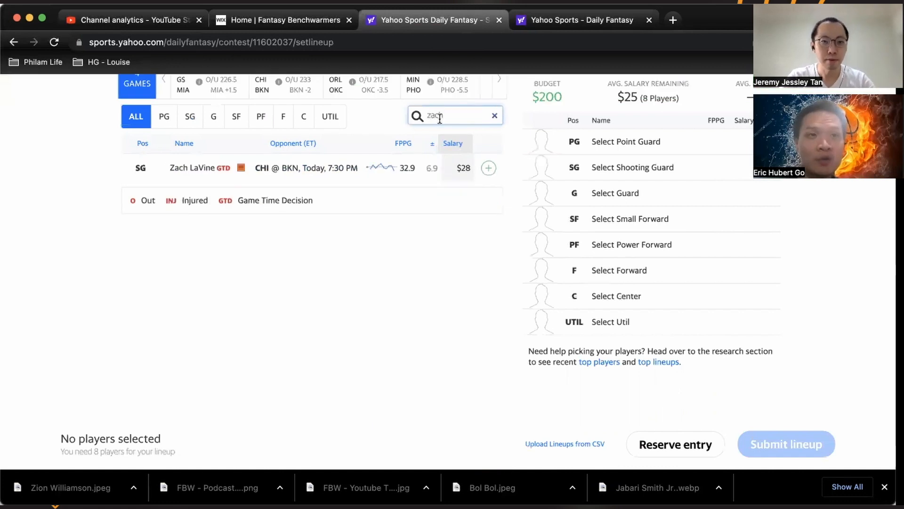
left_click(188, 168)
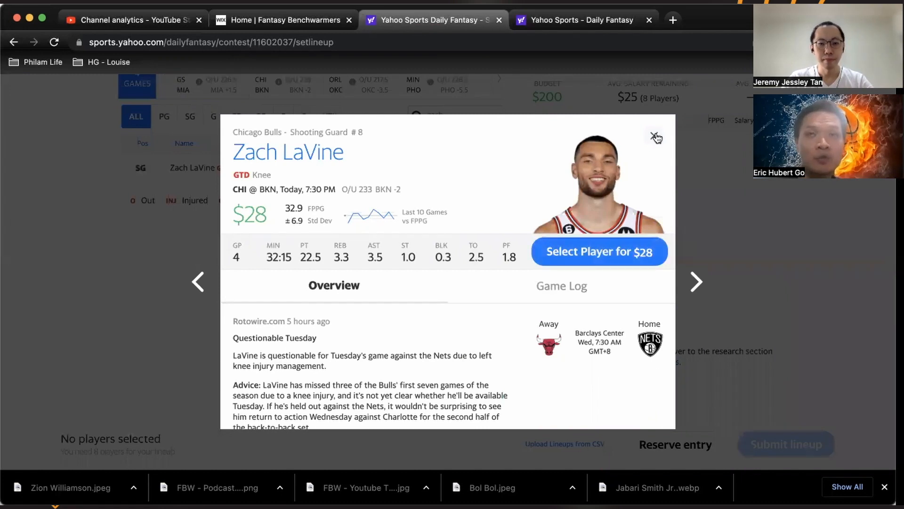
mouse_move(656, 137)
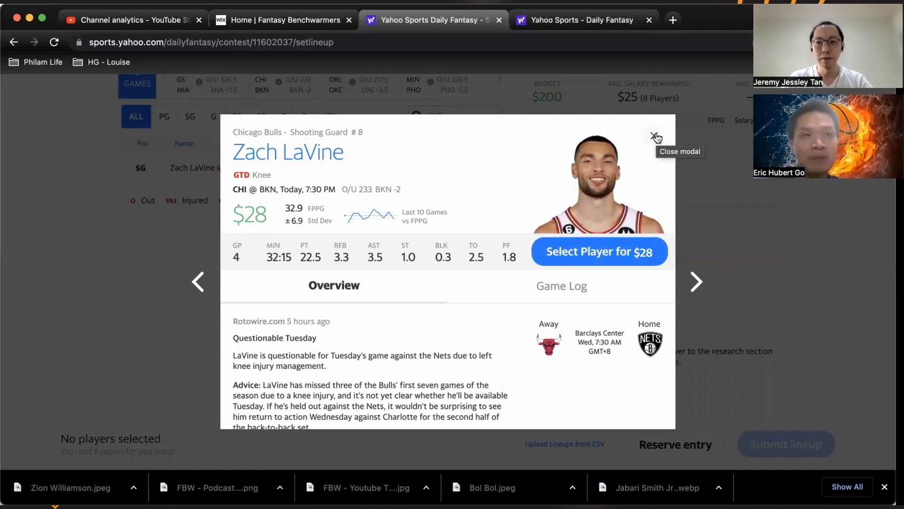
left_click(656, 136)
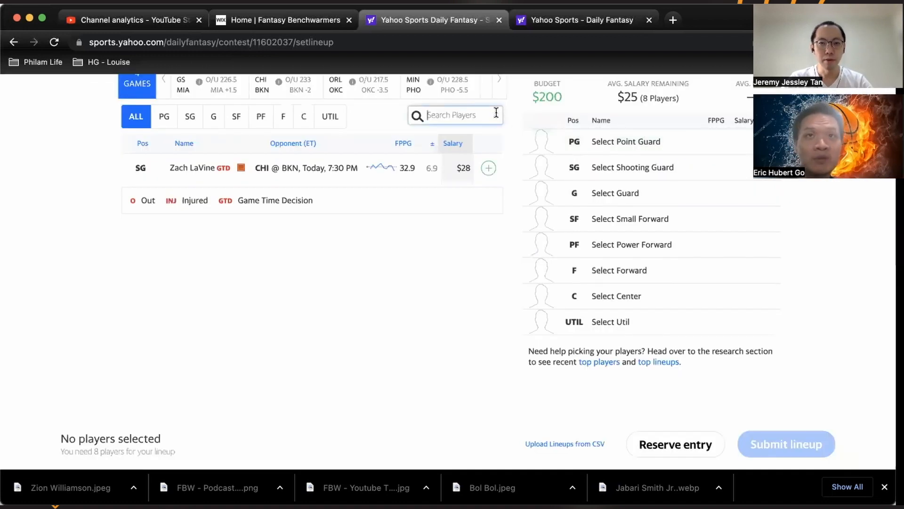
scroll("down", 3)
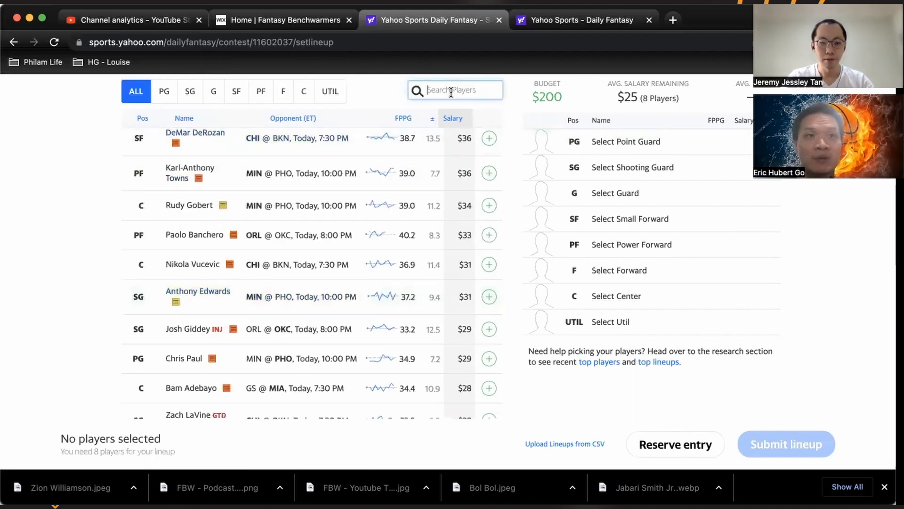
Step: Search 'simmon' and review Ben Simmons's card ($24, game-time decision, knee), then close it
type("simmon")
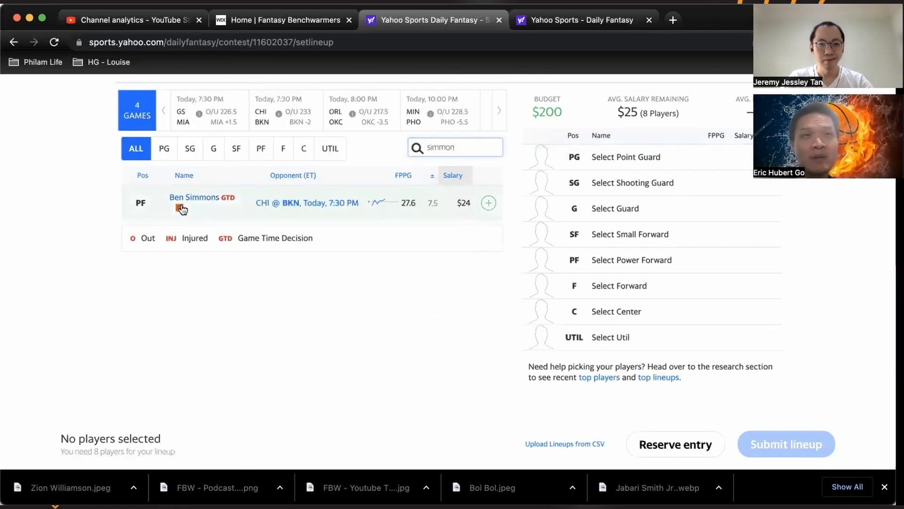
left_click(193, 197)
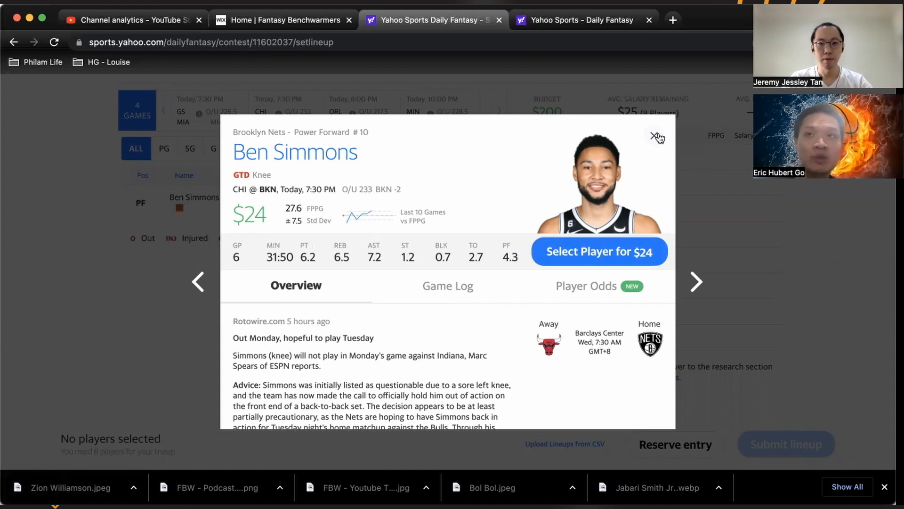
mouse_move(656, 135)
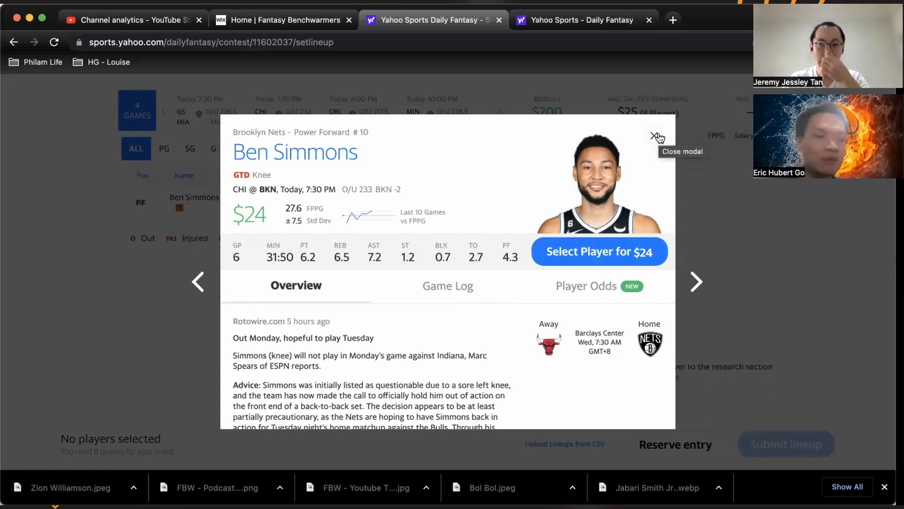
left_click(653, 136)
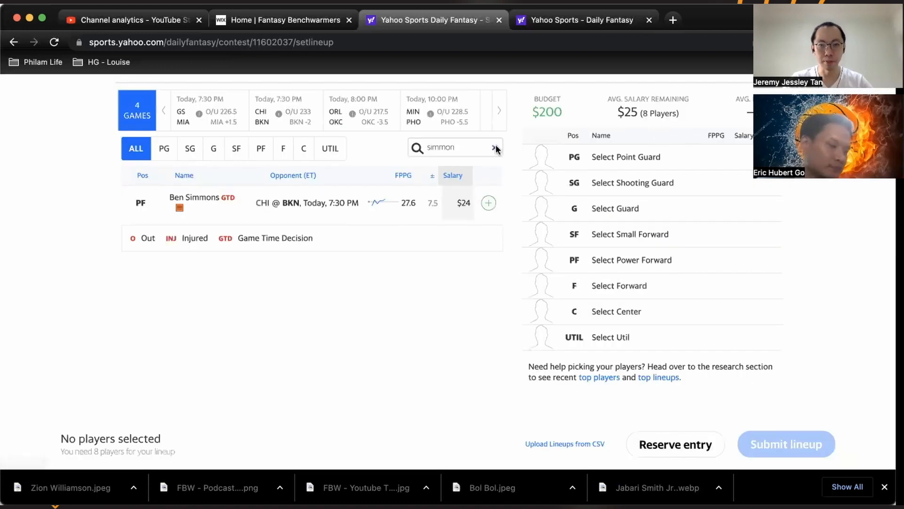
Step: Clear the 'simmon' search and browse the full player pool from $49 down to about $16
left_click(497, 147)
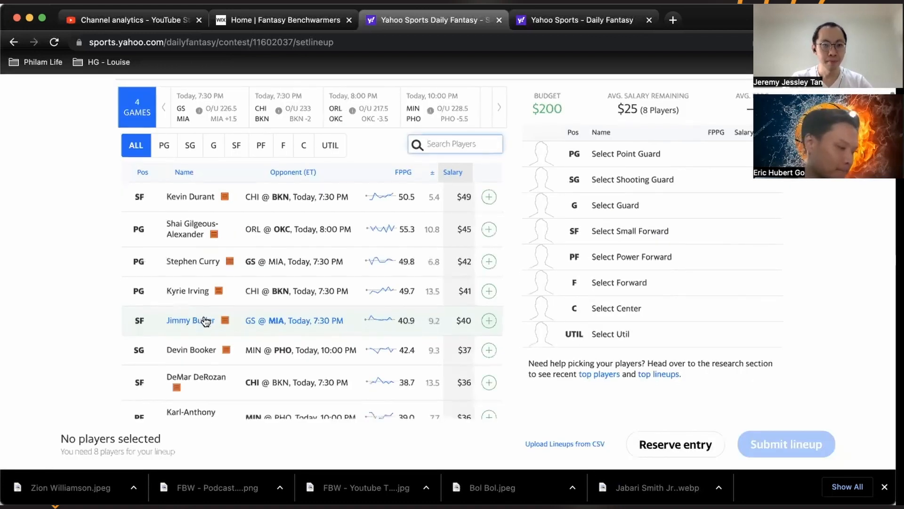
scroll("down", 3)
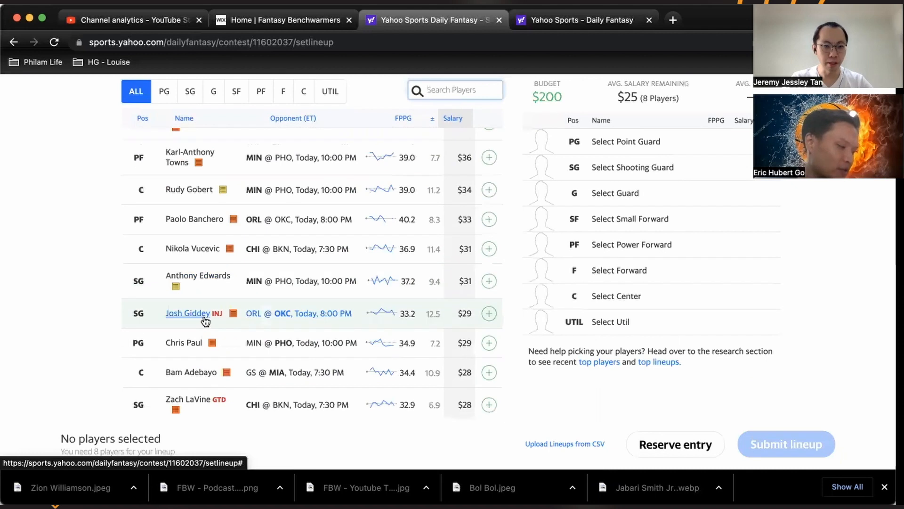
scroll("down", 3)
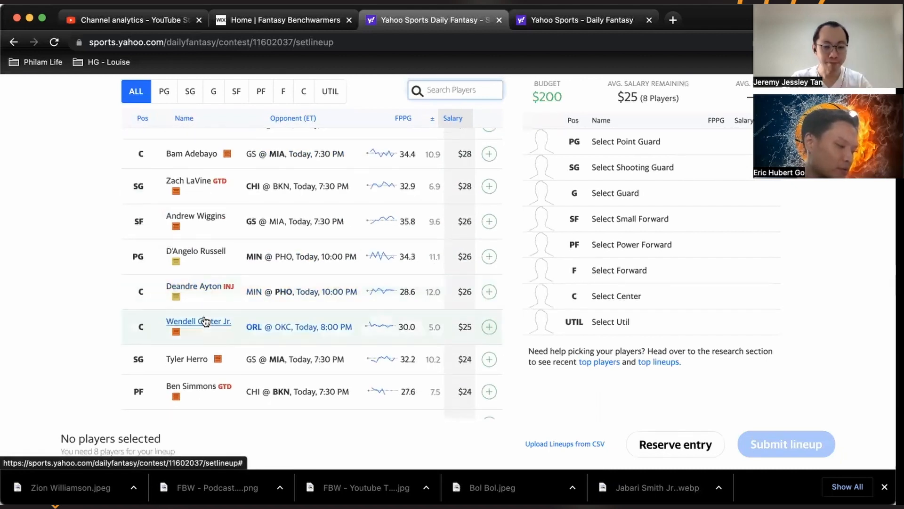
mouse_move(191, 350)
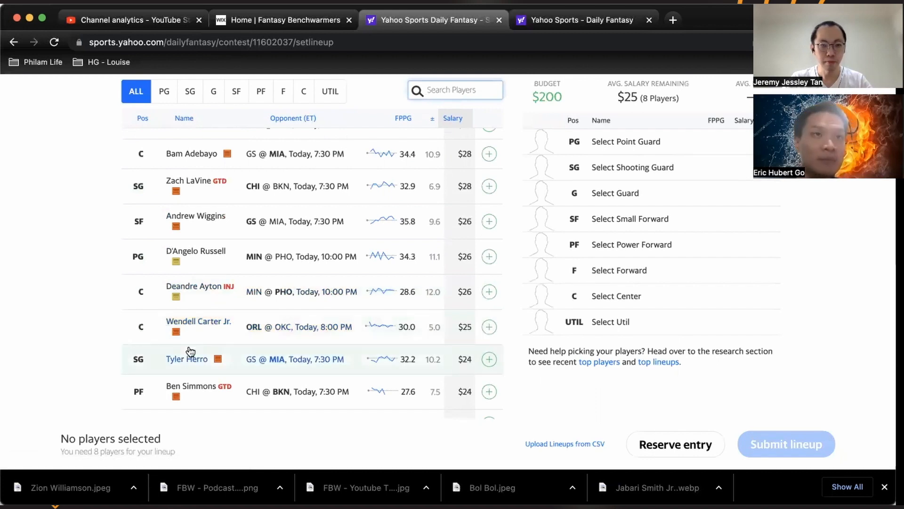
scroll("down", 3)
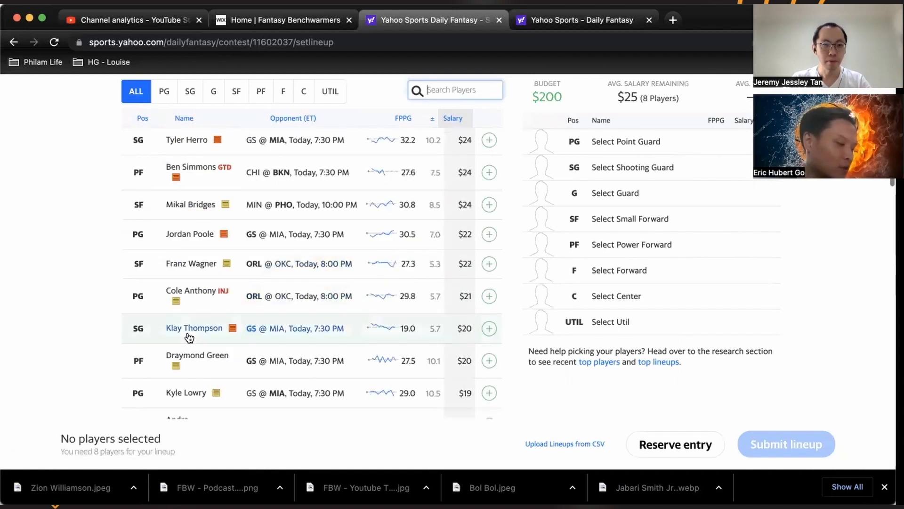
scroll("down", 3)
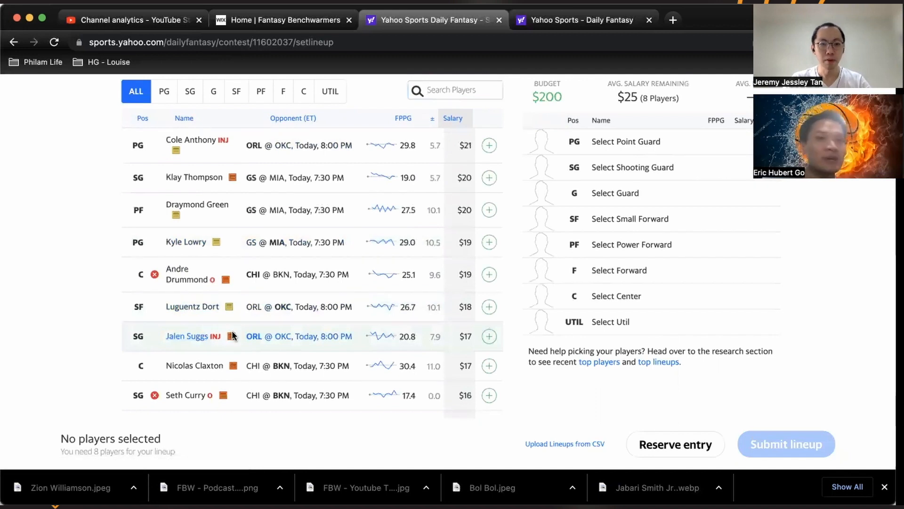
left_click(187, 336)
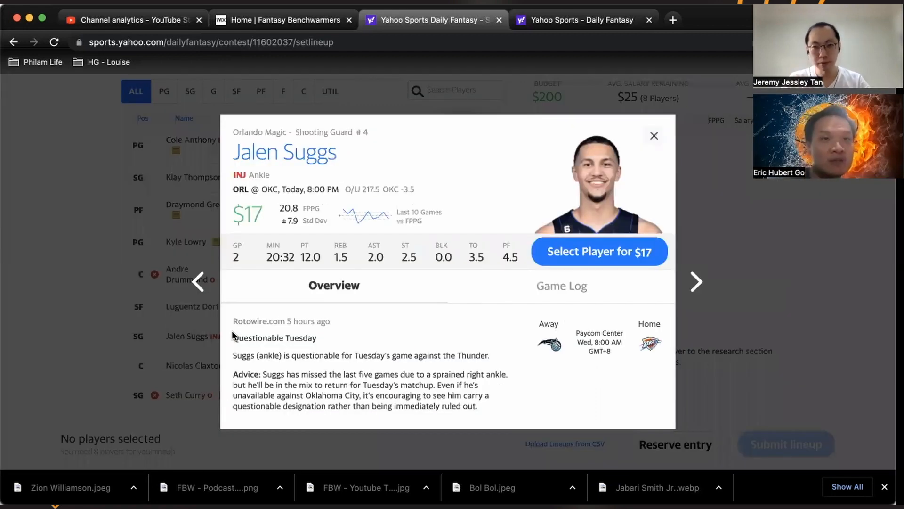
mouse_move(254, 347)
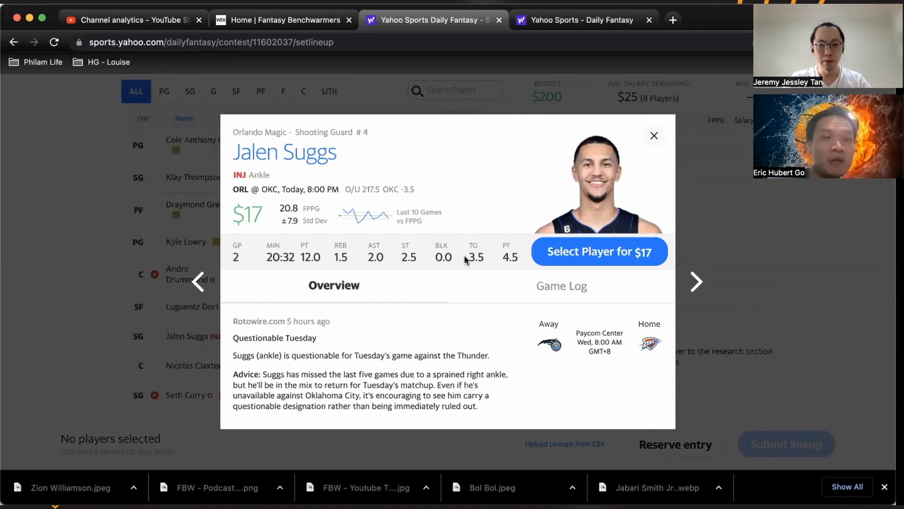
mouse_move(654, 136)
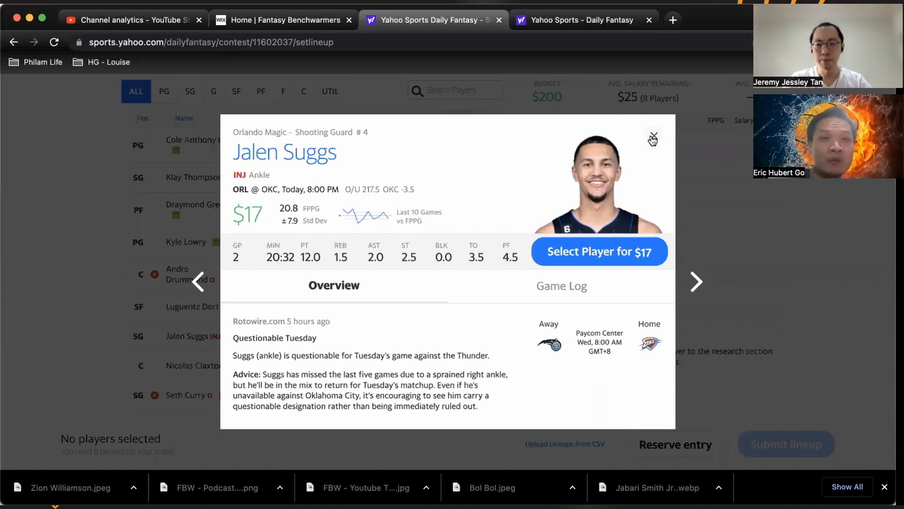
mouse_move(652, 135)
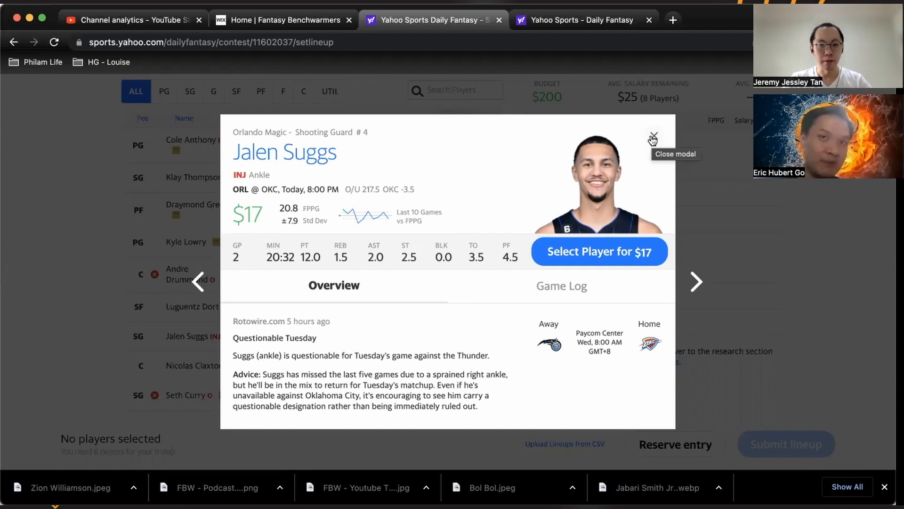
left_click(653, 136)
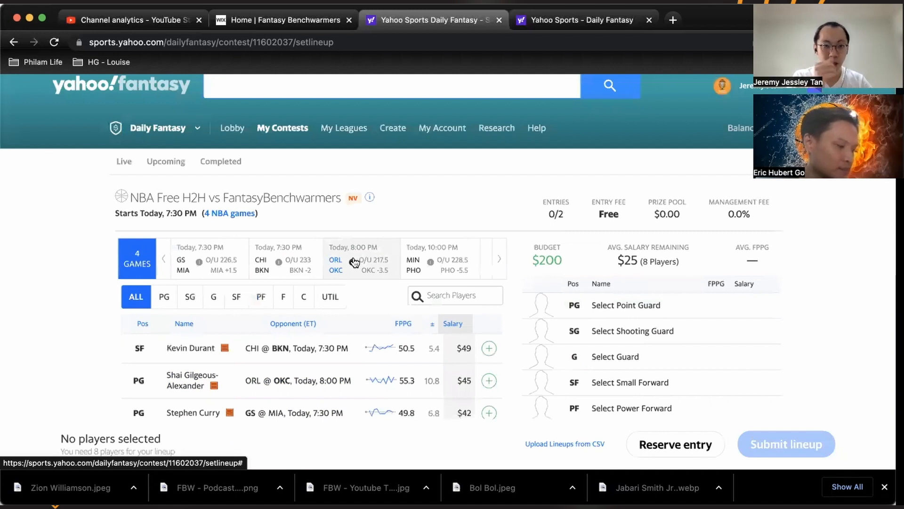
mouse_move(354, 262)
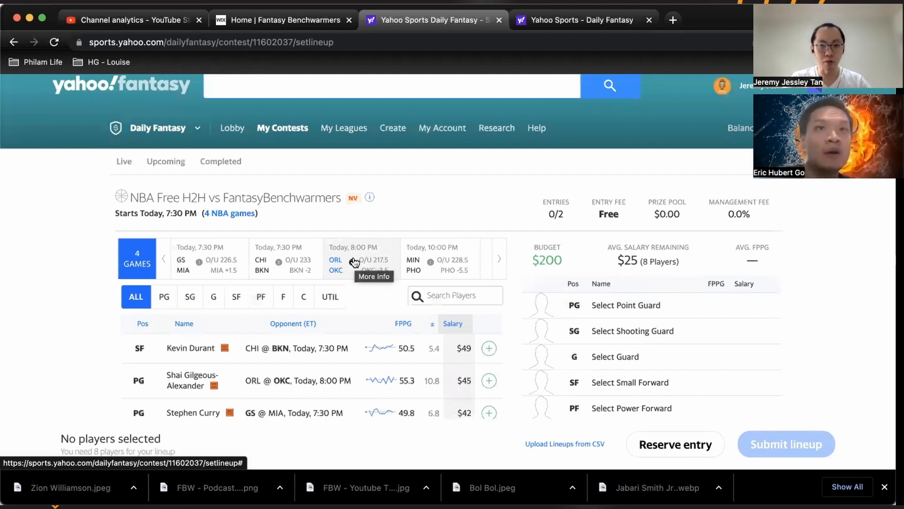
mouse_move(319, 293)
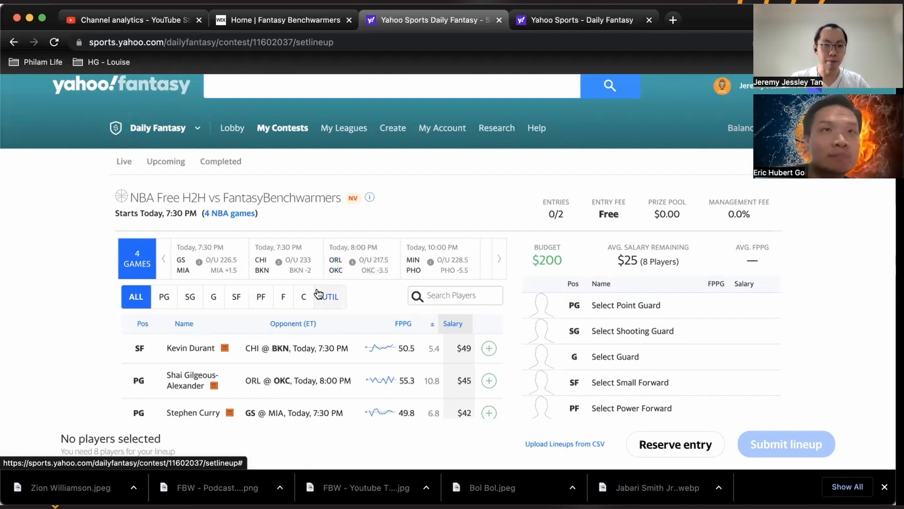
mouse_move(344, 328)
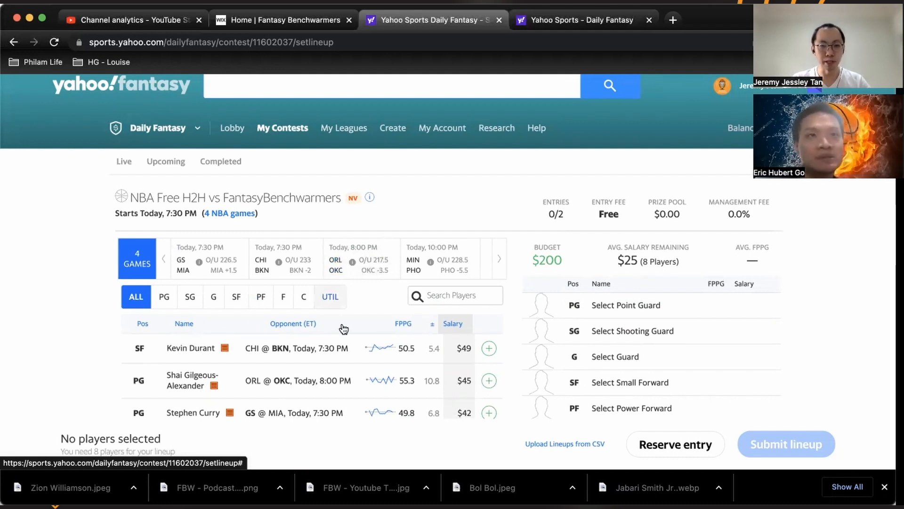
mouse_move(124, 356)
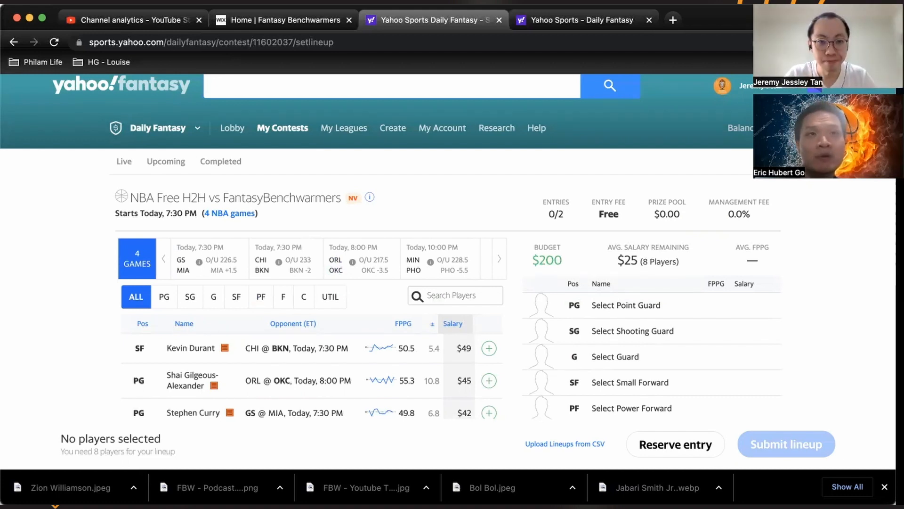
mouse_move(384, 375)
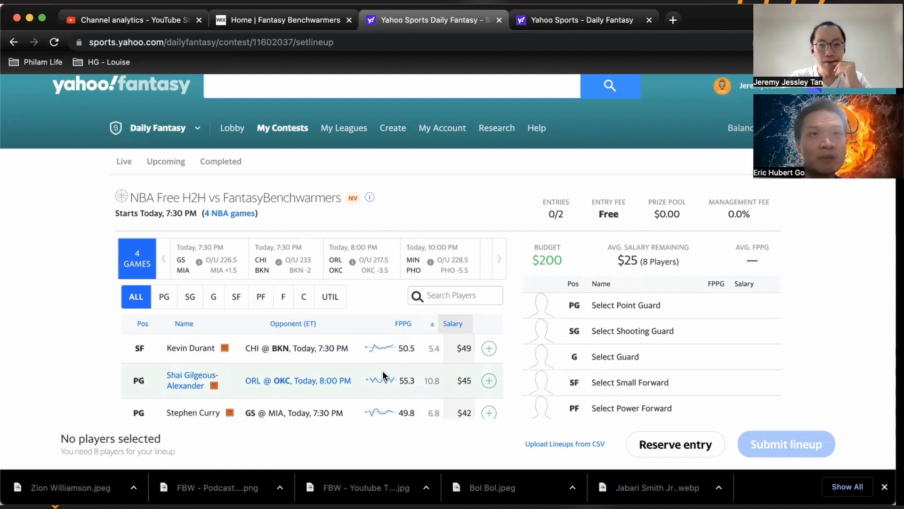
scroll("down", 3)
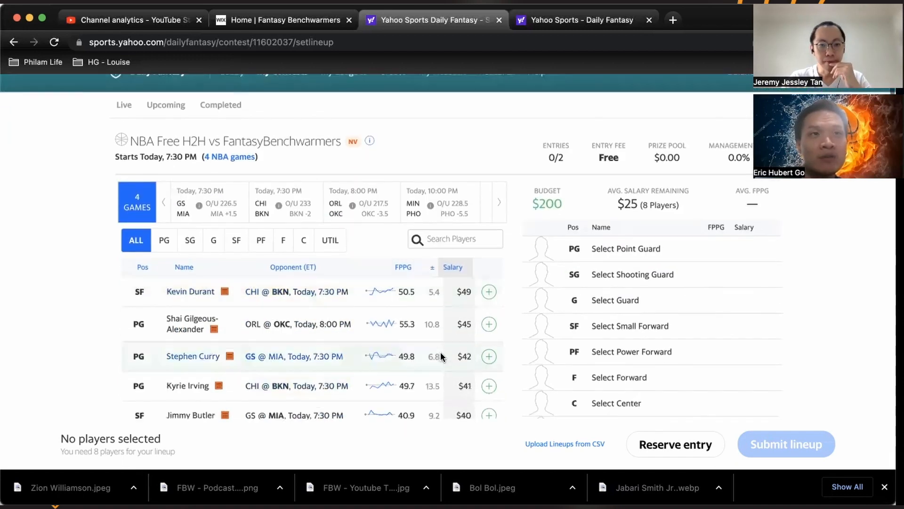
scroll("down", 3)
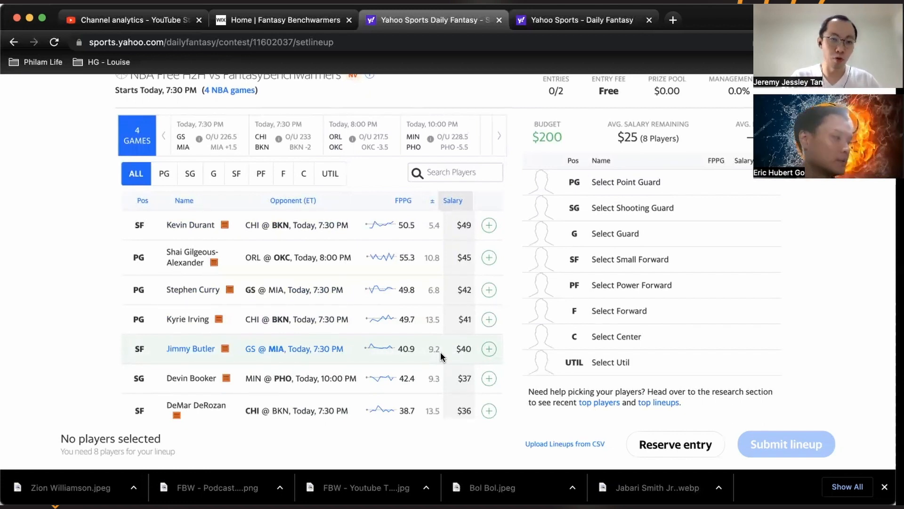
mouse_move(212, 264)
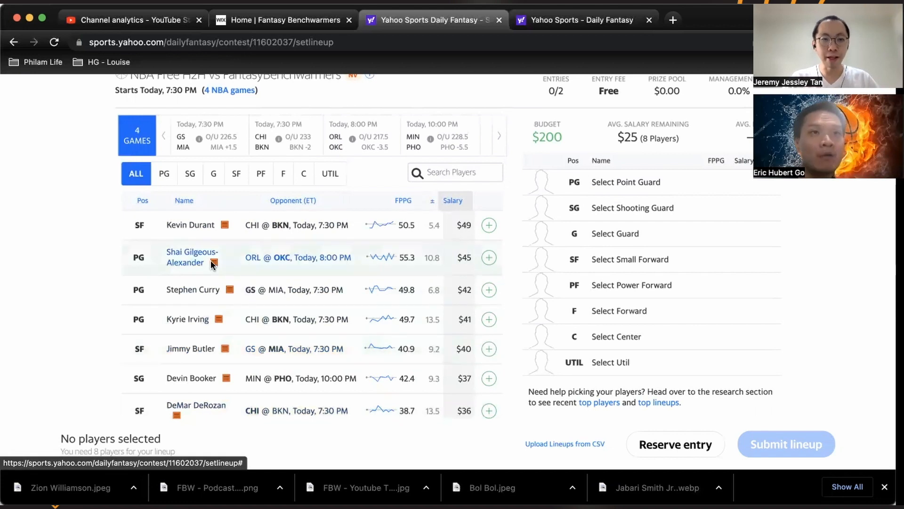
Step: Review Shai Gilgeous-Alexander's ($45) player card on the Game Log of recent games
left_click(192, 257)
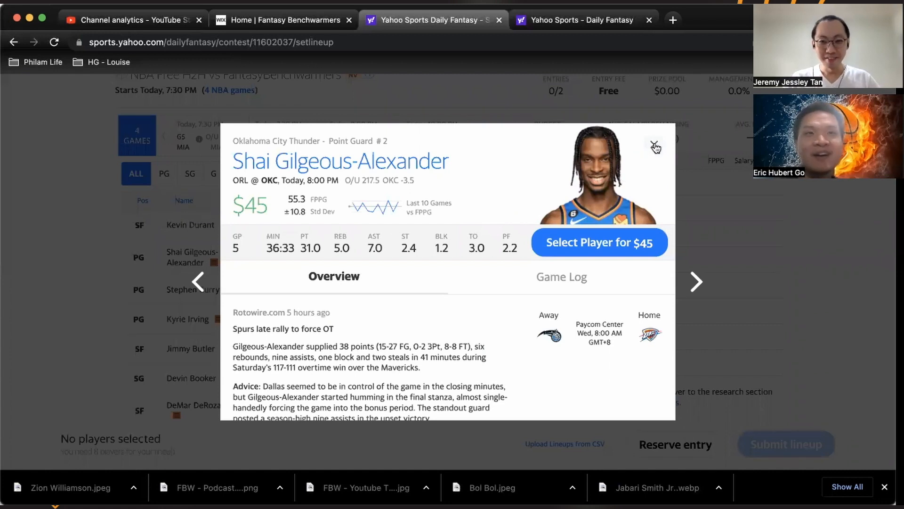
mouse_move(653, 143)
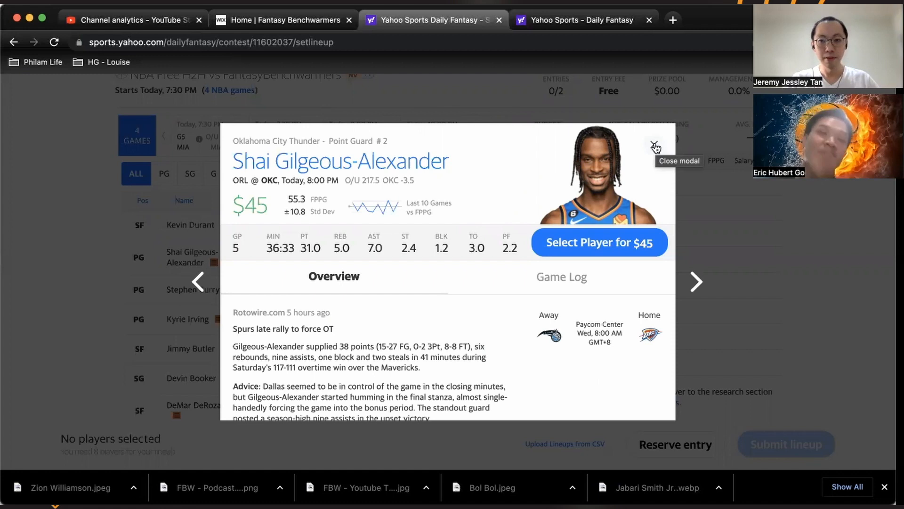
left_click(561, 277)
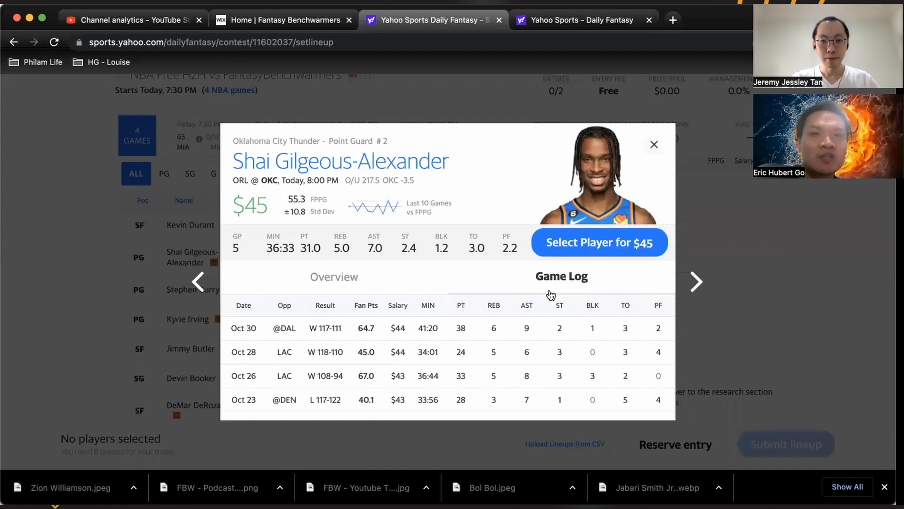
mouse_move(667, 136)
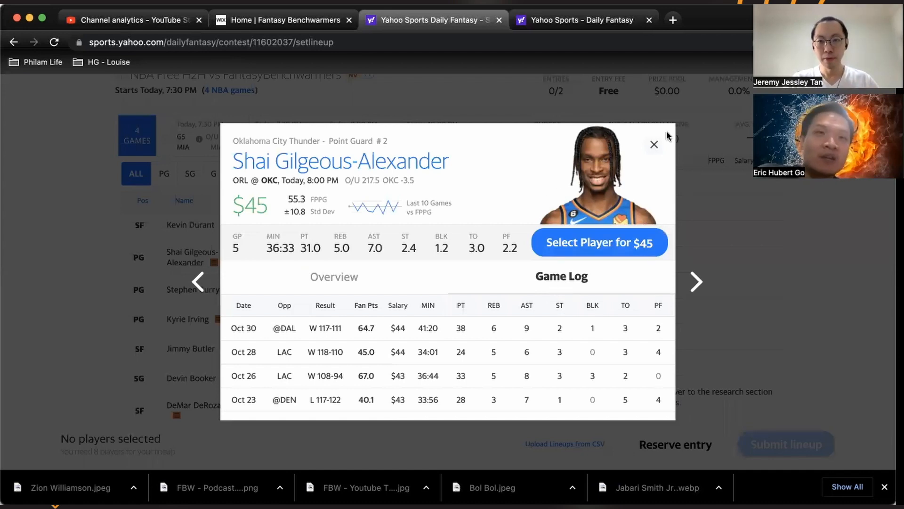
mouse_move(654, 145)
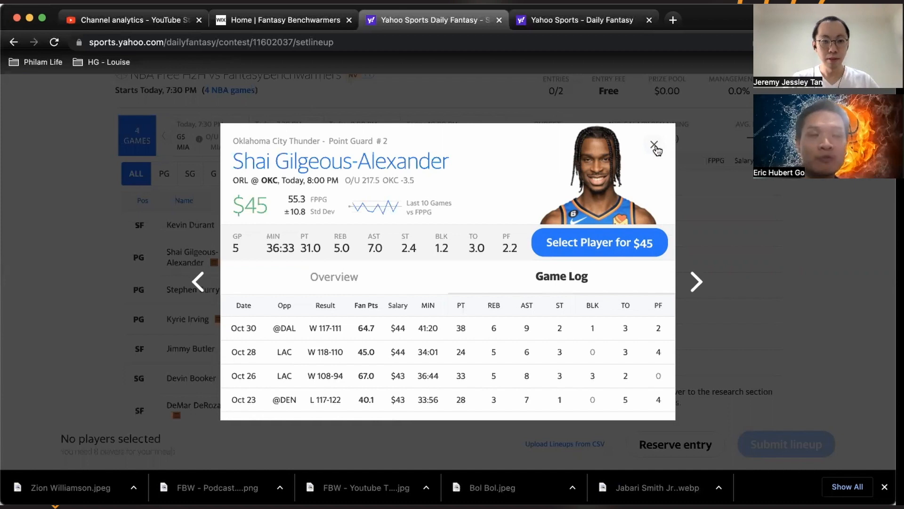
Step: Close Gilgeous-Alexander's card, review DeMar DeRozan's ($36) game log, then return to the player list
left_click(654, 143)
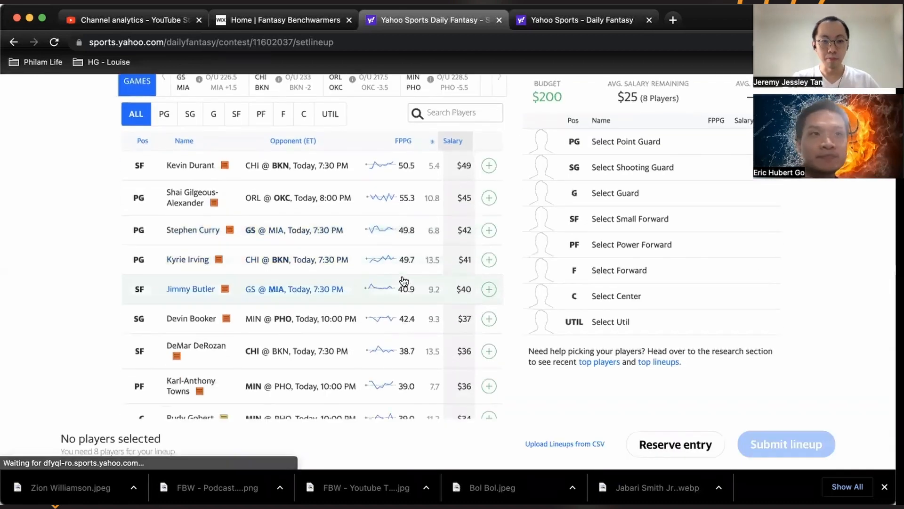
scroll("down", 3)
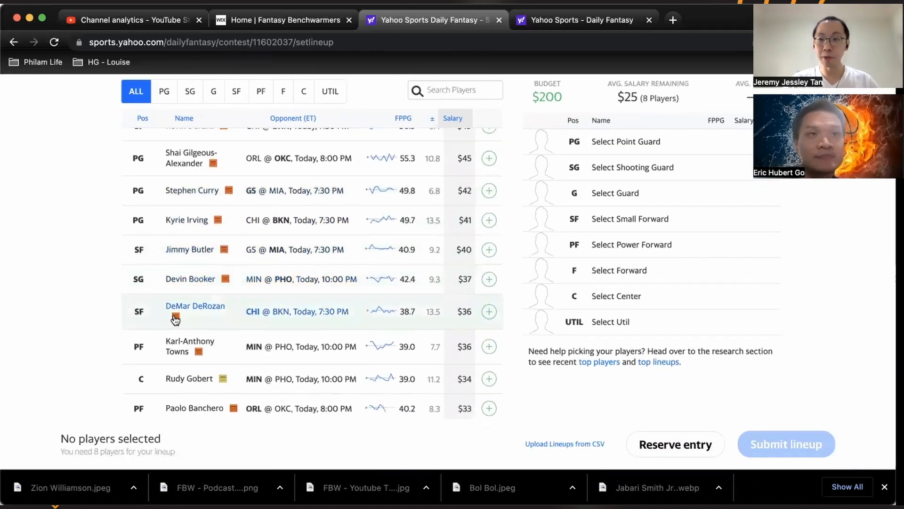
left_click(195, 306)
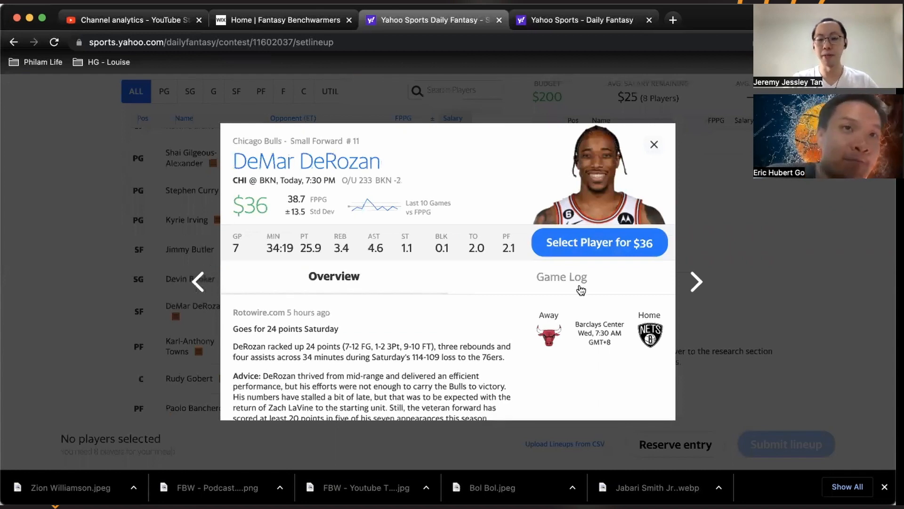
left_click(561, 277)
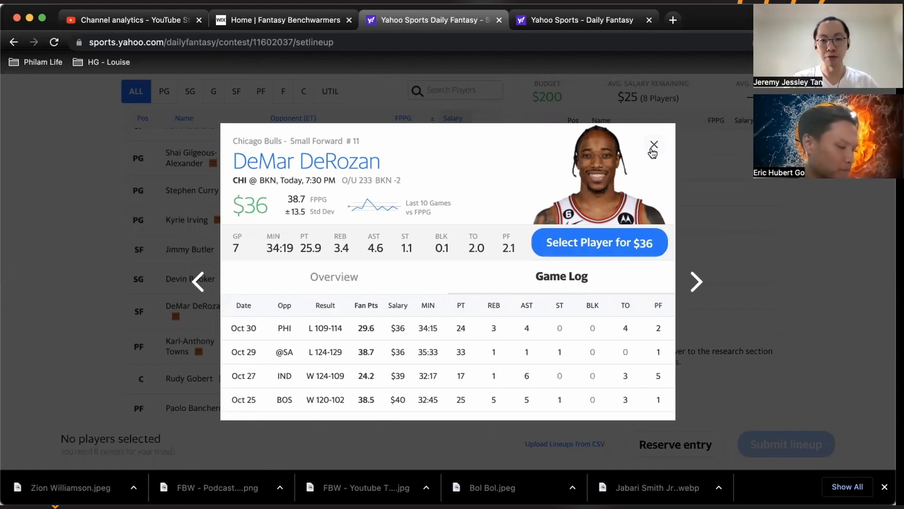
left_click(654, 143)
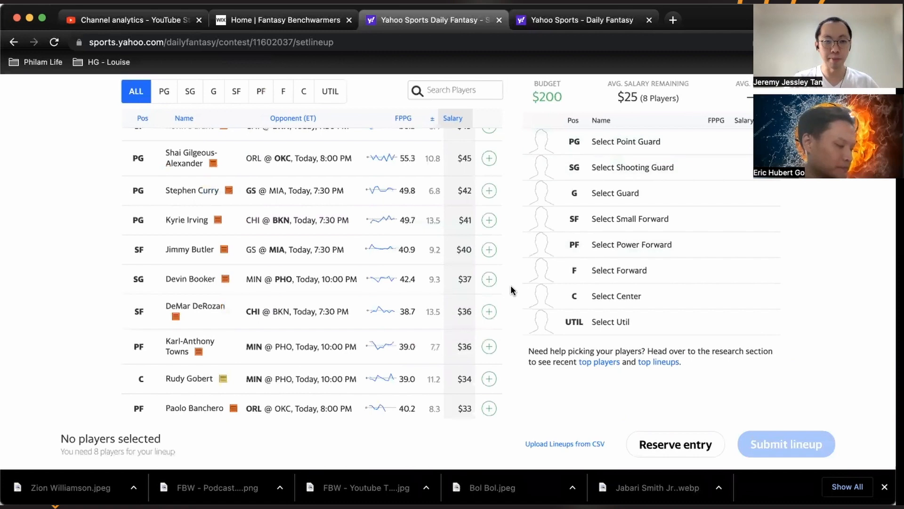
scroll("down", 3)
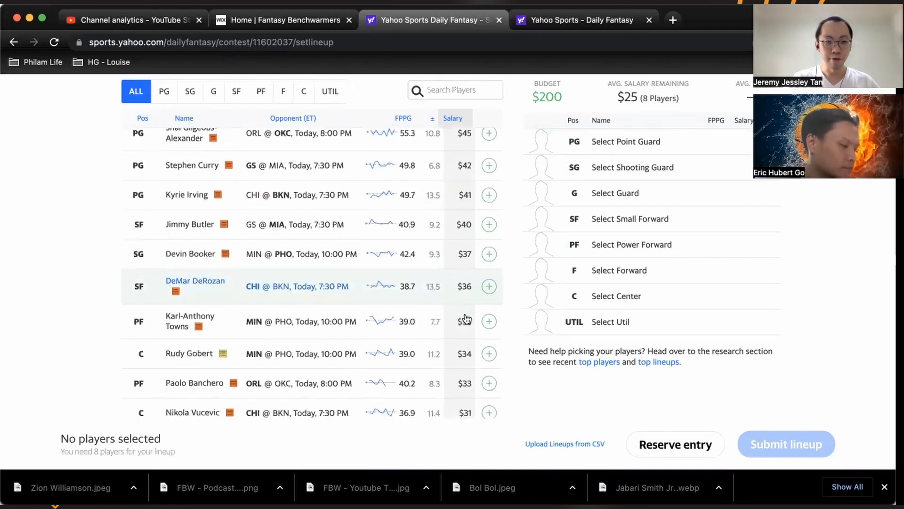
mouse_move(465, 321)
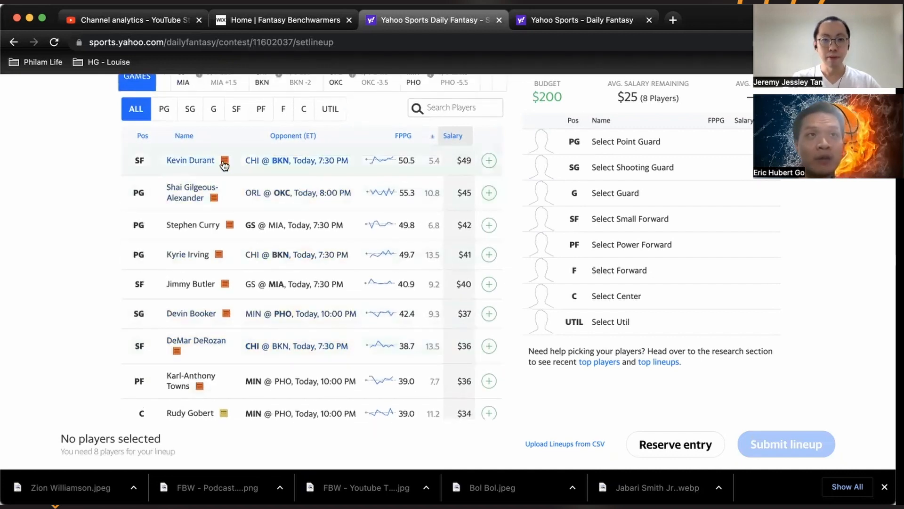
left_click(191, 160)
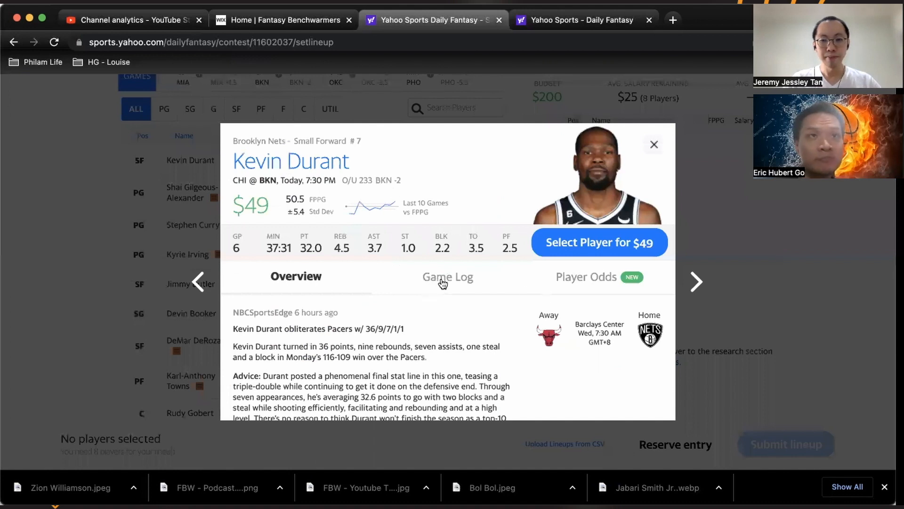
left_click(448, 277)
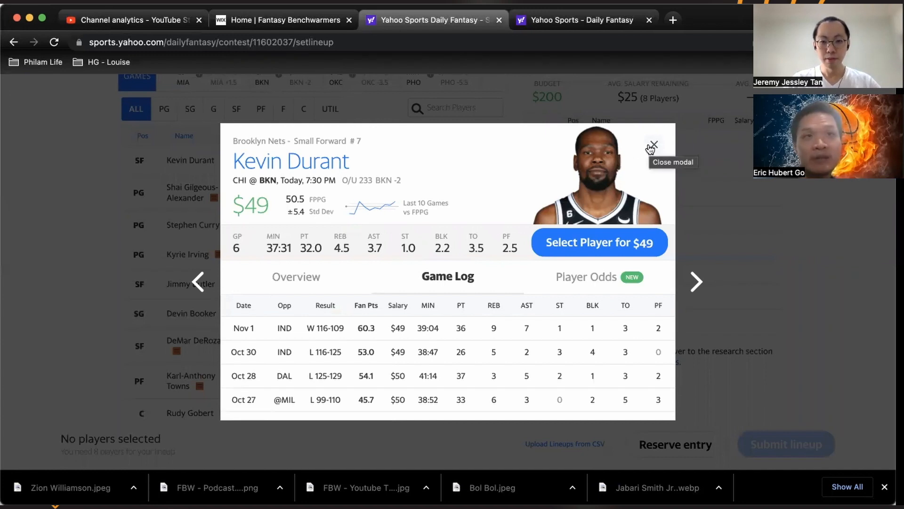
left_click(654, 143)
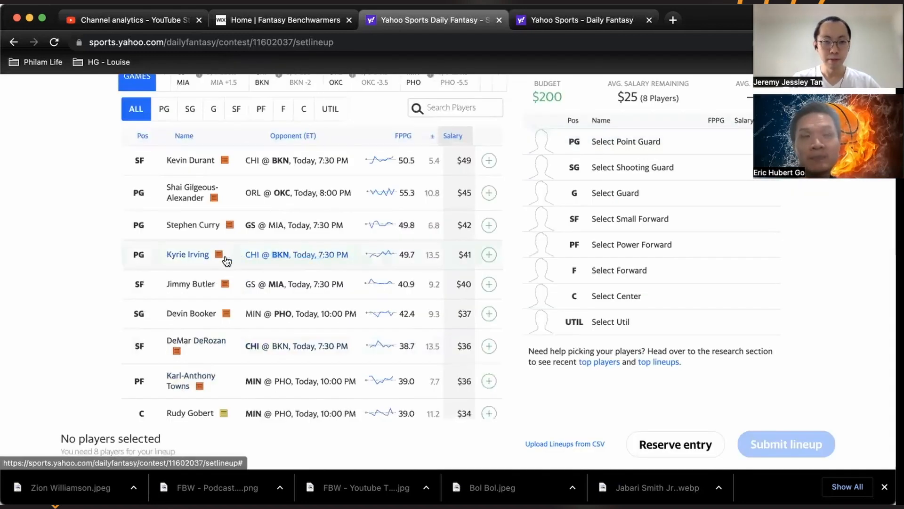
left_click(188, 255)
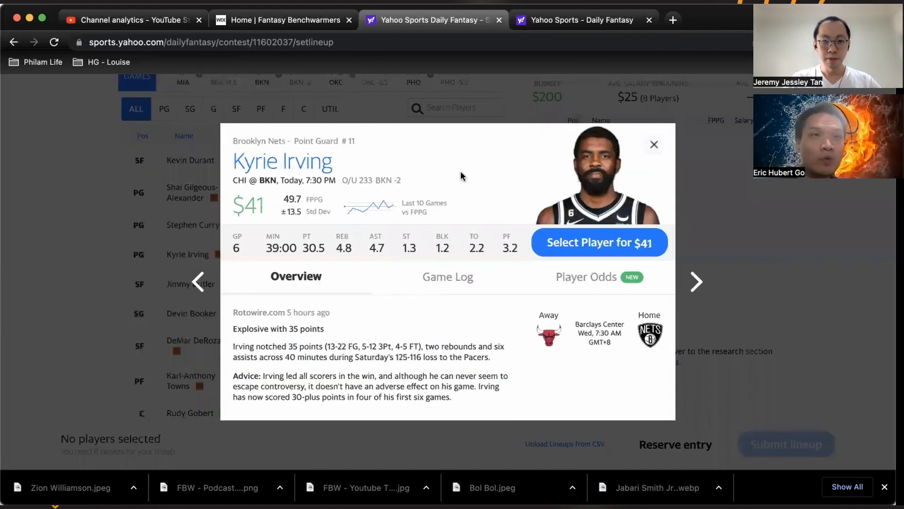
mouse_move(457, 287)
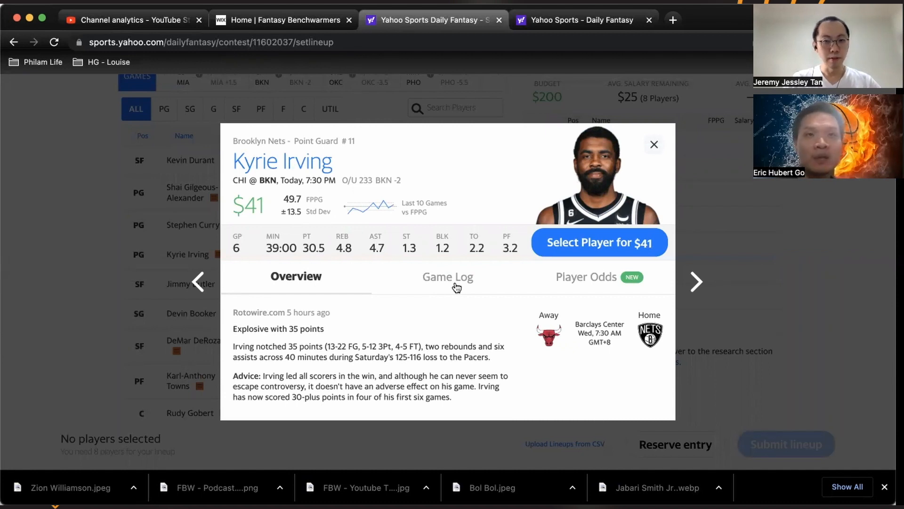
left_click(449, 277)
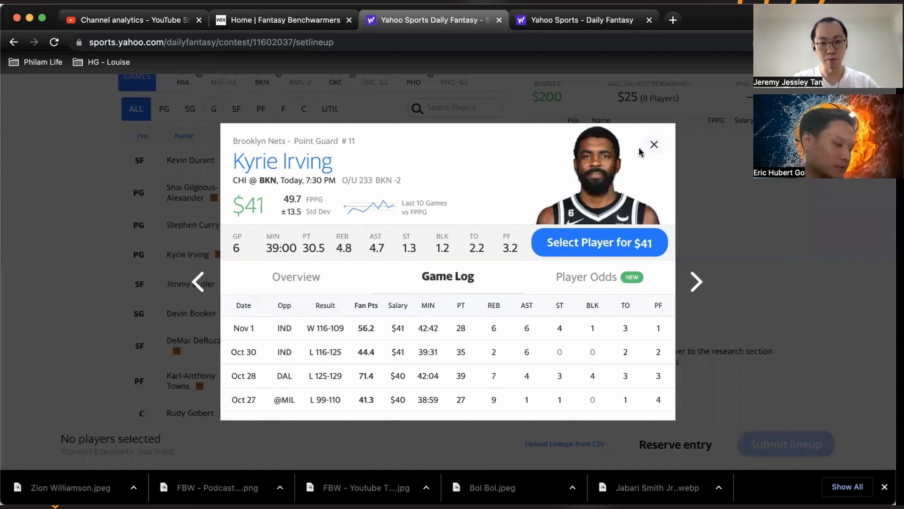
left_click(654, 144)
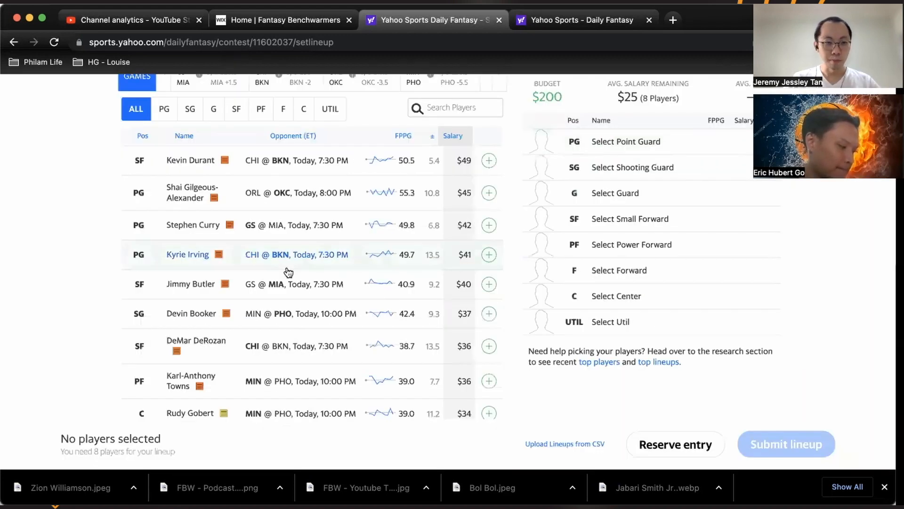
scroll("down", 3)
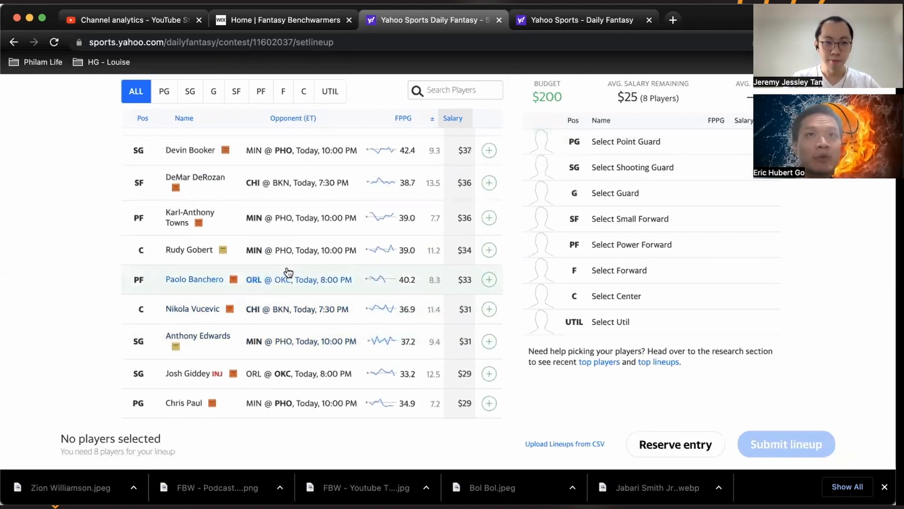
left_click(190, 150)
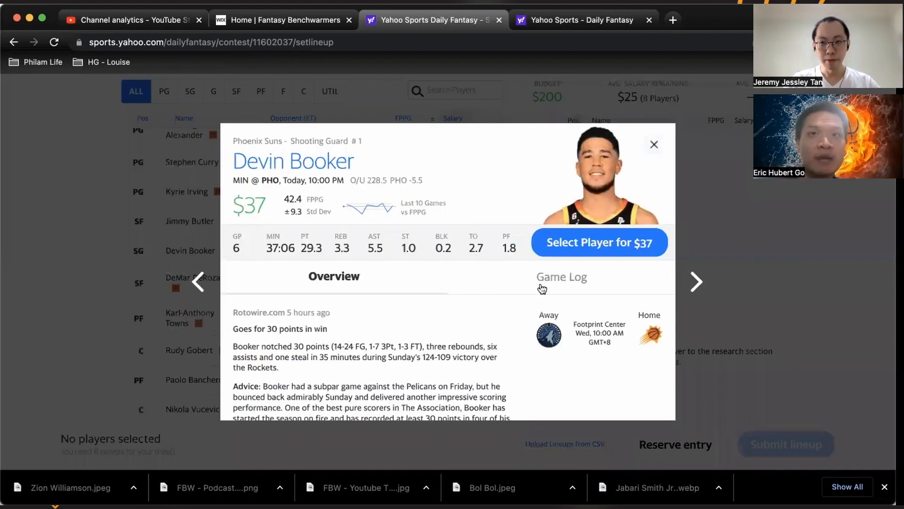
left_click(562, 277)
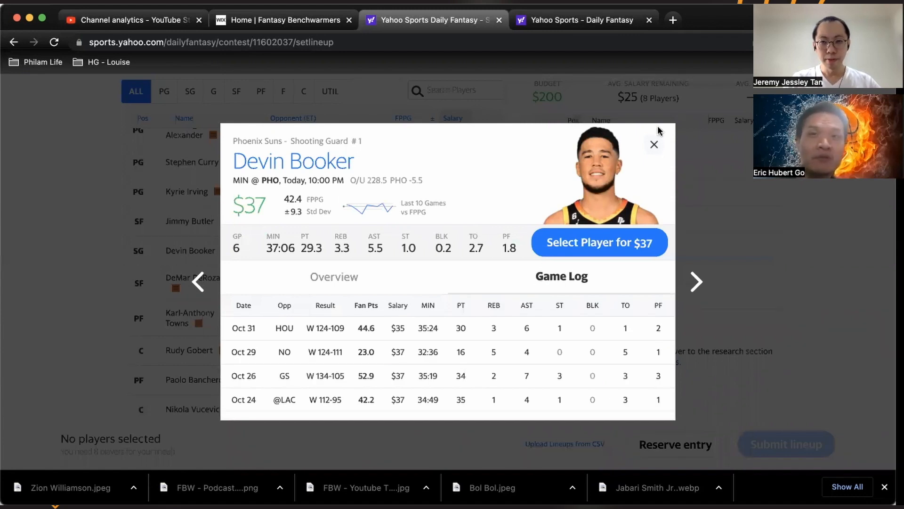
mouse_move(654, 145)
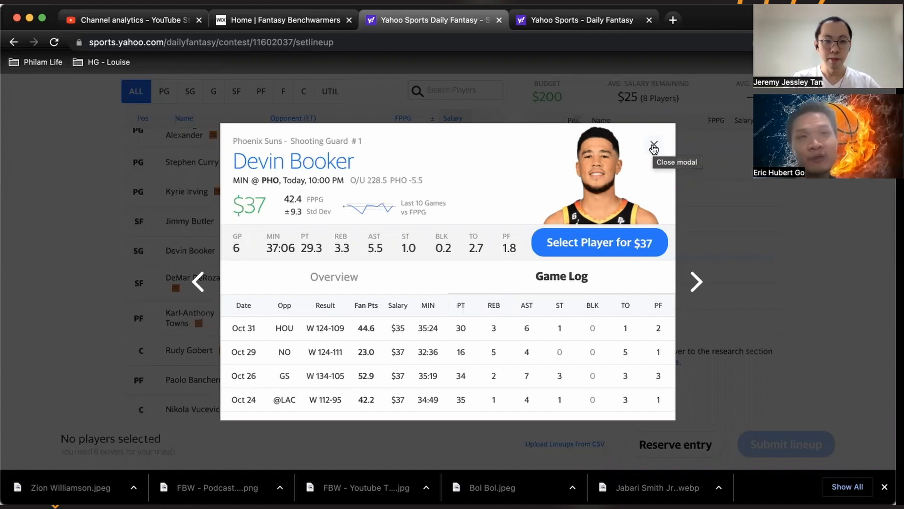
mouse_move(653, 146)
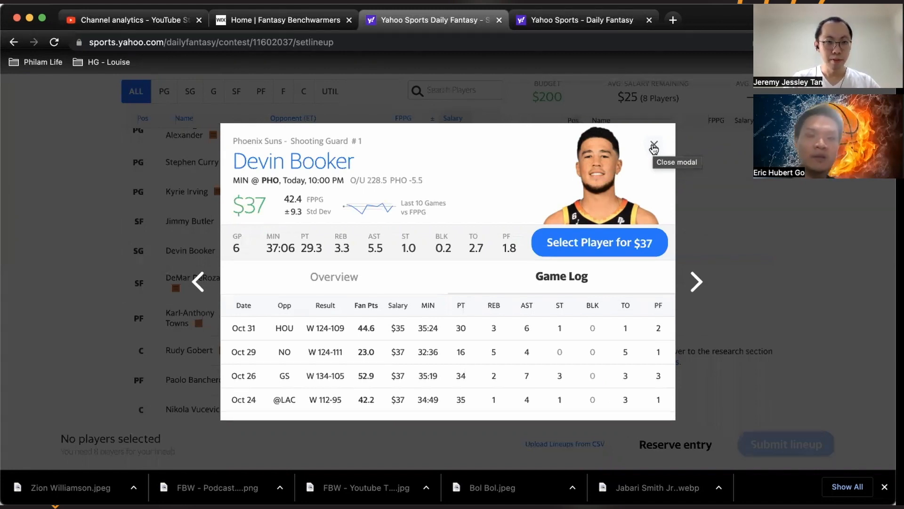
left_click(654, 145)
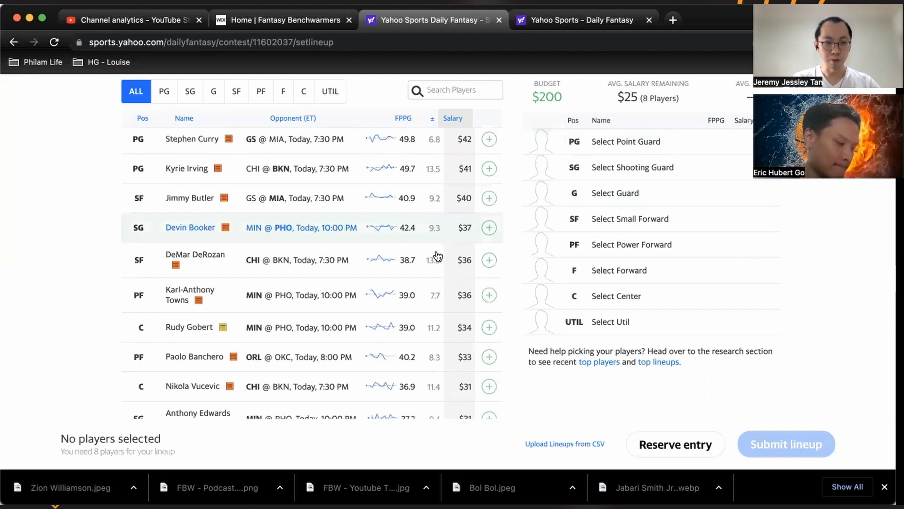
scroll("down", 3)
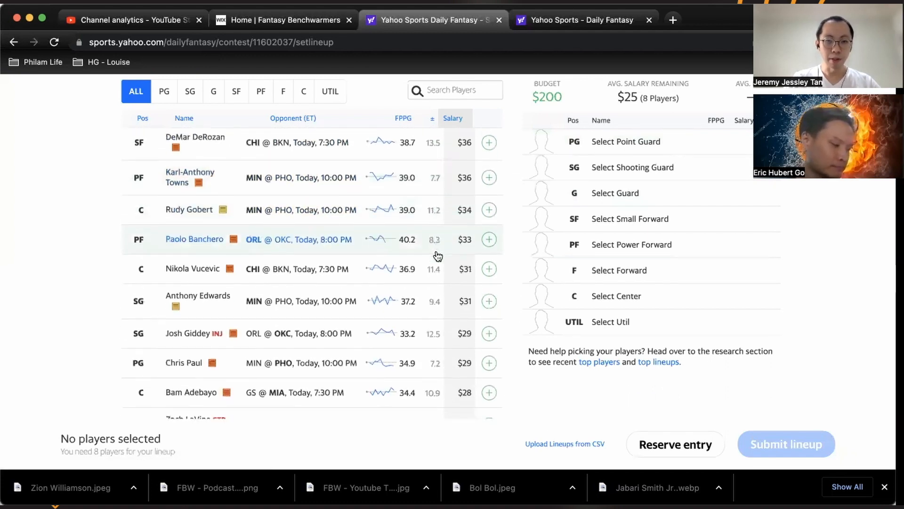
scroll("down", 3)
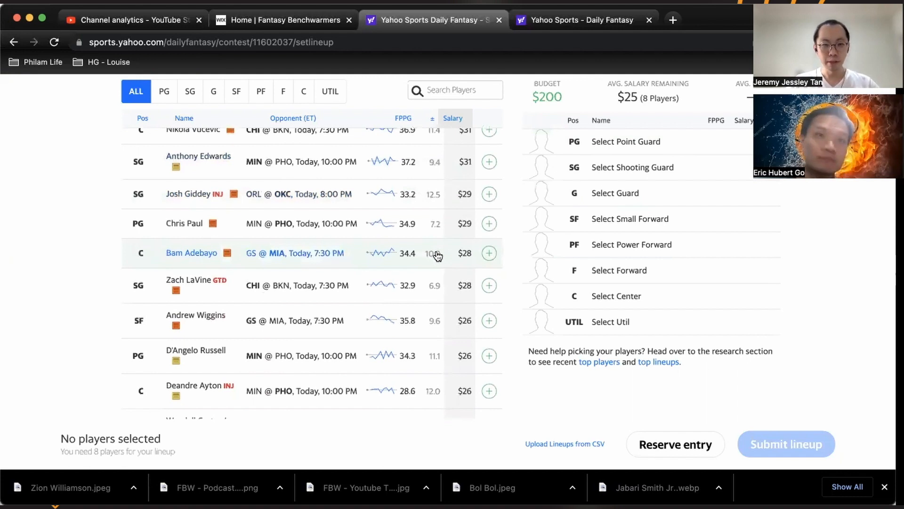
scroll("down", 3)
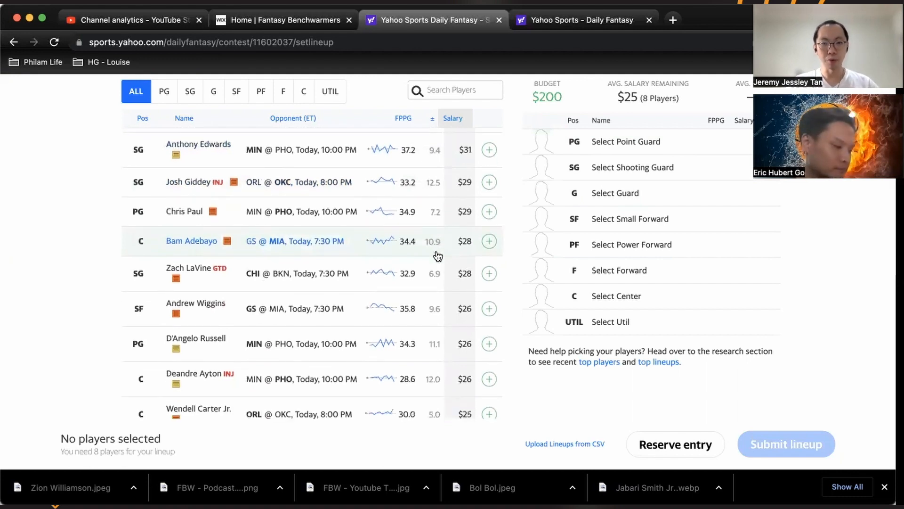
scroll("down", 3)
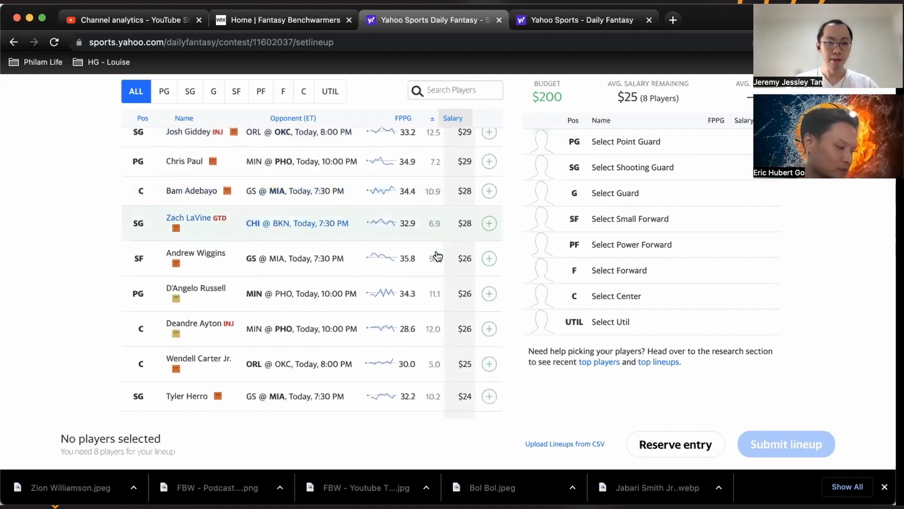
scroll("down", 3)
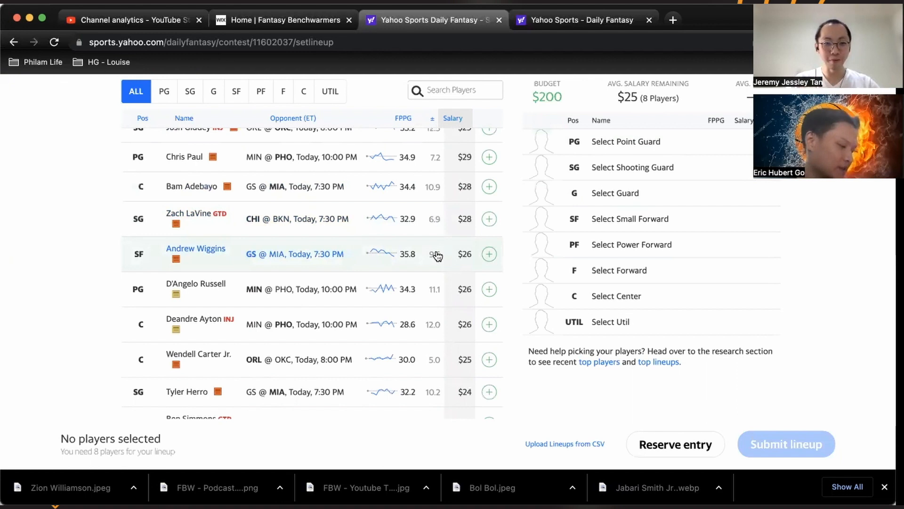
scroll("down", 3)
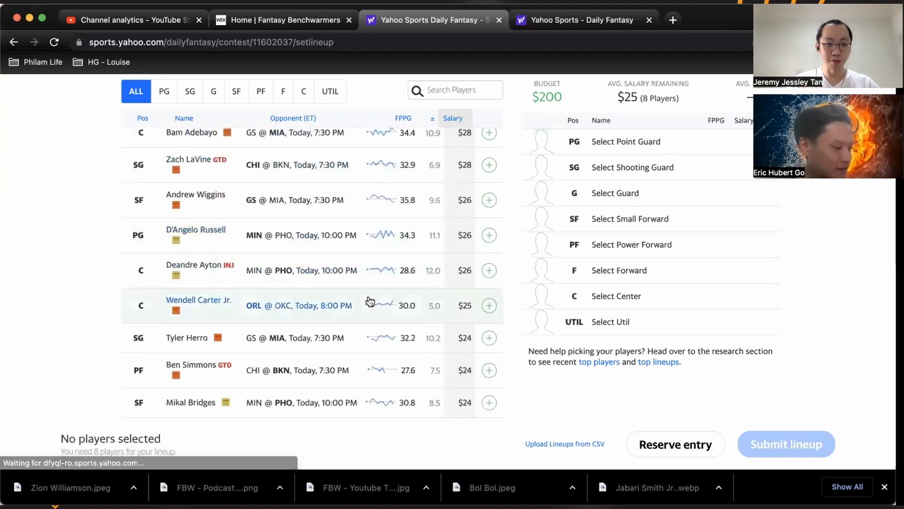
scroll("down", 3)
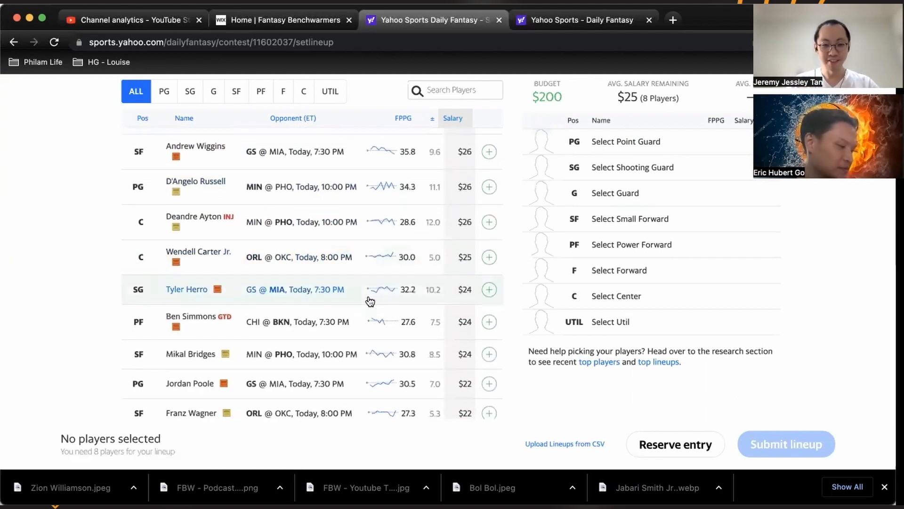
scroll("down", 3)
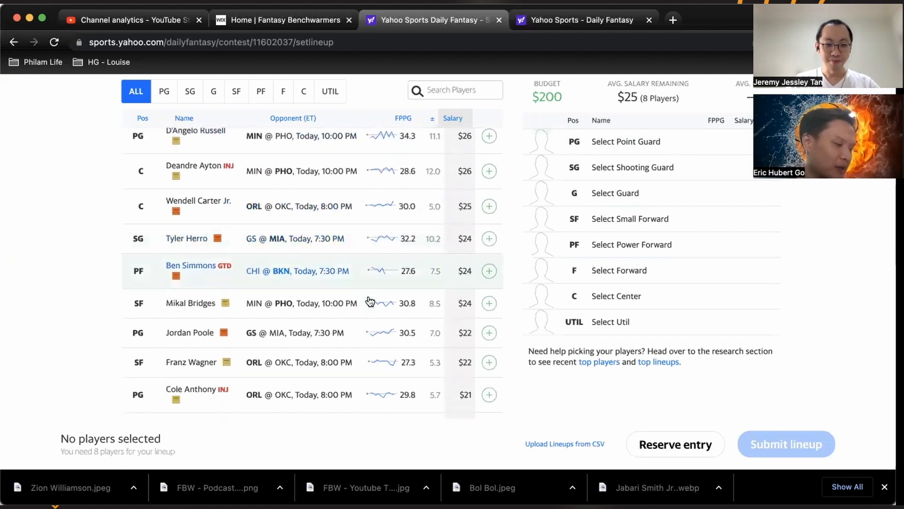
scroll("down", 3)
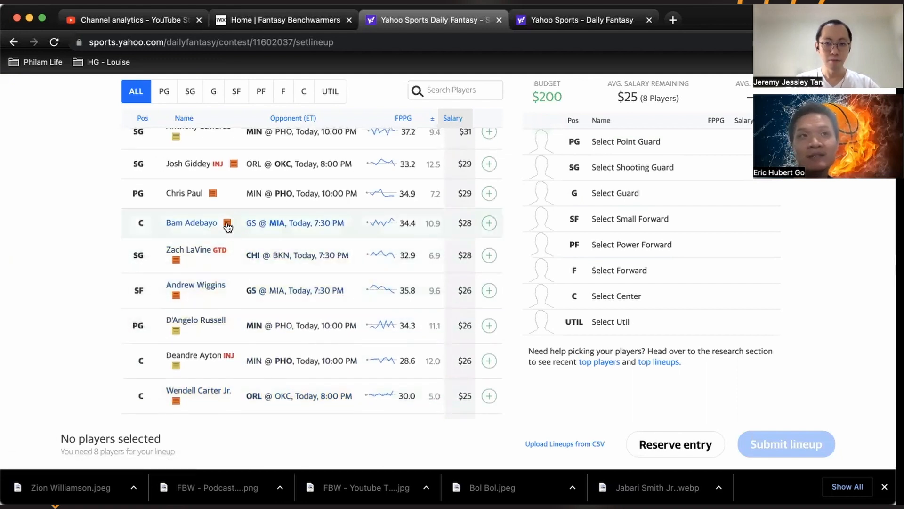
left_click(191, 223)
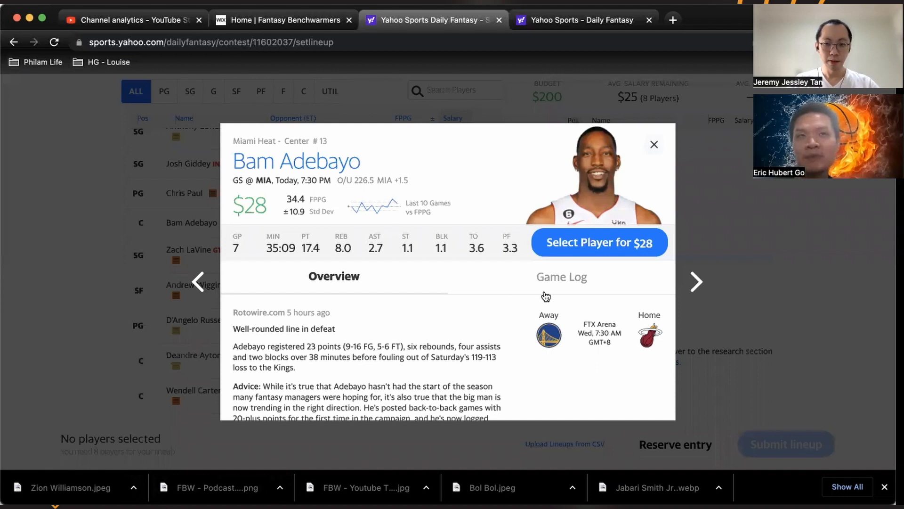
left_click(562, 277)
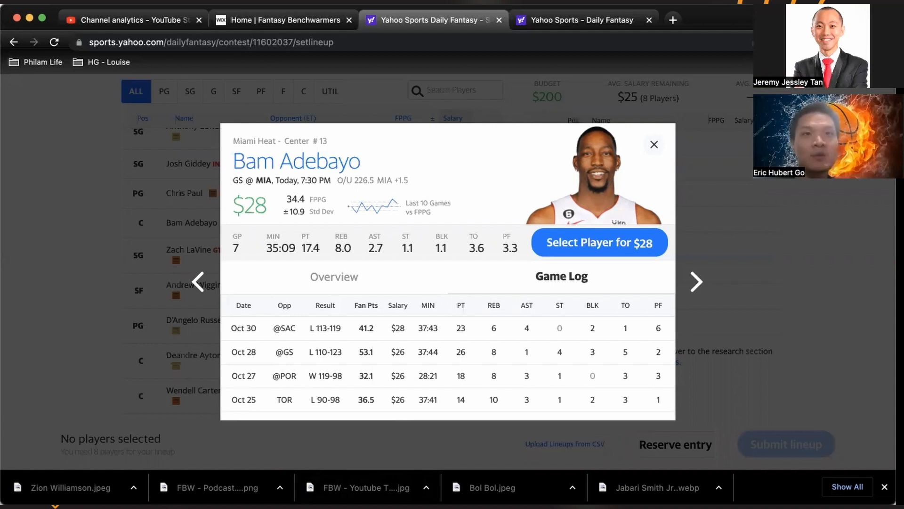
left_click(653, 144)
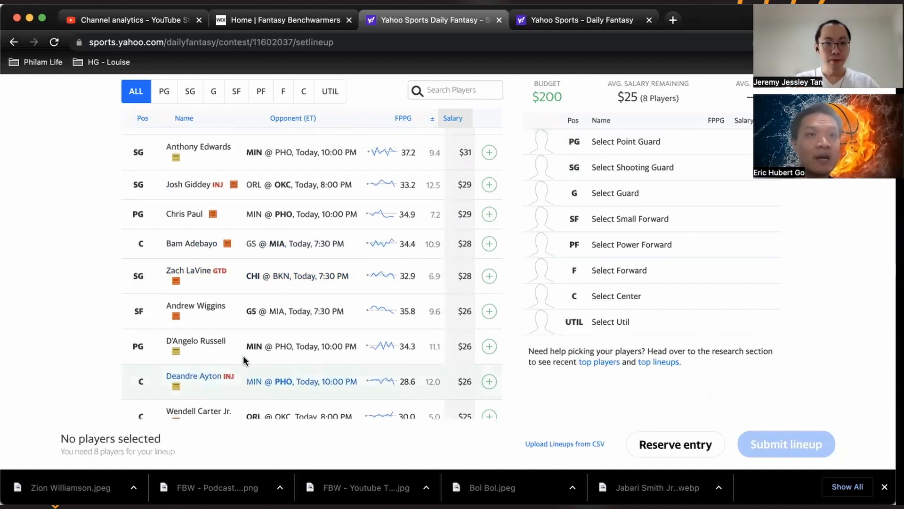
scroll("down", 3)
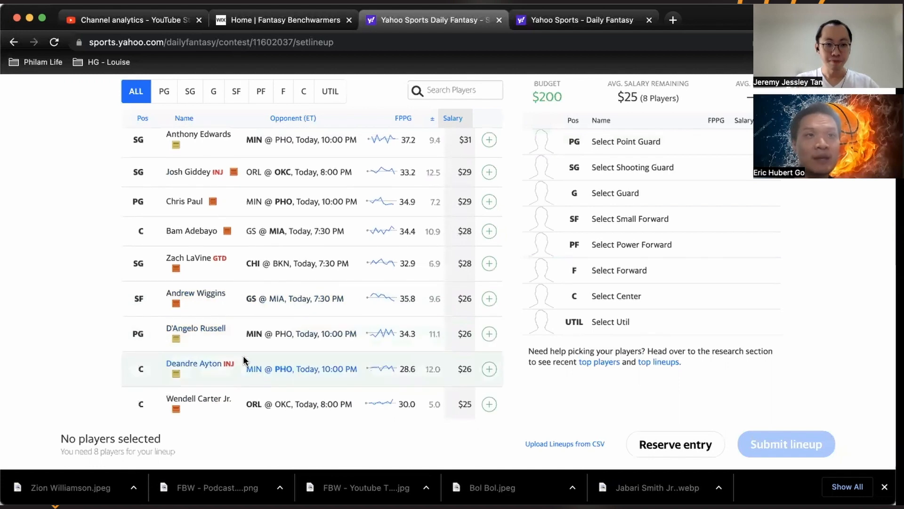
scroll("down", 3)
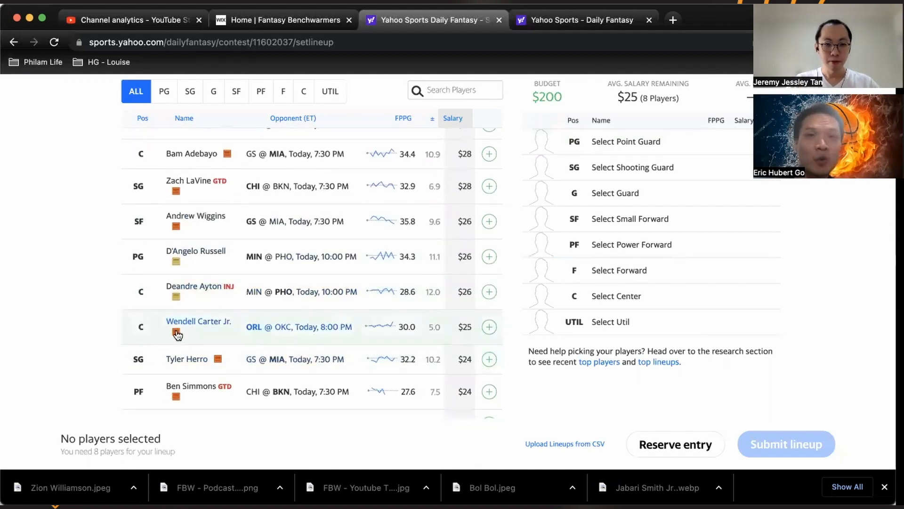
left_click(198, 327)
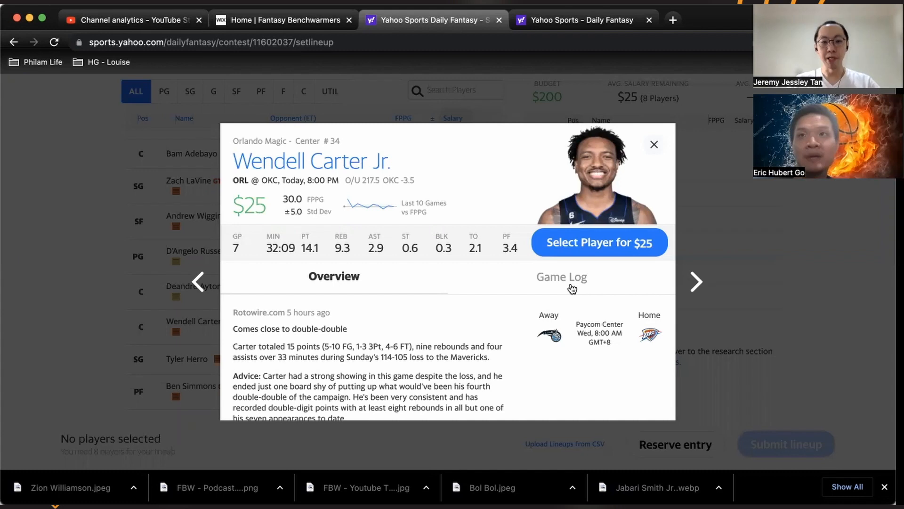
left_click(562, 277)
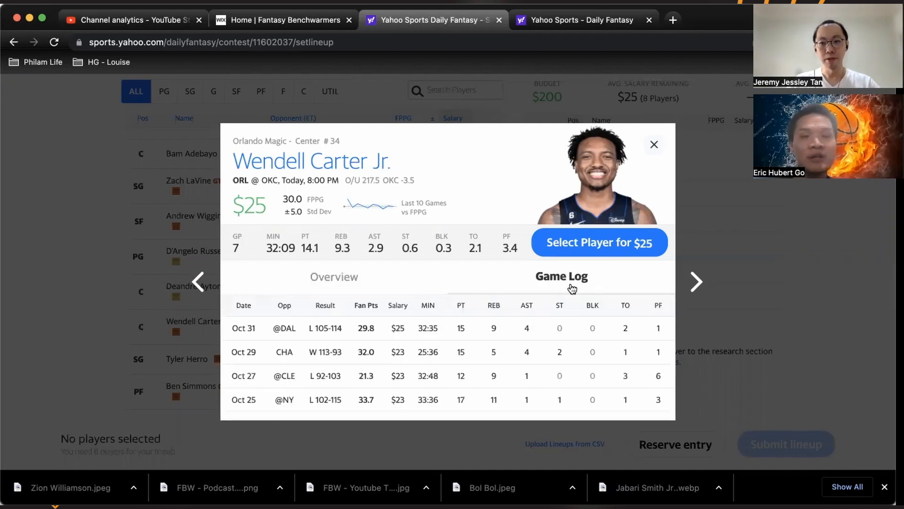
mouse_move(629, 187)
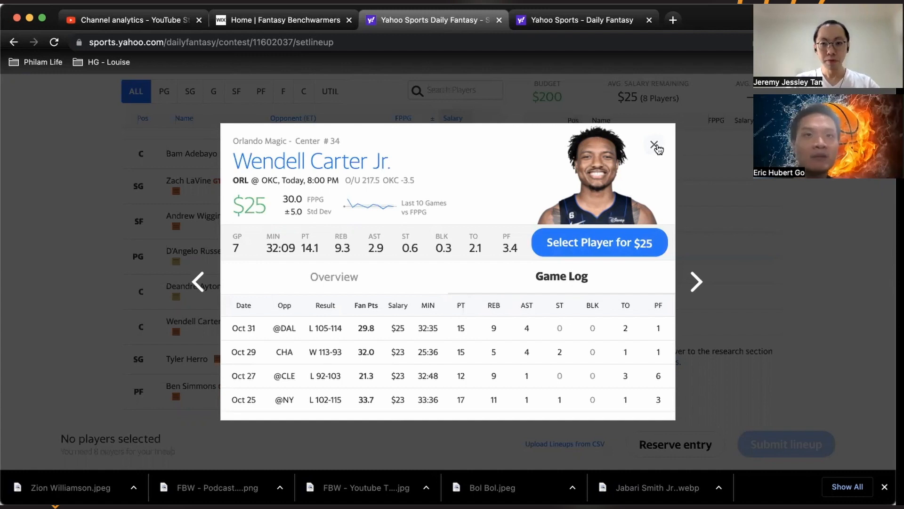
mouse_move(653, 143)
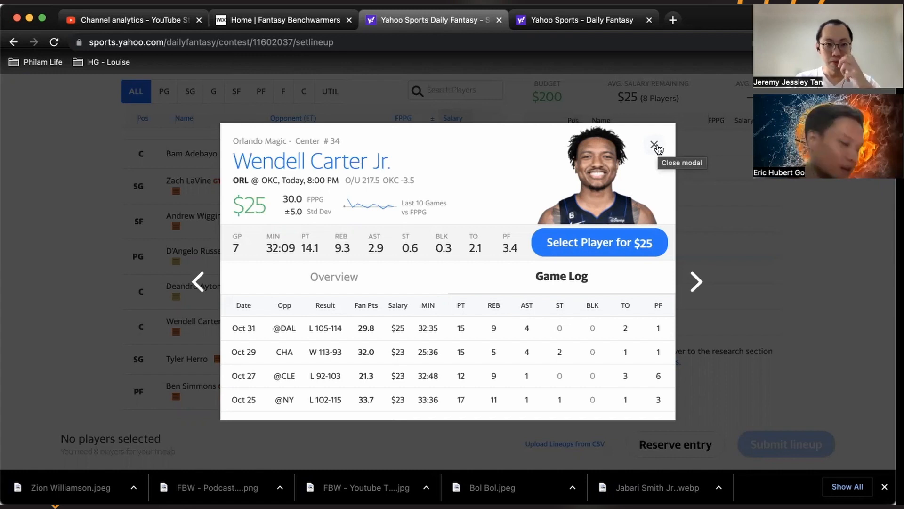
left_click(654, 143)
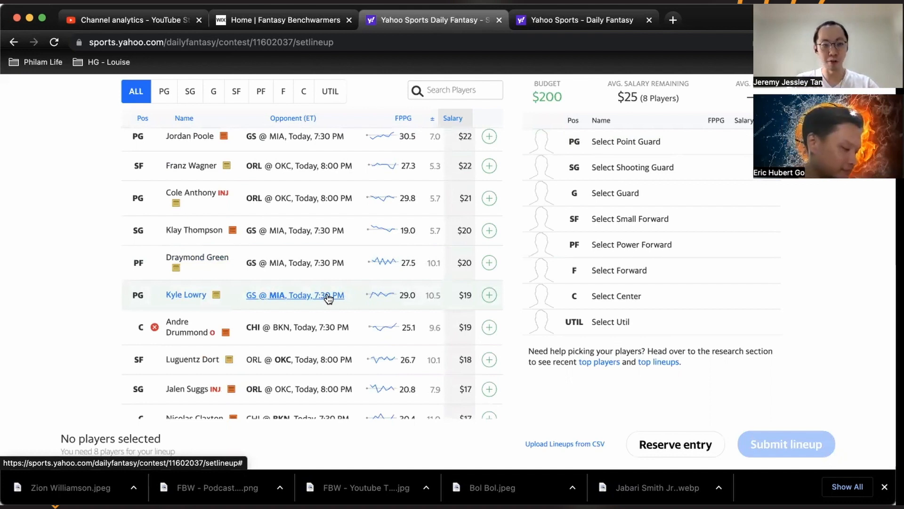
scroll("down", 3)
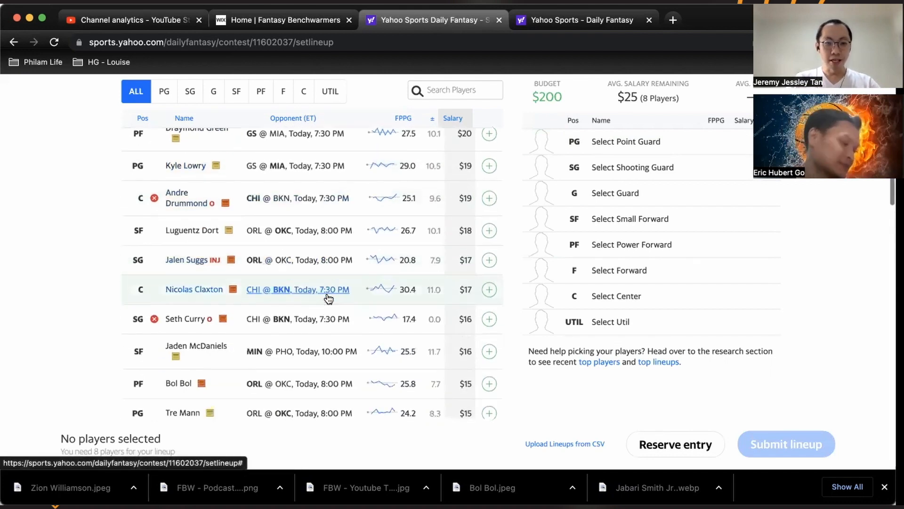
scroll("down", 3)
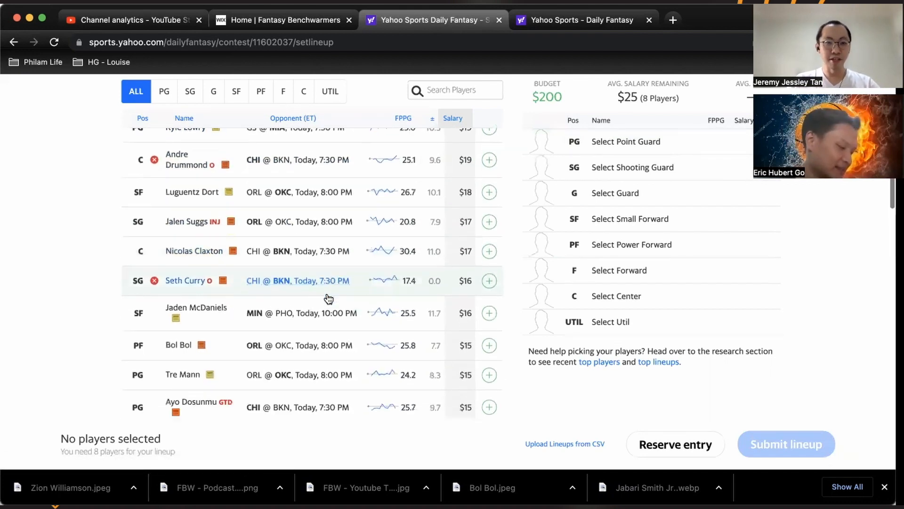
scroll("down", 3)
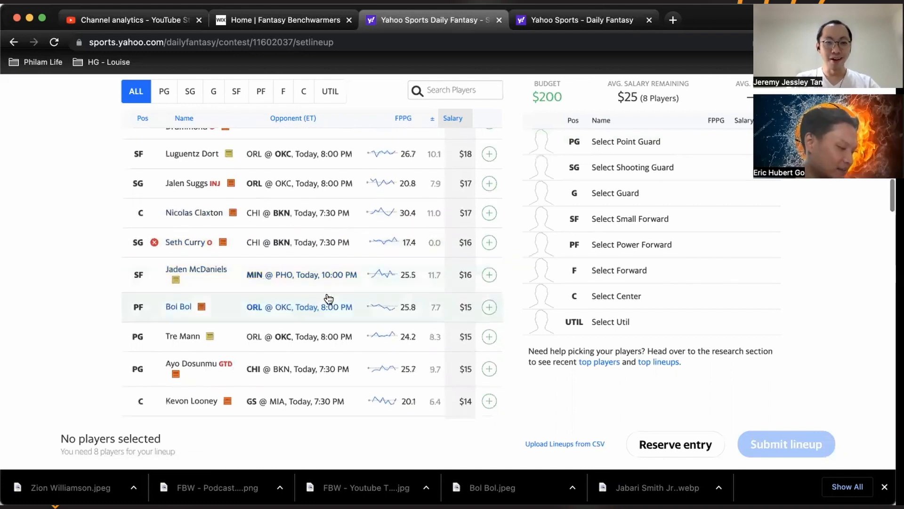
scroll("down", 3)
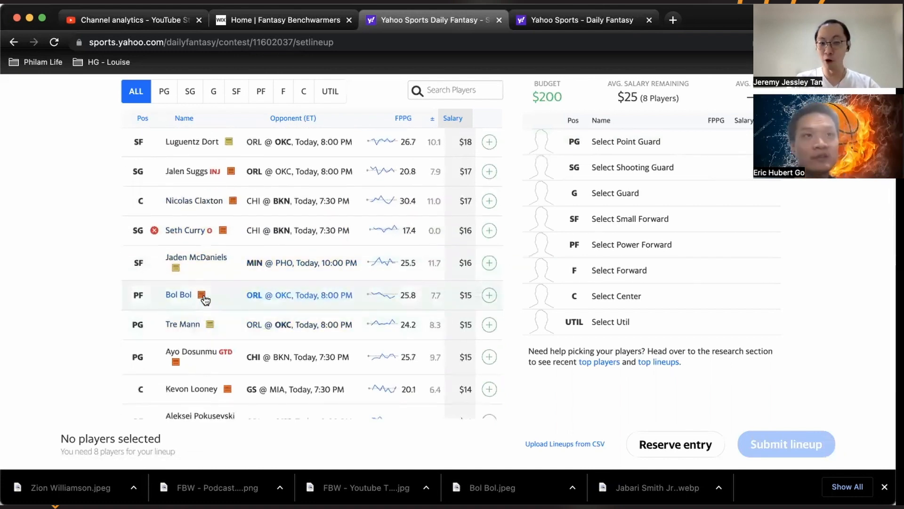
left_click(178, 294)
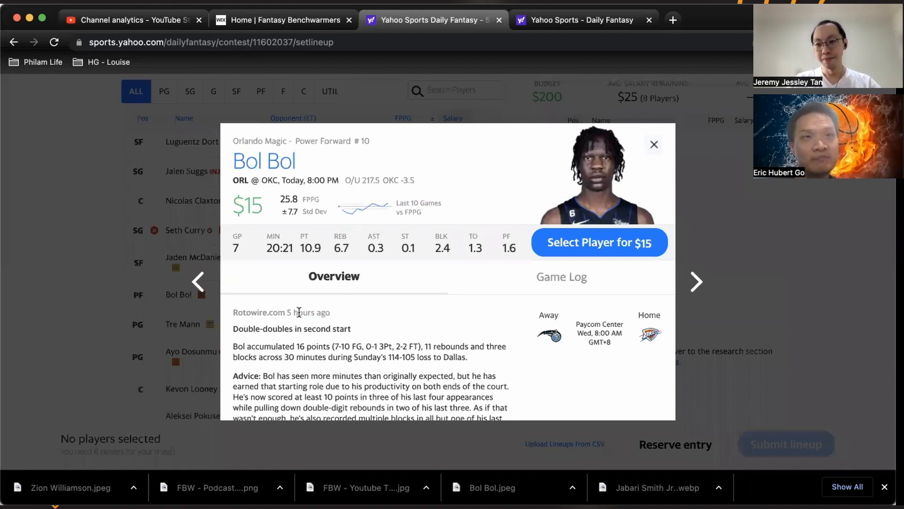
mouse_move(552, 290)
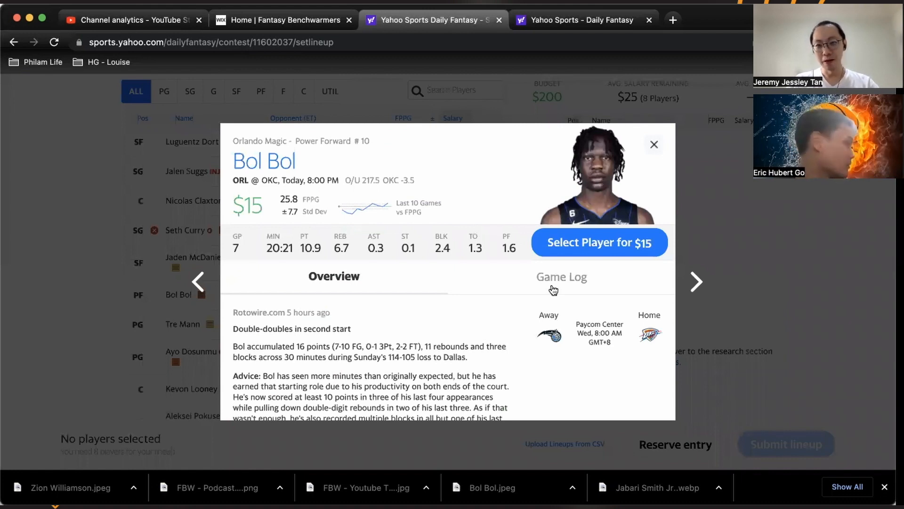
left_click(561, 276)
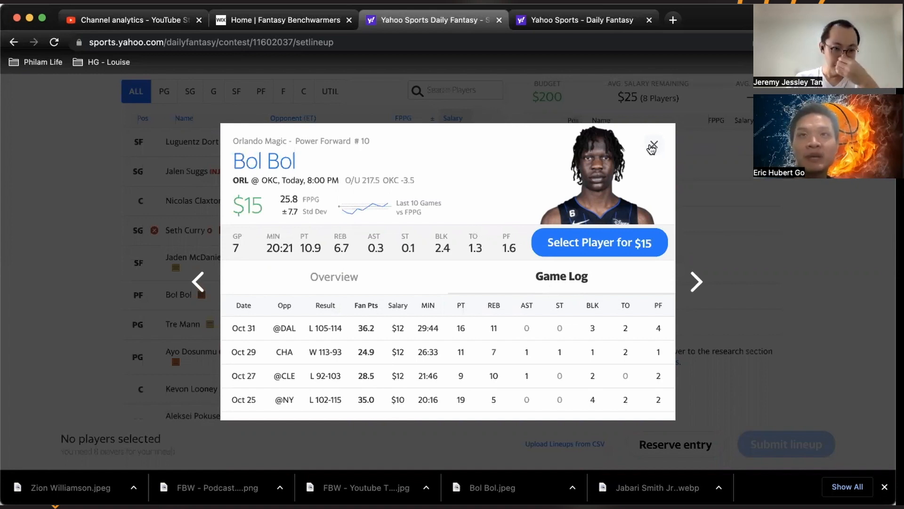
left_click(653, 145)
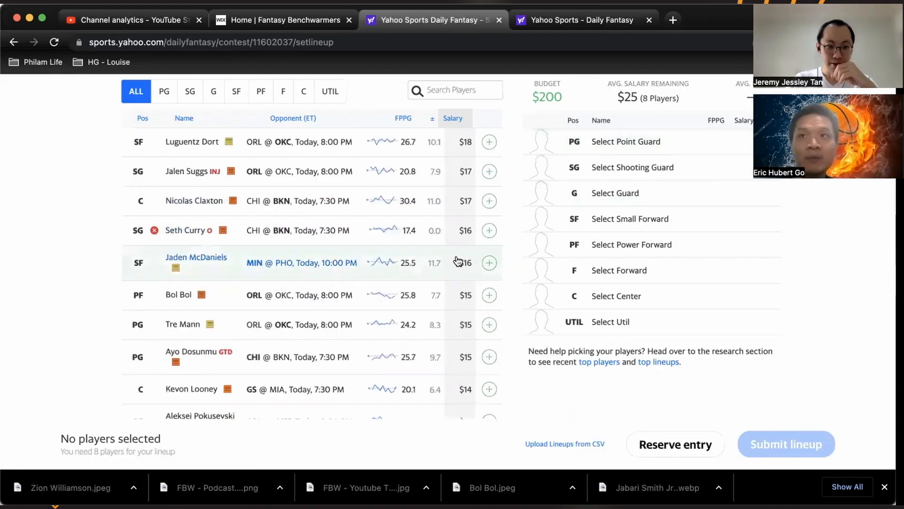
scroll("down", 3)
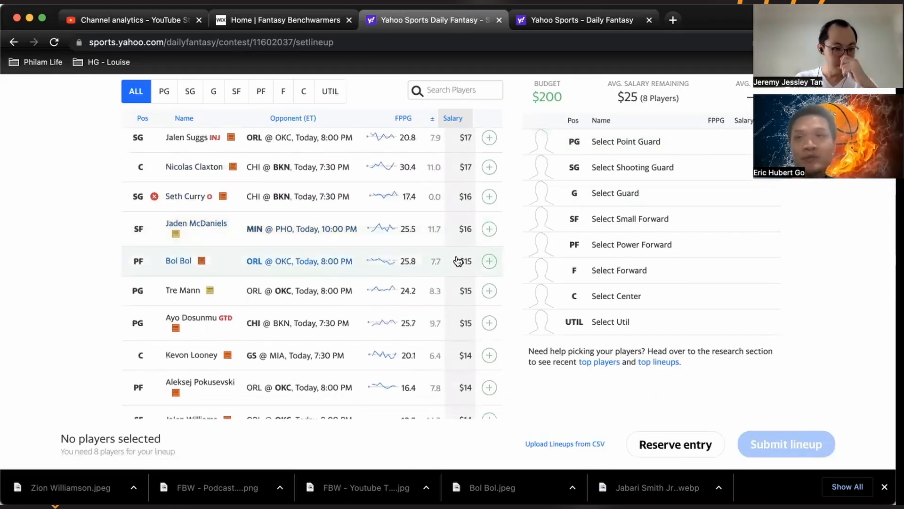
scroll("down", 3)
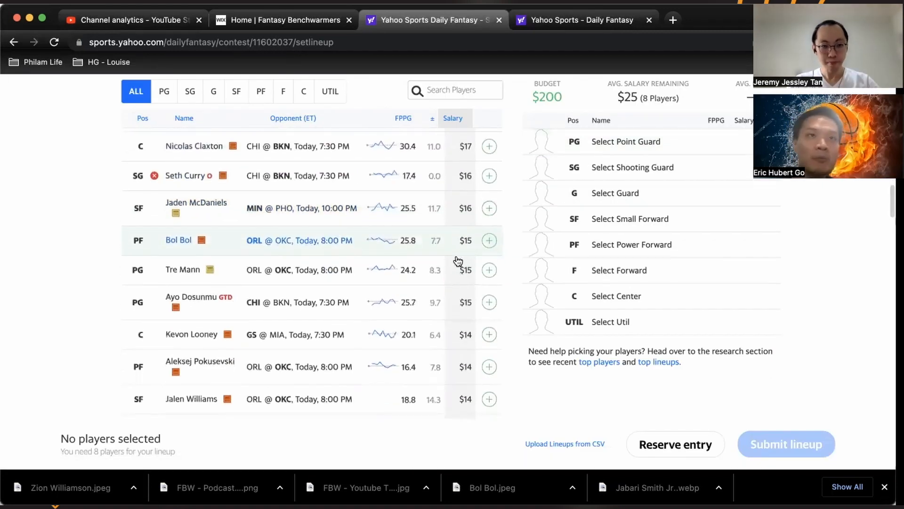
scroll("down", 3)
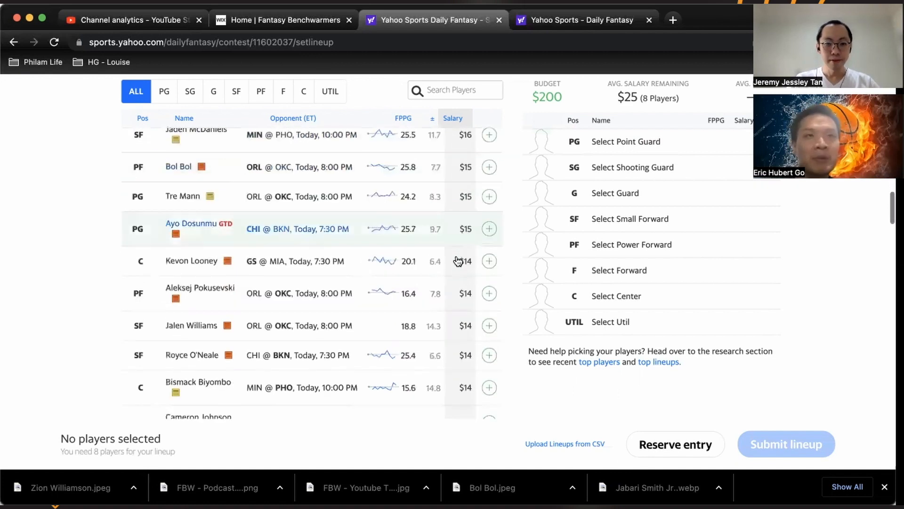
scroll("down", 3)
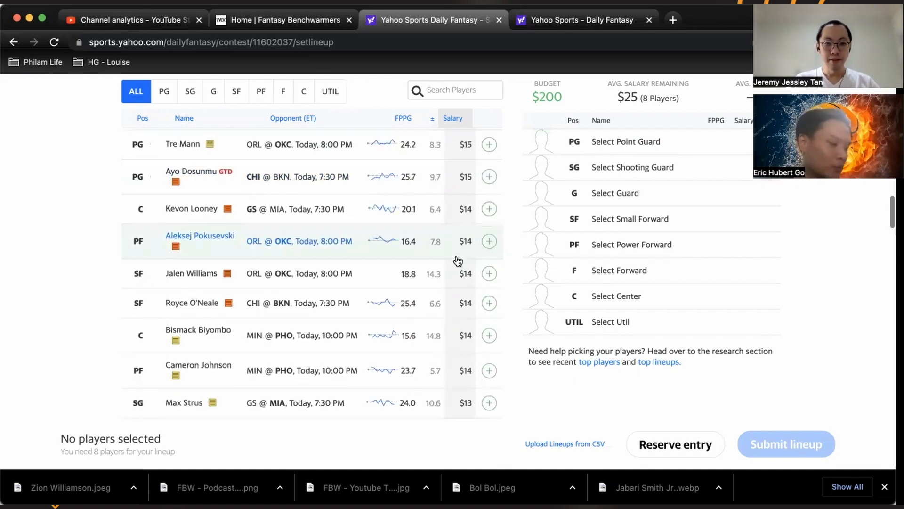
scroll("down", 3)
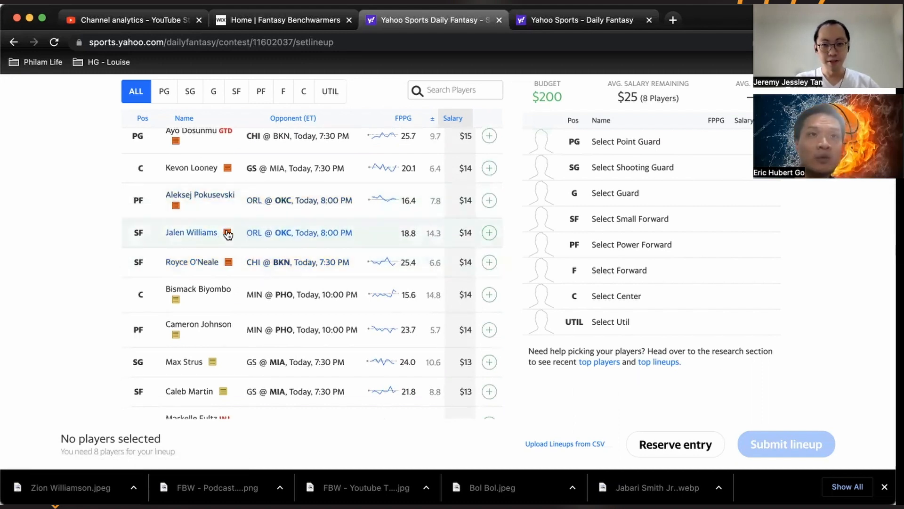
left_click(191, 233)
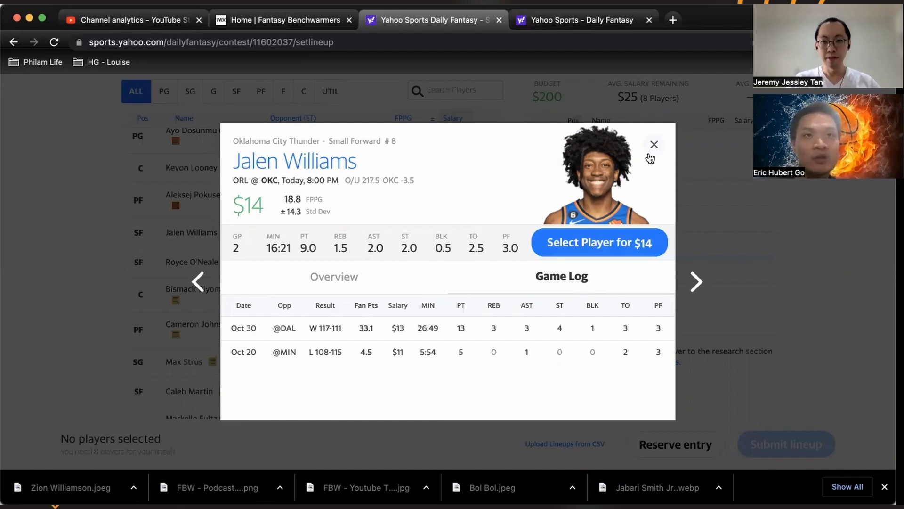
mouse_move(654, 156)
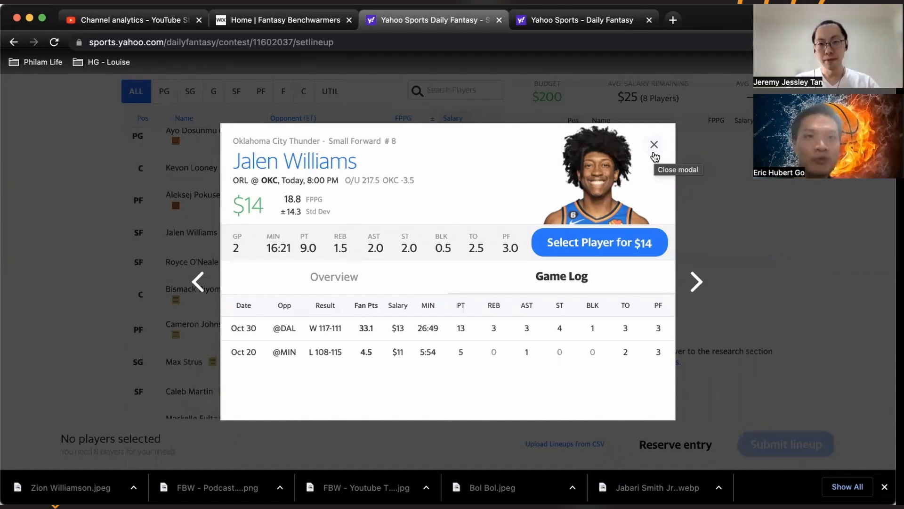
mouse_move(394, 349)
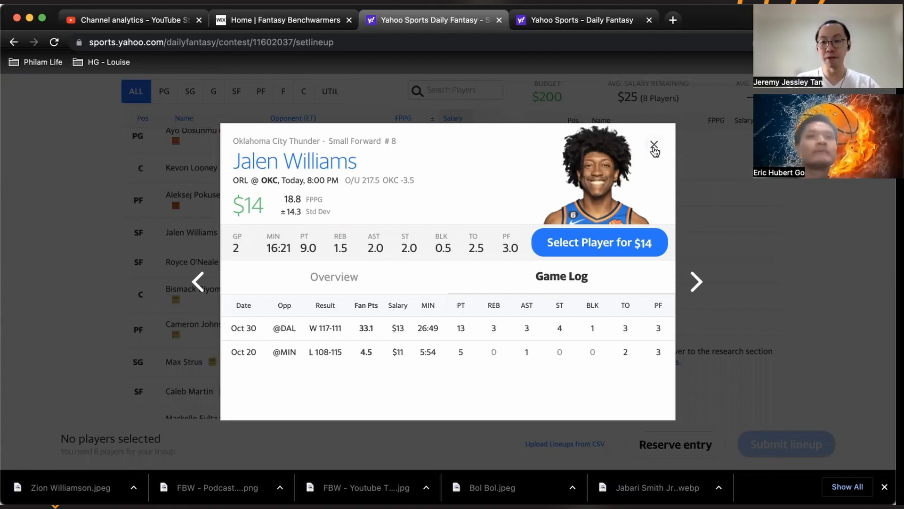
mouse_move(653, 143)
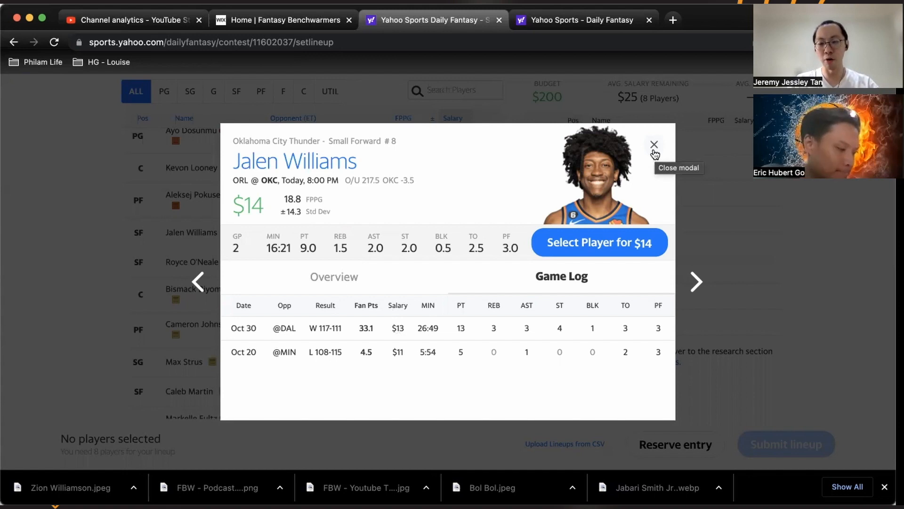
left_click(654, 143)
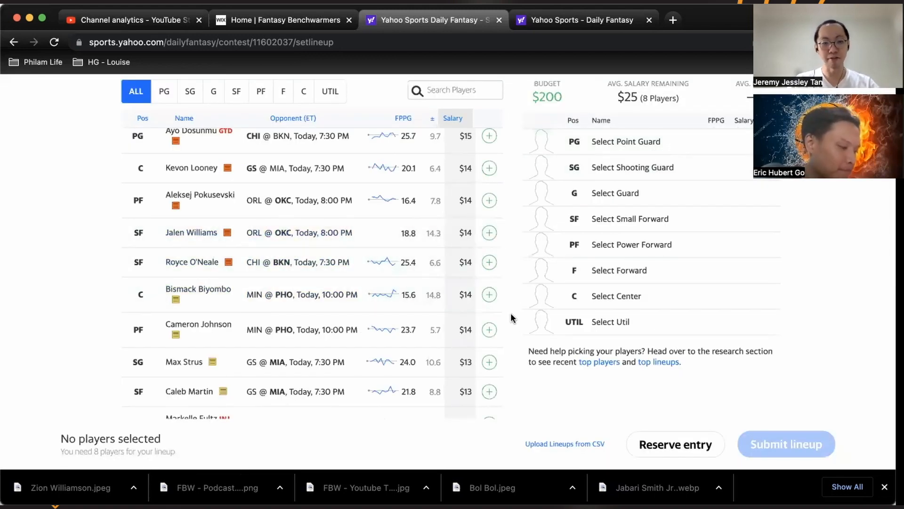
scroll("down", 3)
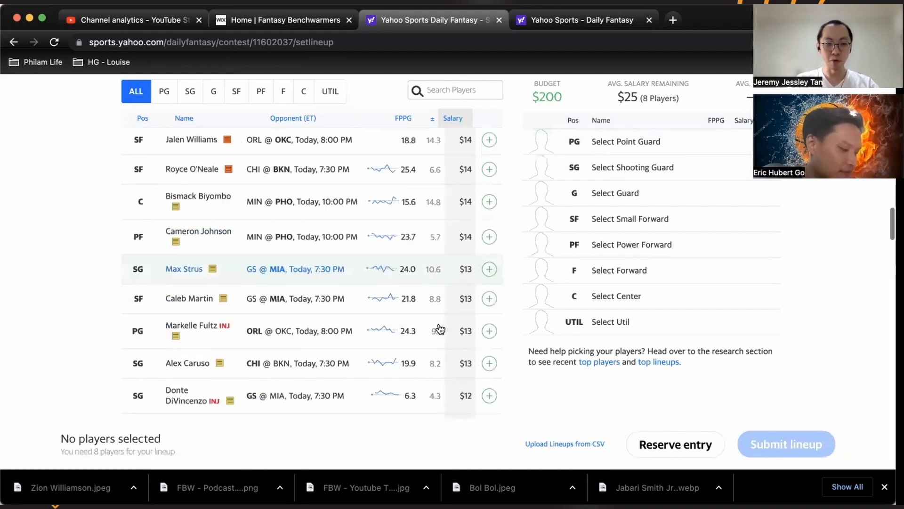
scroll("down", 3)
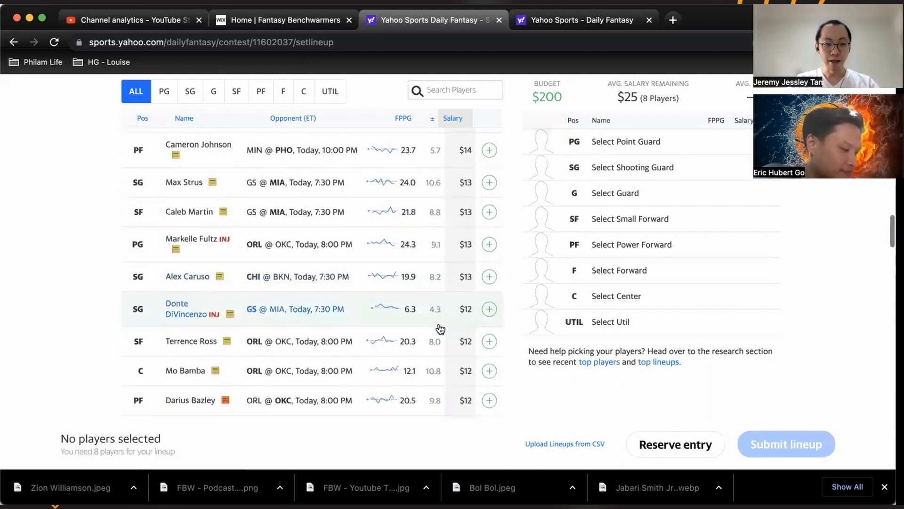
scroll("down", 3)
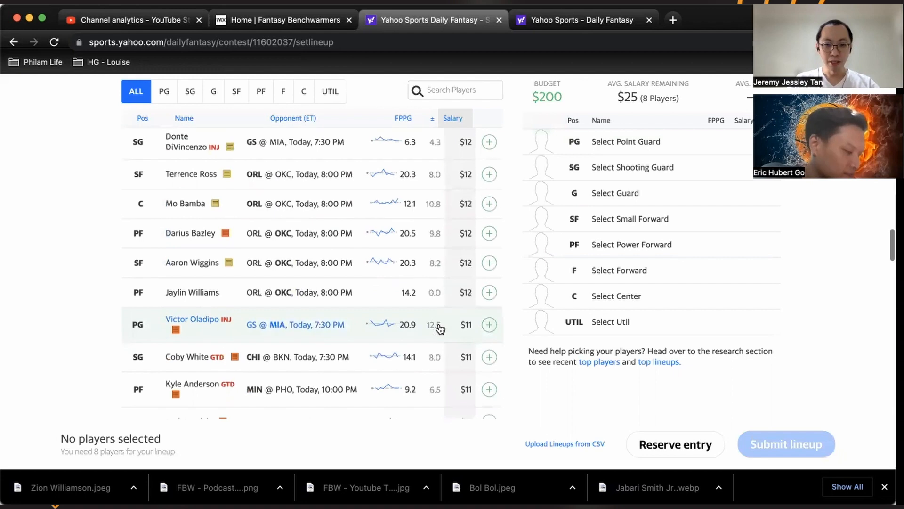
scroll("down", 3)
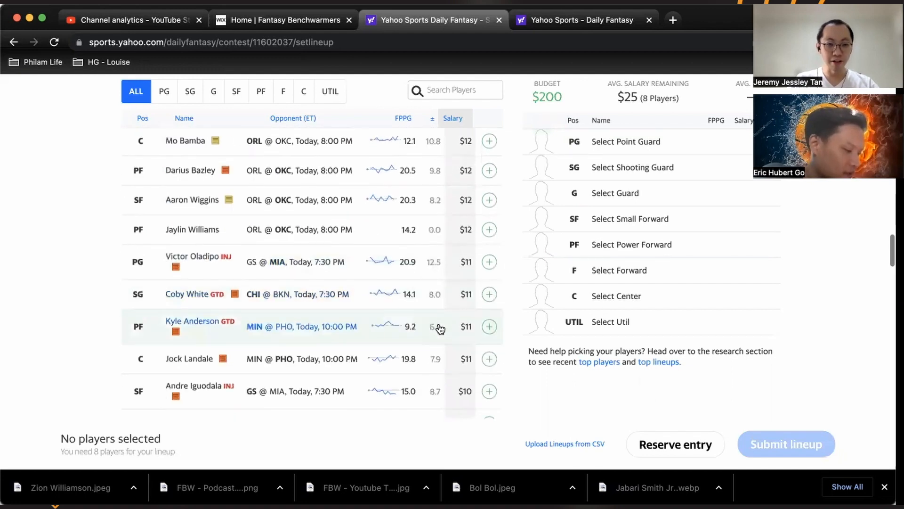
scroll("down", 3)
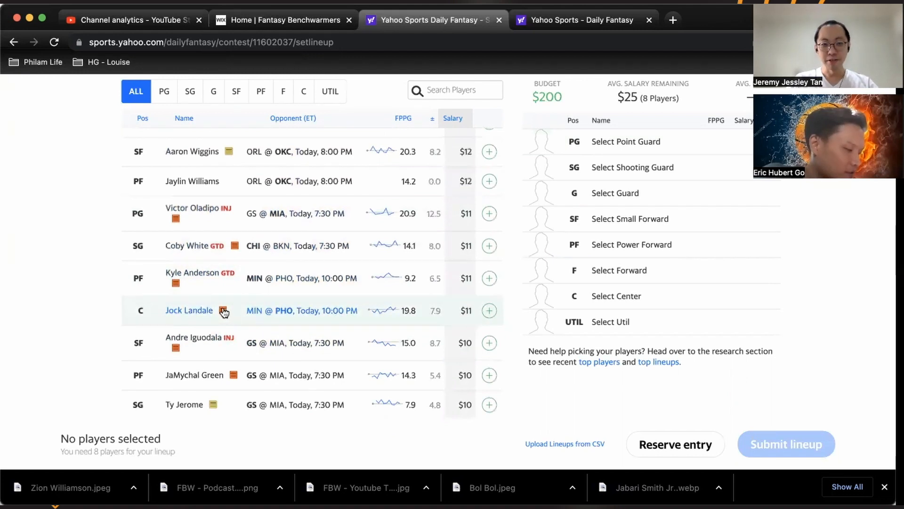
left_click(188, 311)
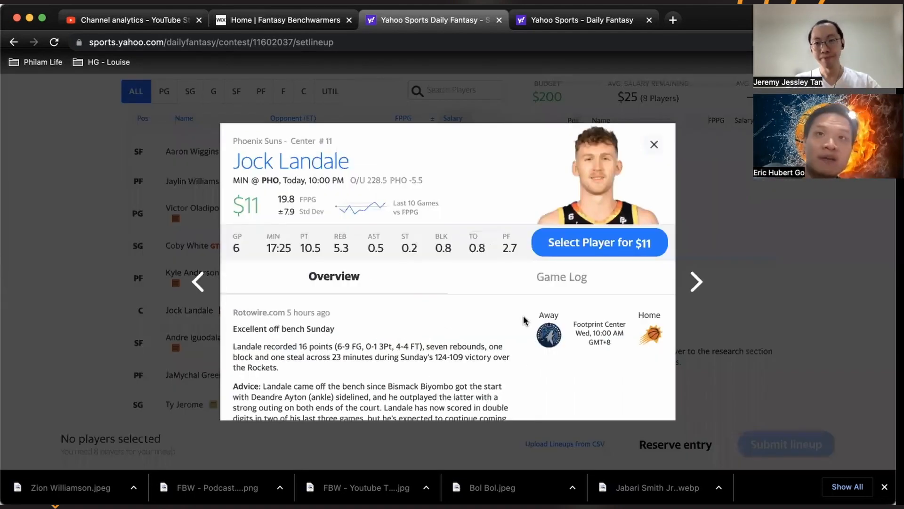
left_click(562, 277)
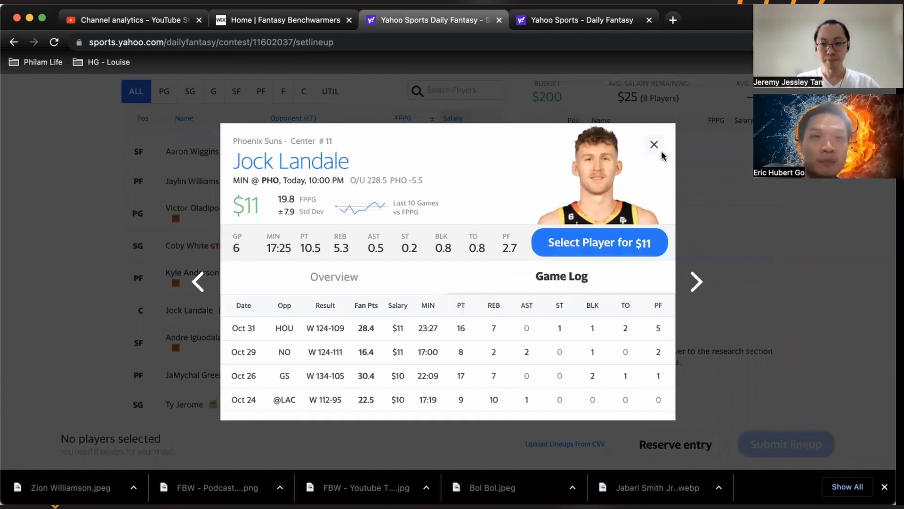
mouse_move(655, 145)
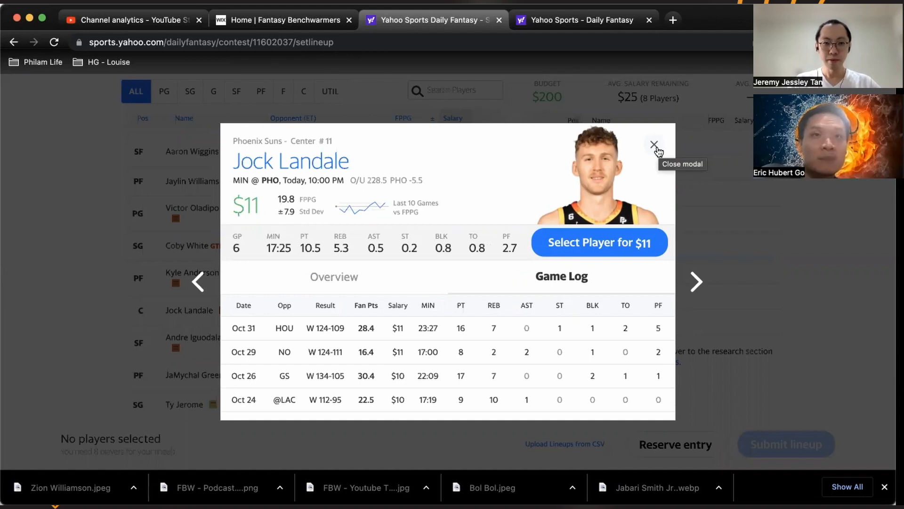
left_click(654, 143)
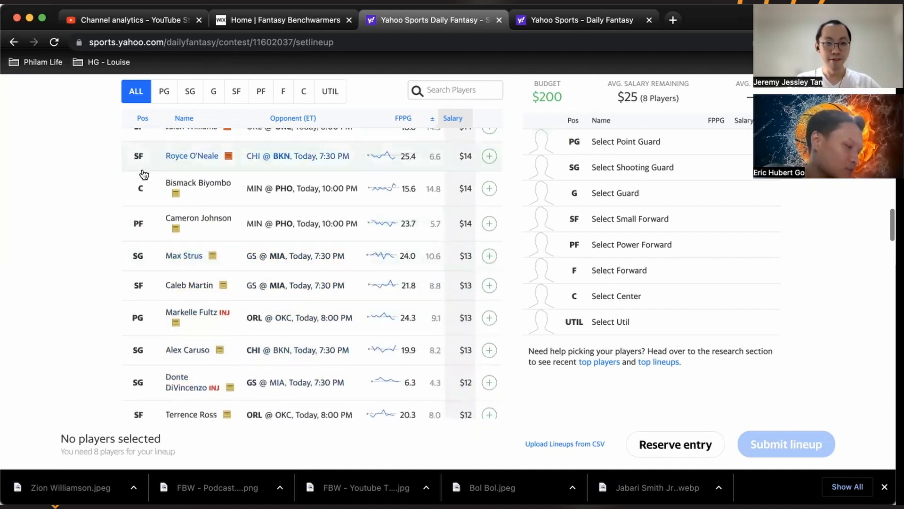
left_click(197, 183)
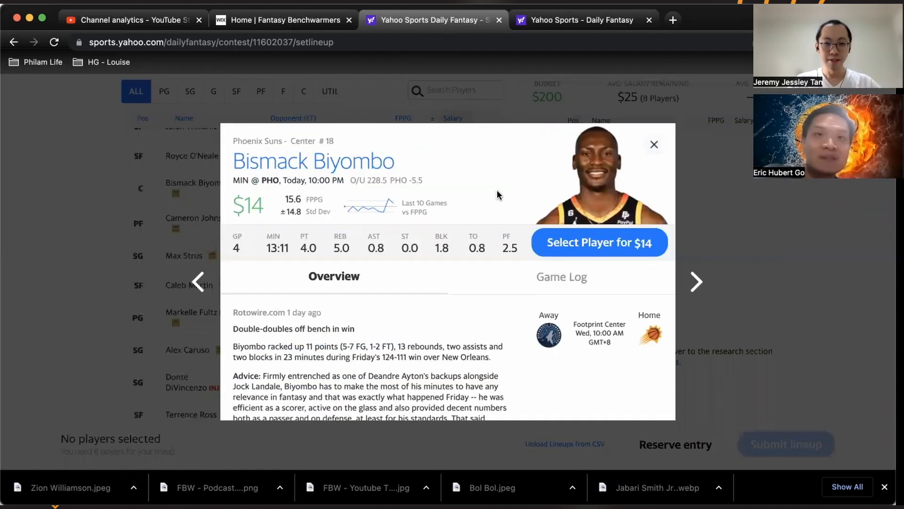
mouse_move(532, 280)
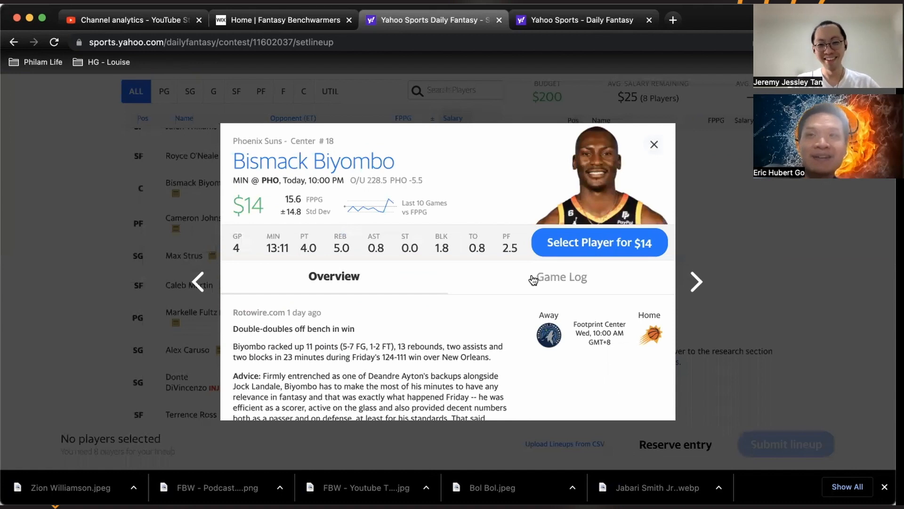
left_click(562, 277)
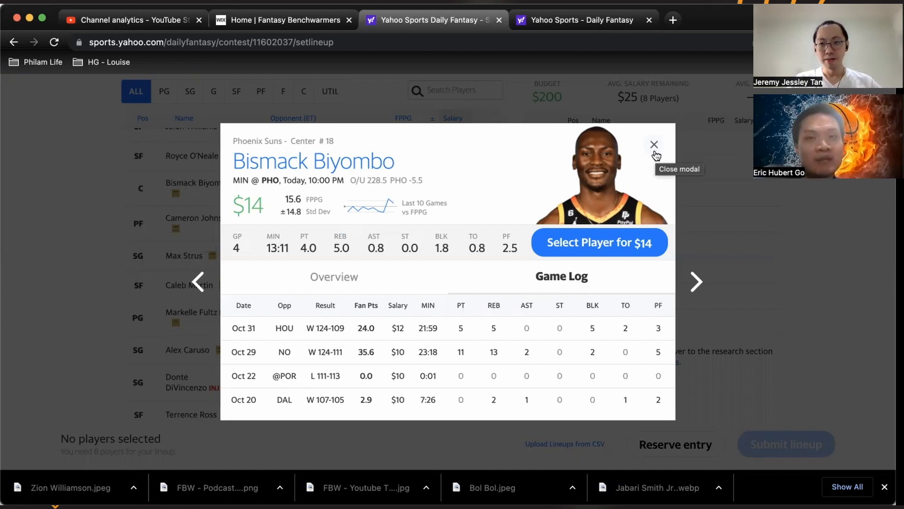
mouse_move(653, 149)
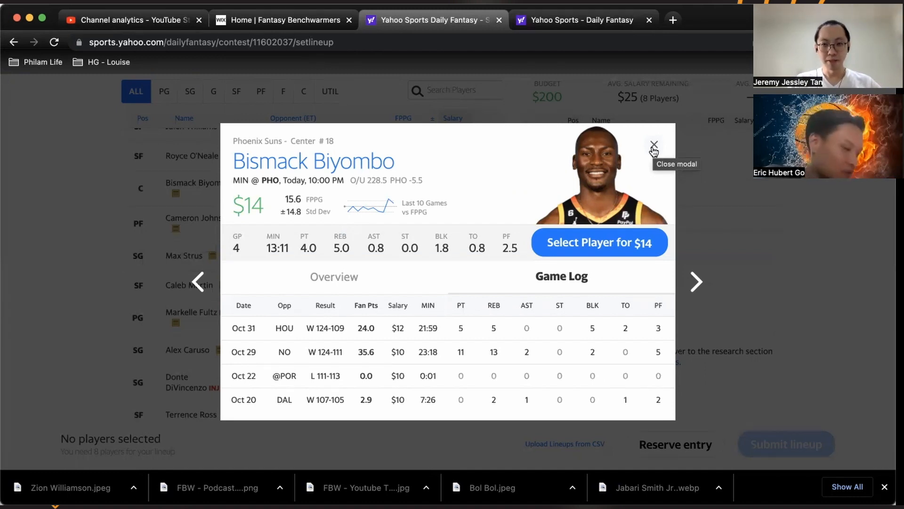
left_click(654, 143)
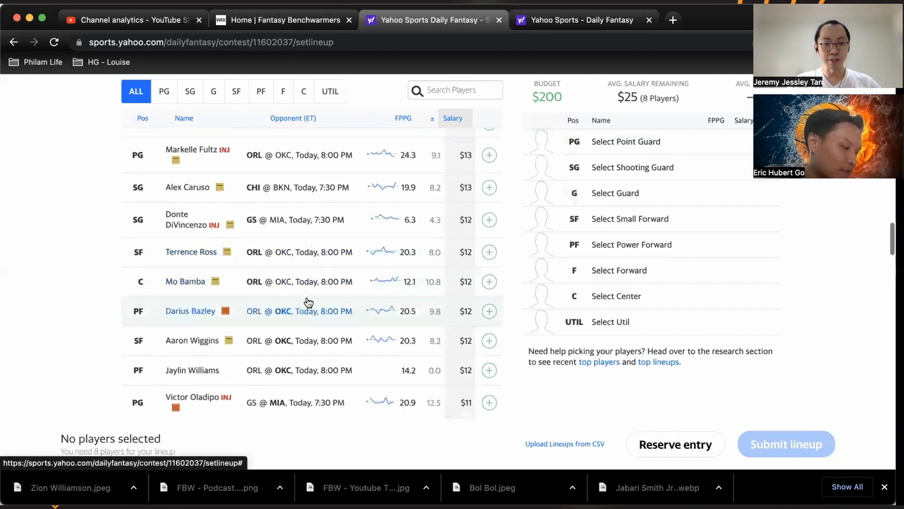
scroll("down", 3)
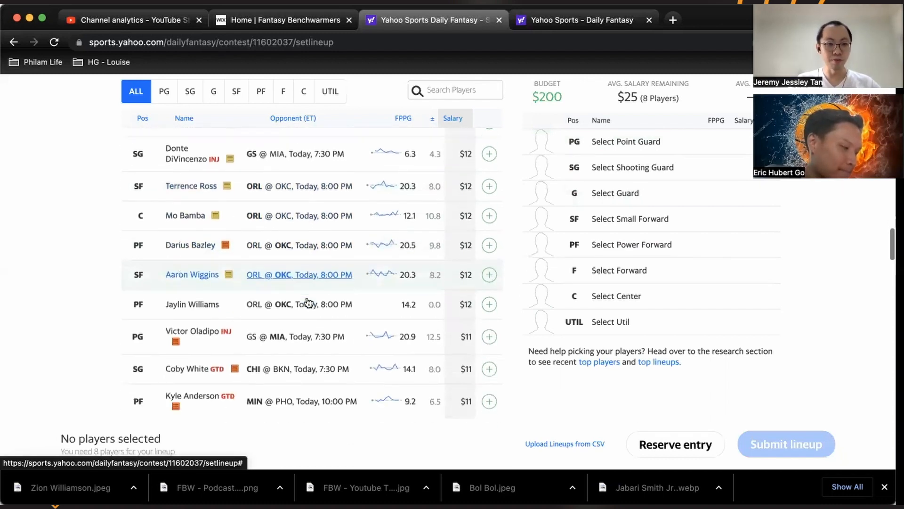
scroll("down", 3)
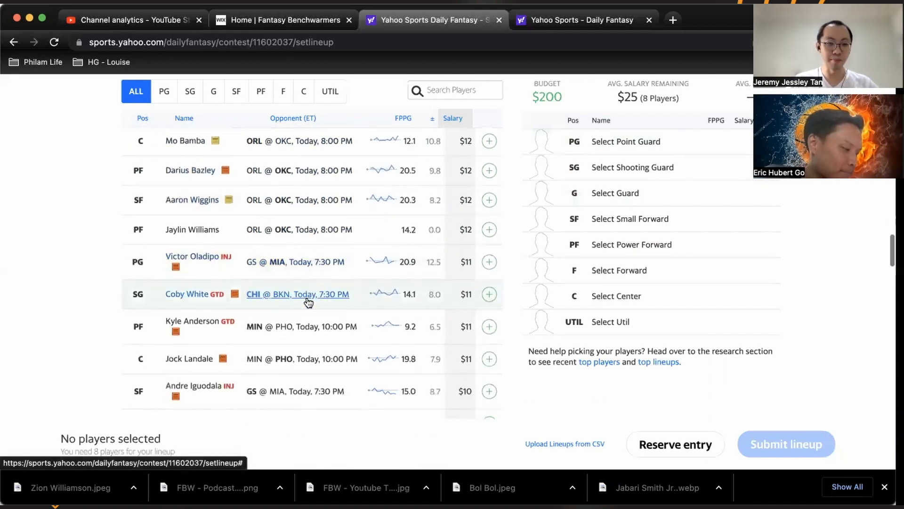
scroll("down", 3)
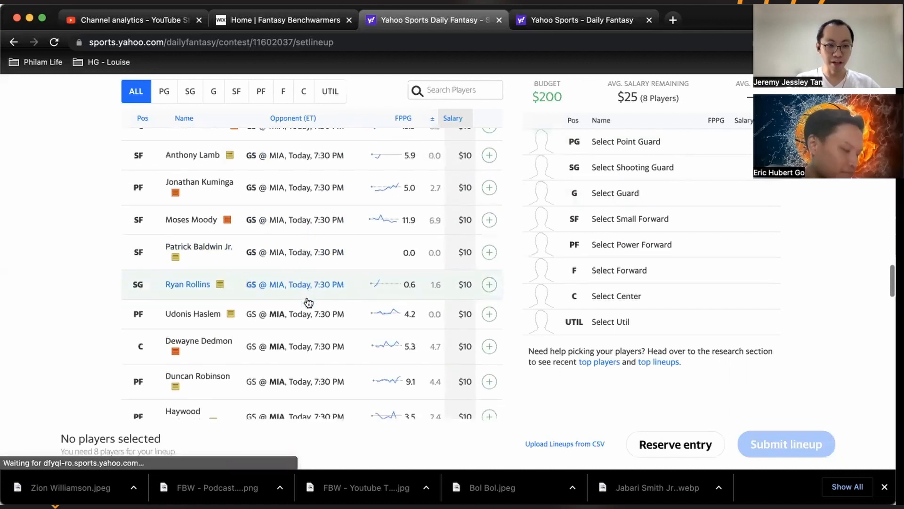
scroll("down", 3)
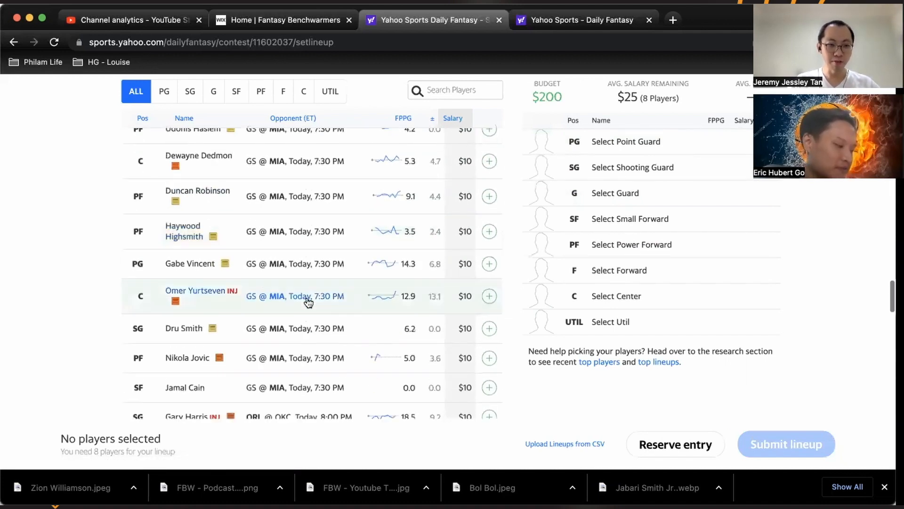
scroll("down", 3)
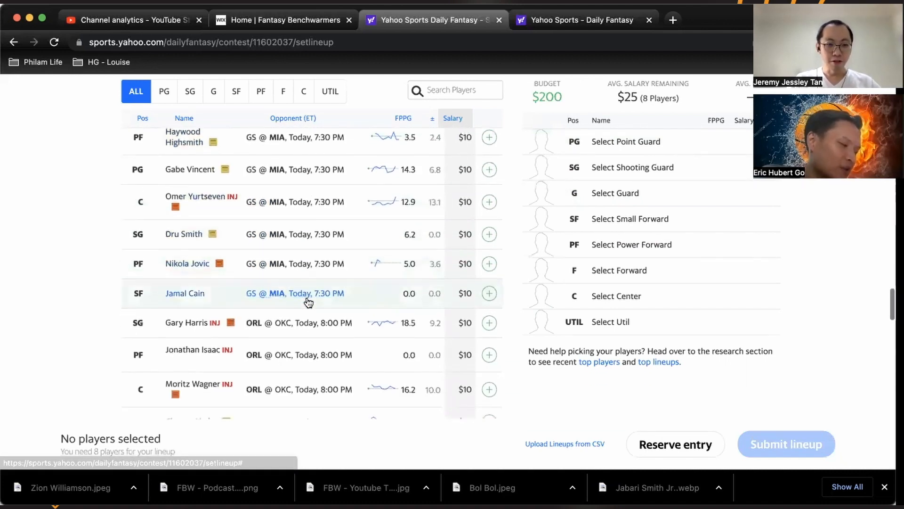
scroll("down", 3)
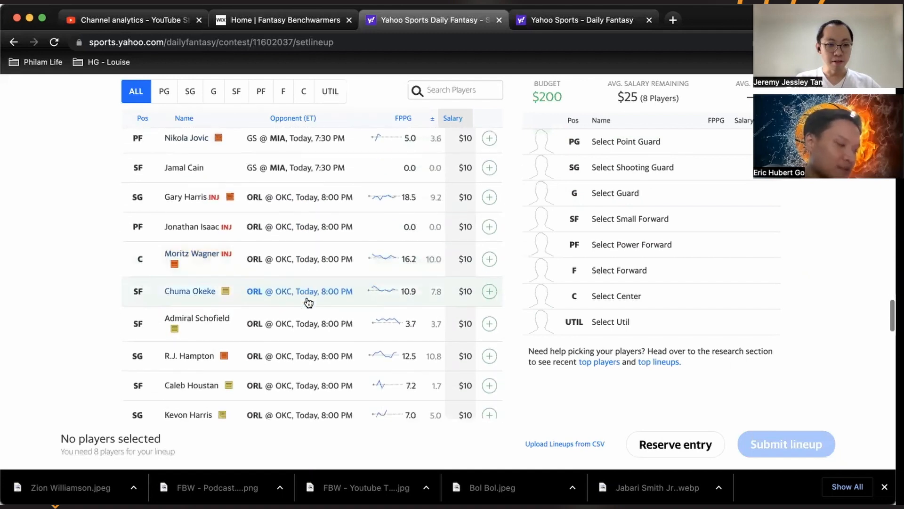
scroll("down", 3)
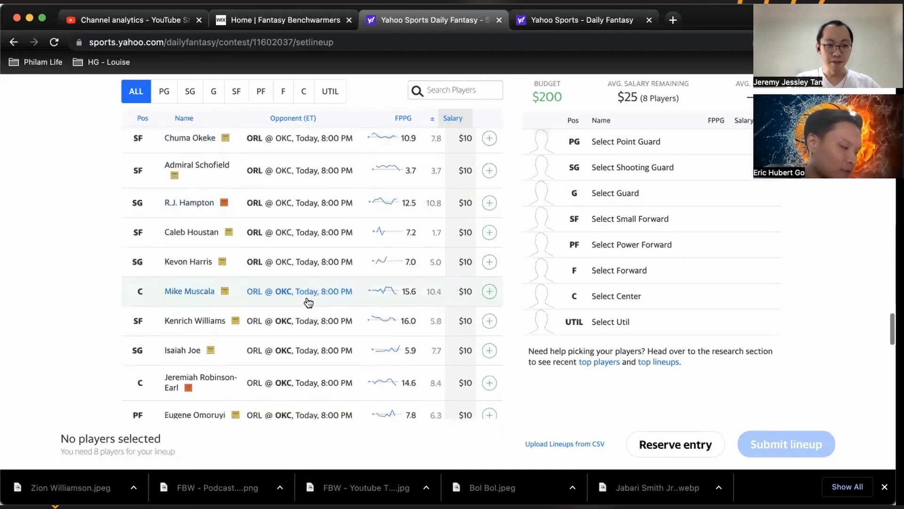
left_click(454, 90)
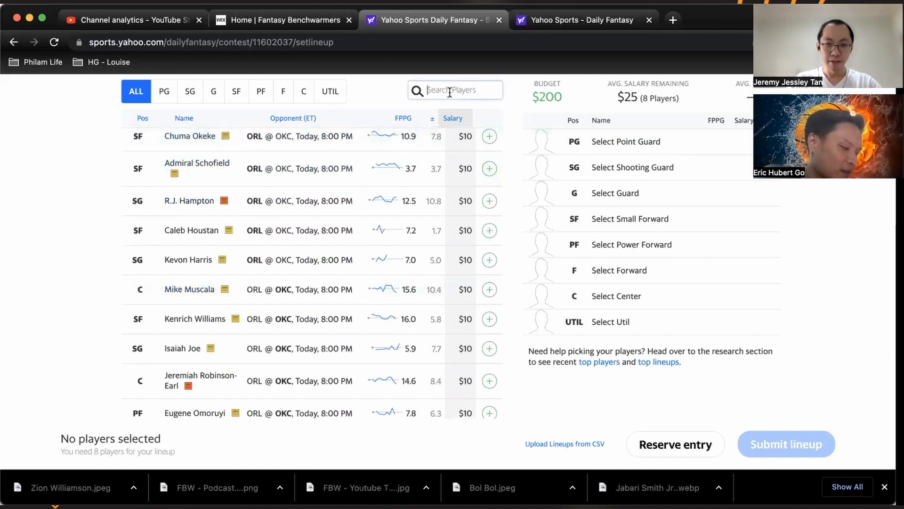
Step: Search 'hampt' and review R.J. Hampton's ($10) recent game log, then close his card
type("hampt")
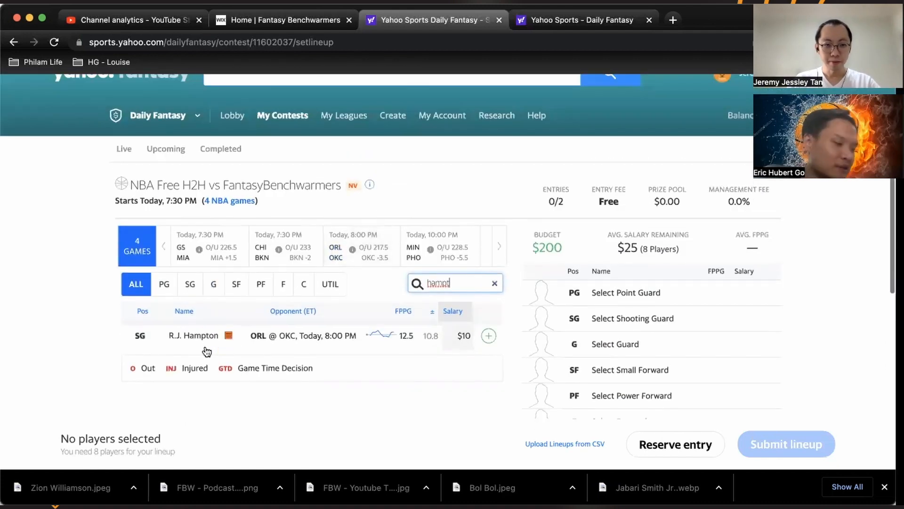
left_click(193, 335)
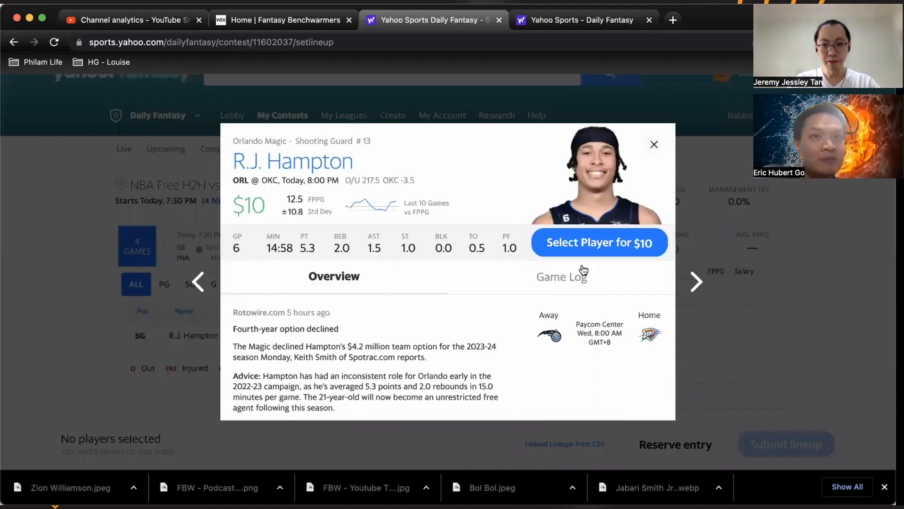
left_click(561, 276)
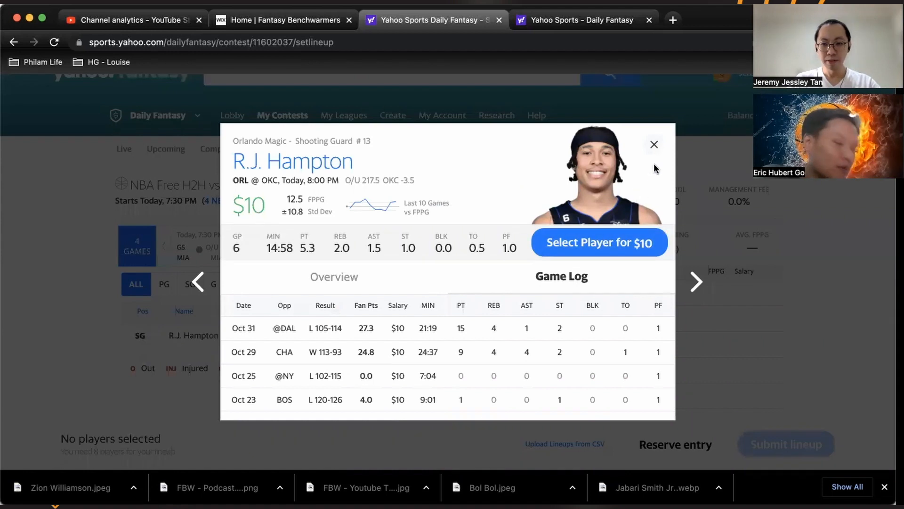
left_click(654, 144)
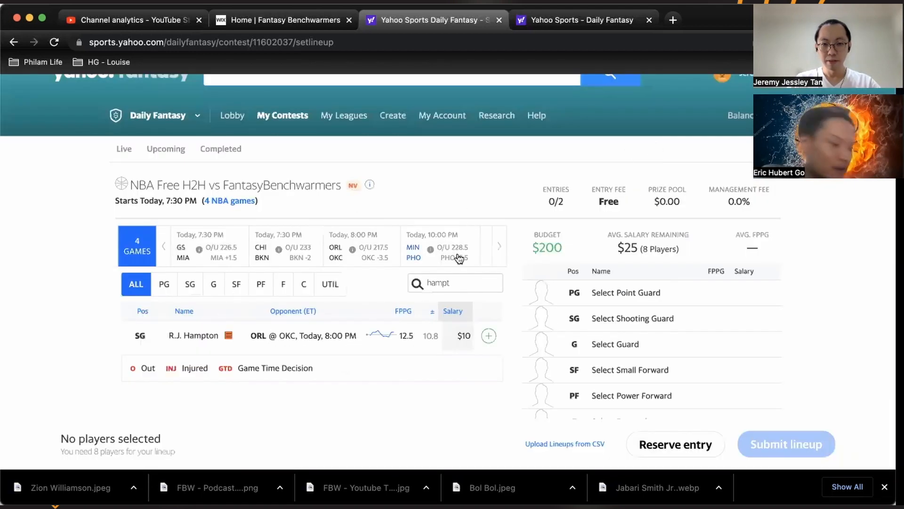
Step: Search 'bazle' and review Darius Bazley's ($12) recent game log, then close his card
type("bazley")
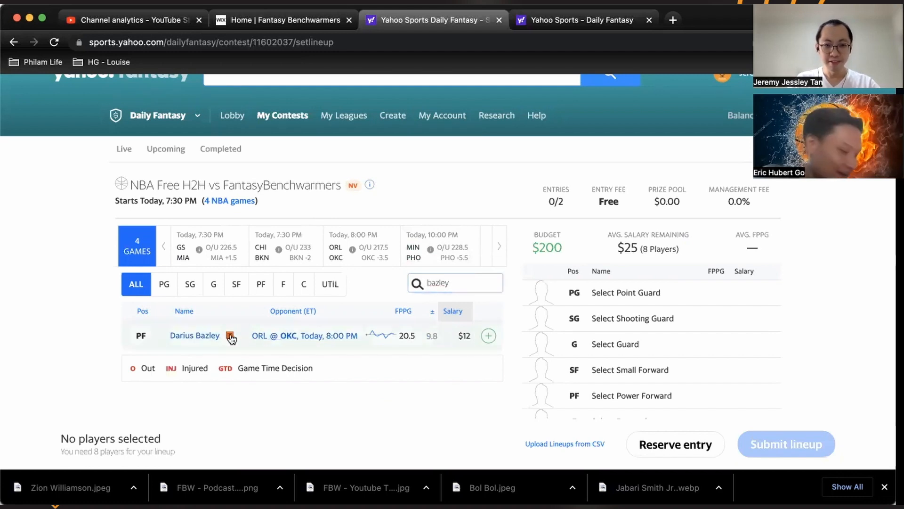
left_click(194, 335)
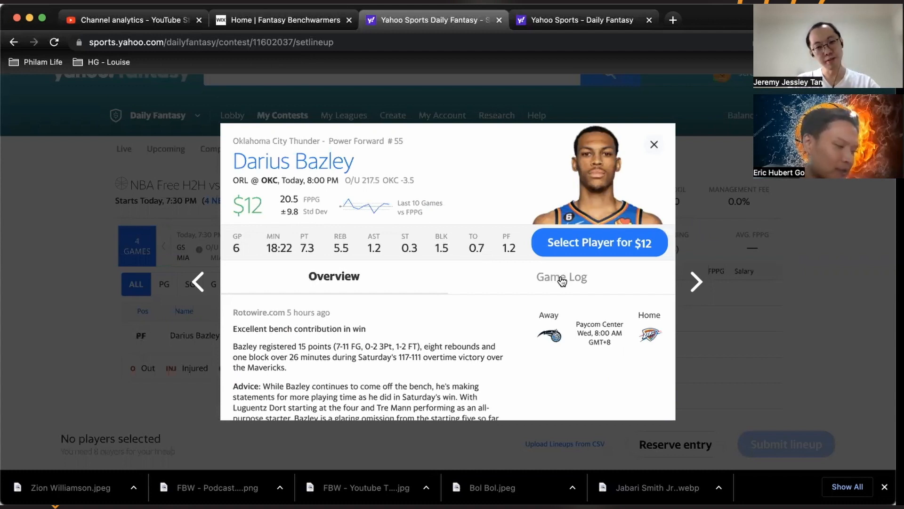
left_click(561, 277)
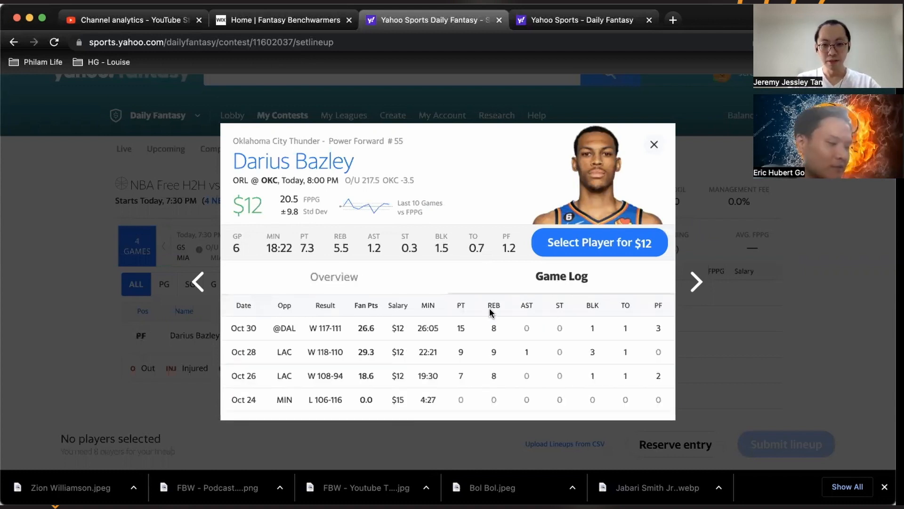
mouse_move(630, 182)
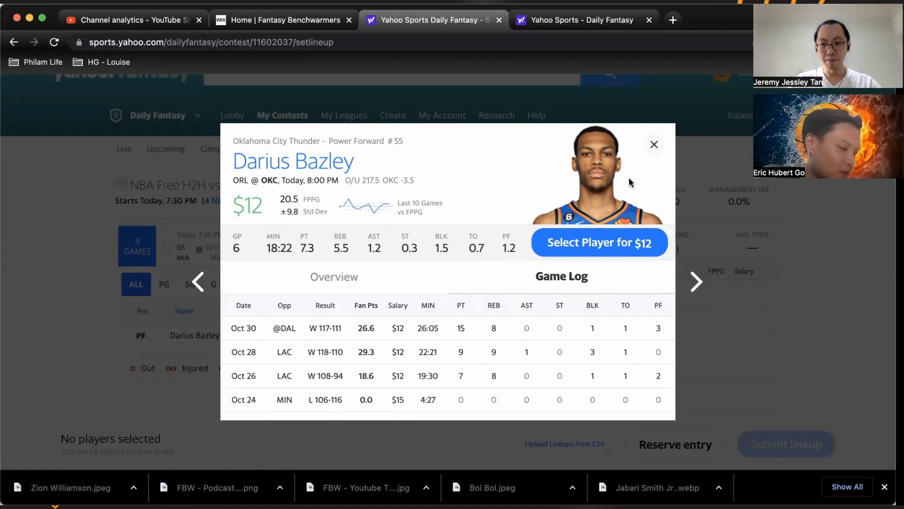
left_click(654, 144)
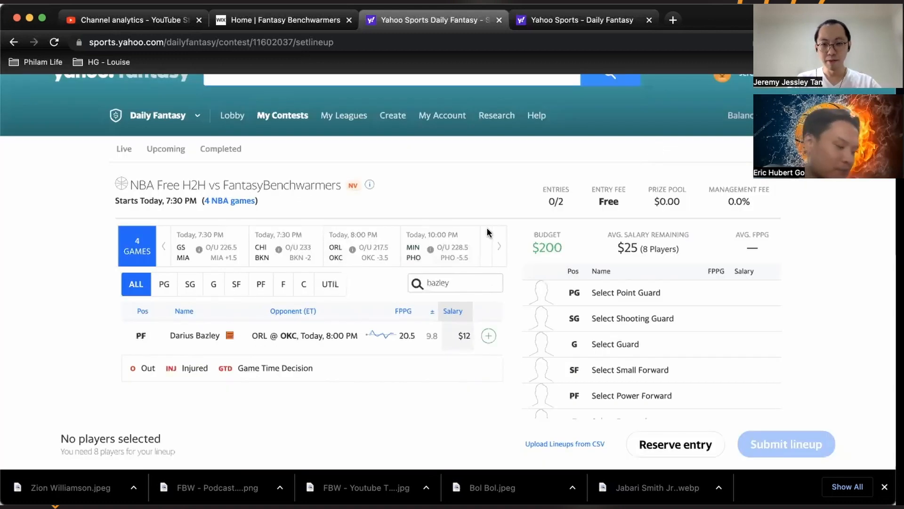
Step: Search 'wi' to list the five Williams players ($10–$14) and look them over
type("william")
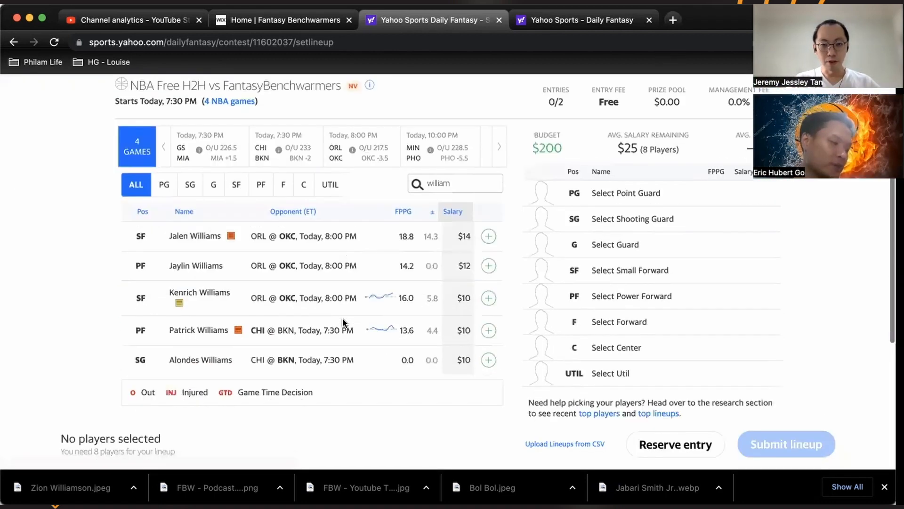
scroll("down", 3)
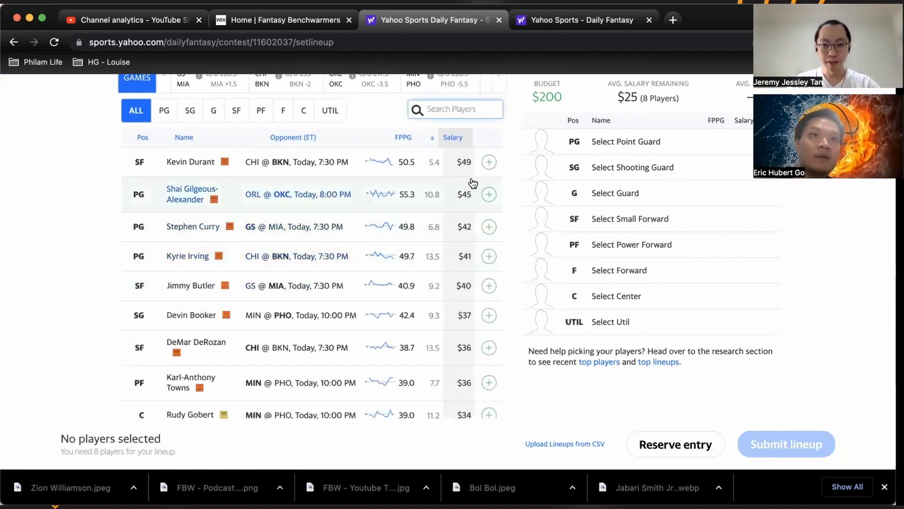
Step: Add Gilgeous-Alexander, Devin Booker and DeMar DeRozan to the lineup from the player list
left_click(488, 194)
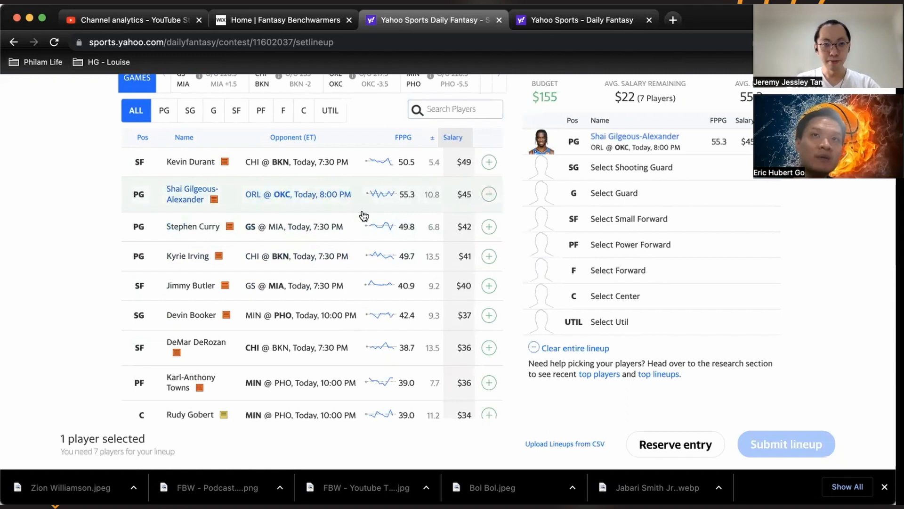
scroll("down", 3)
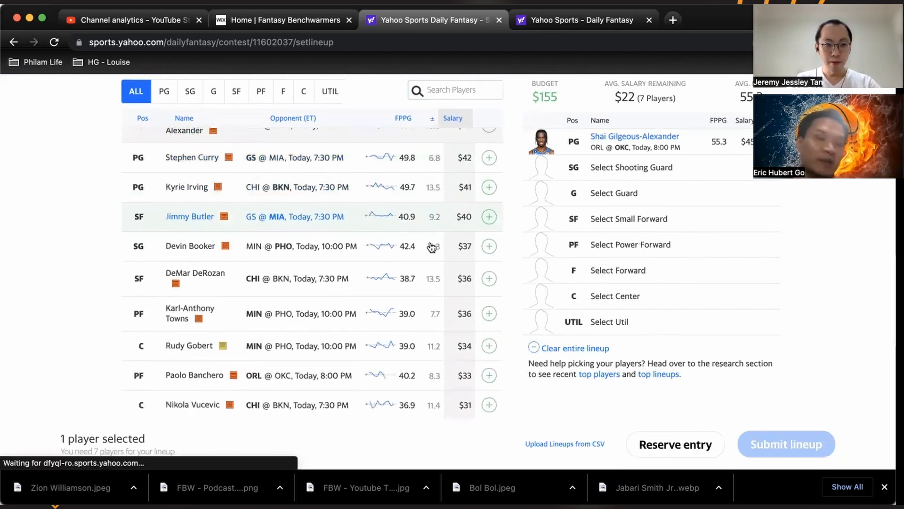
left_click(489, 246)
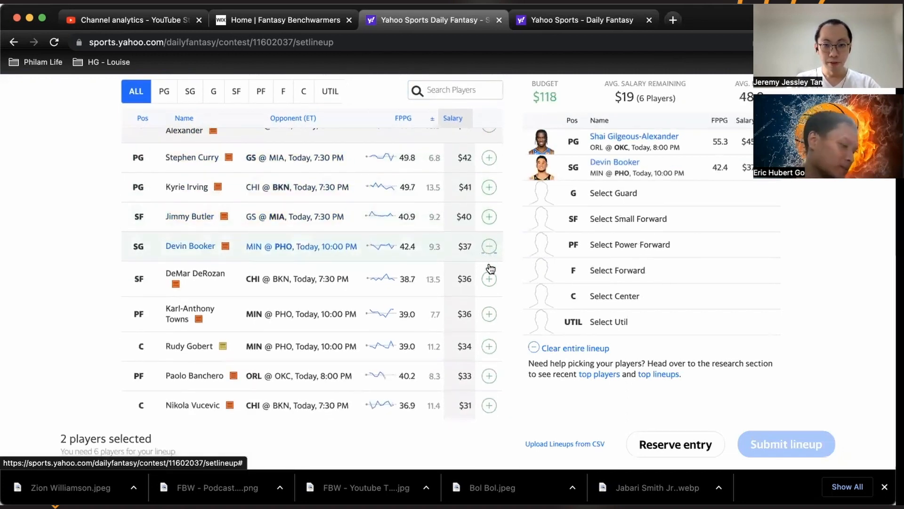
left_click(489, 279)
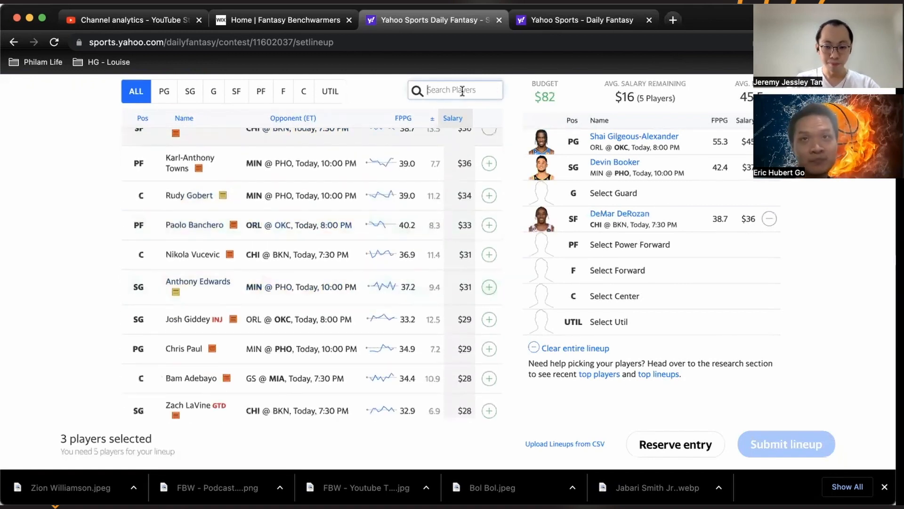
Step: Search and add Suggs, Jalen Williams, Bazley and Biyombo, filling seven slots with $31 left
type("sugg")
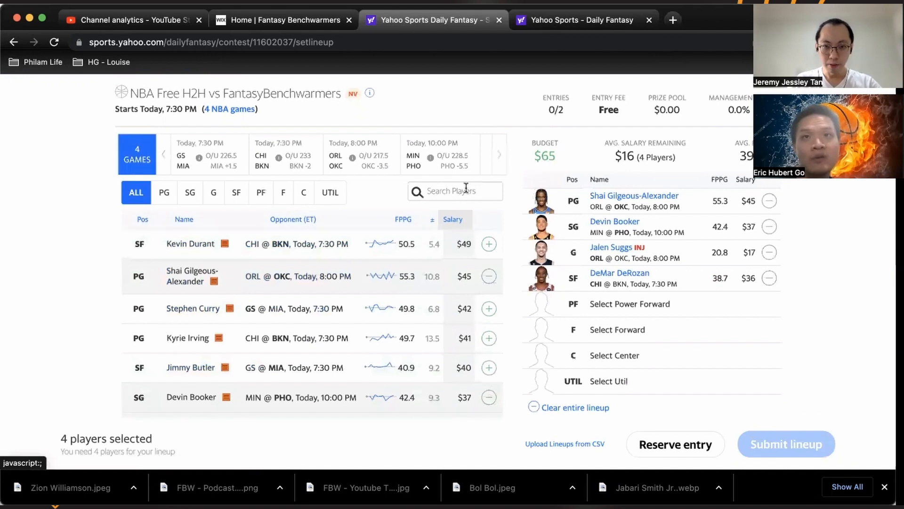
type("willa")
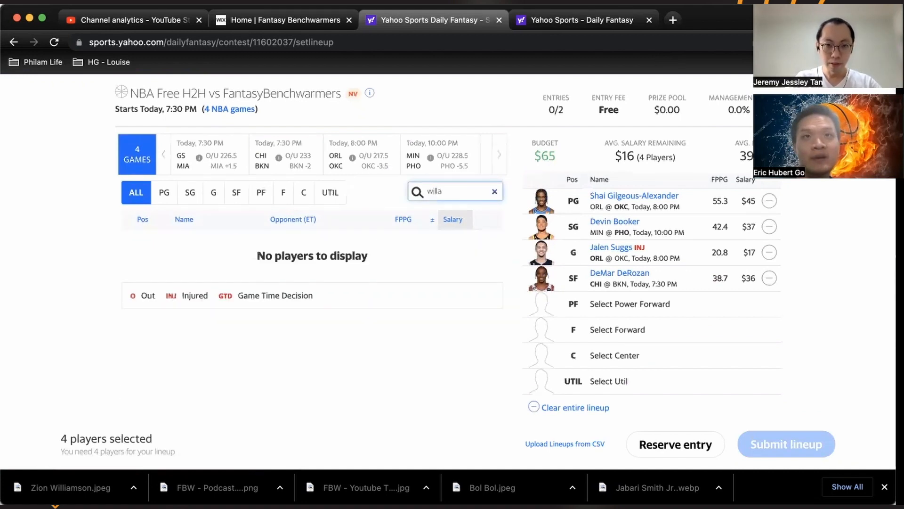
key("Backspace")
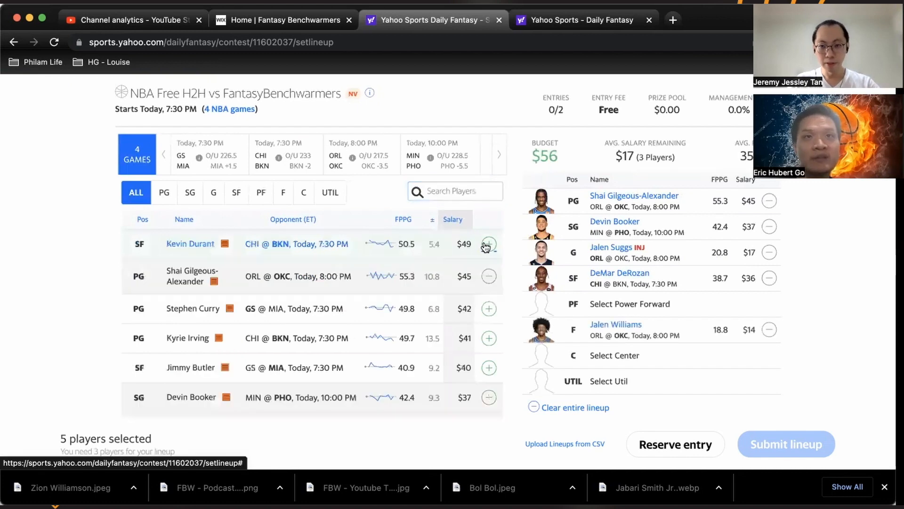
type("baz")
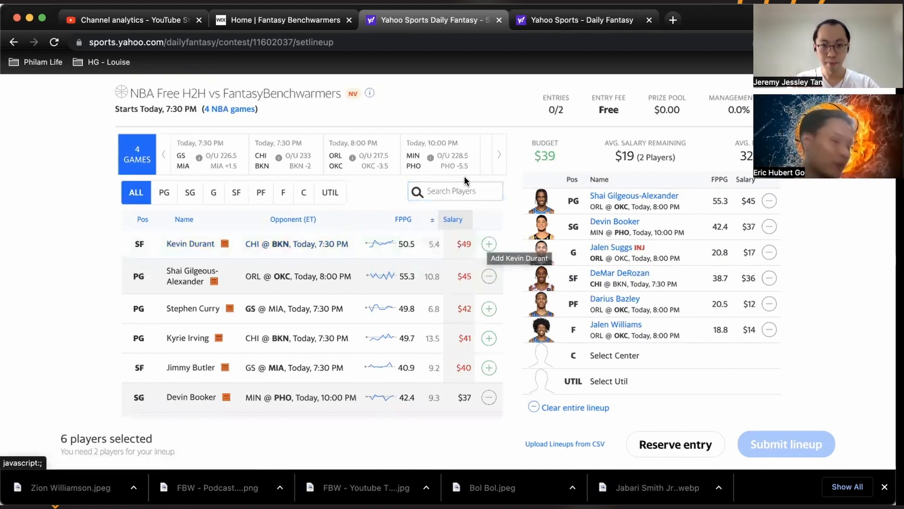
type("biyo")
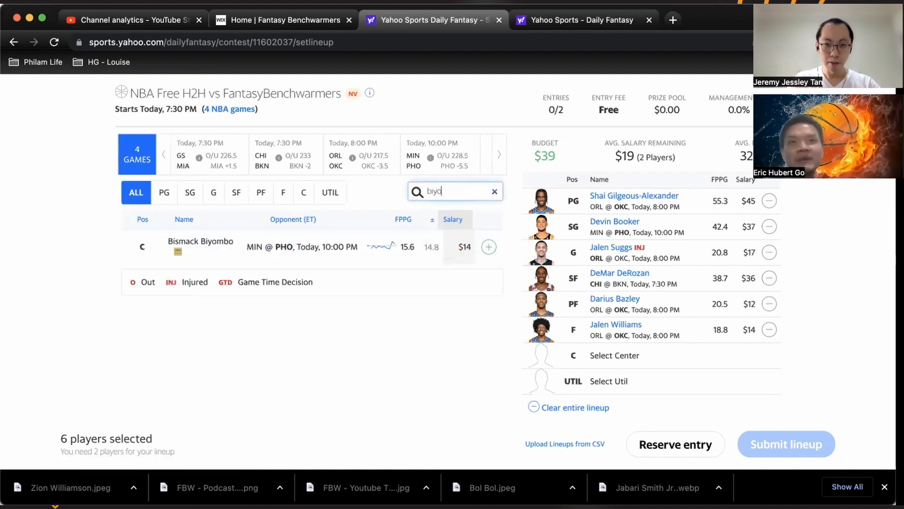
left_click(488, 247)
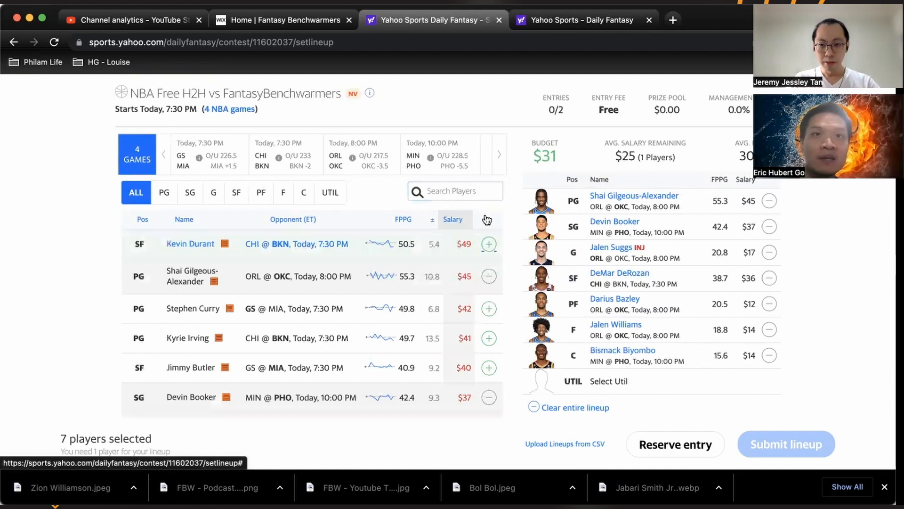
Step: Search 'we' and add Wendell Carter Jr. ($25) at UTIL, completing the lineup at $0 remaining
type("we")
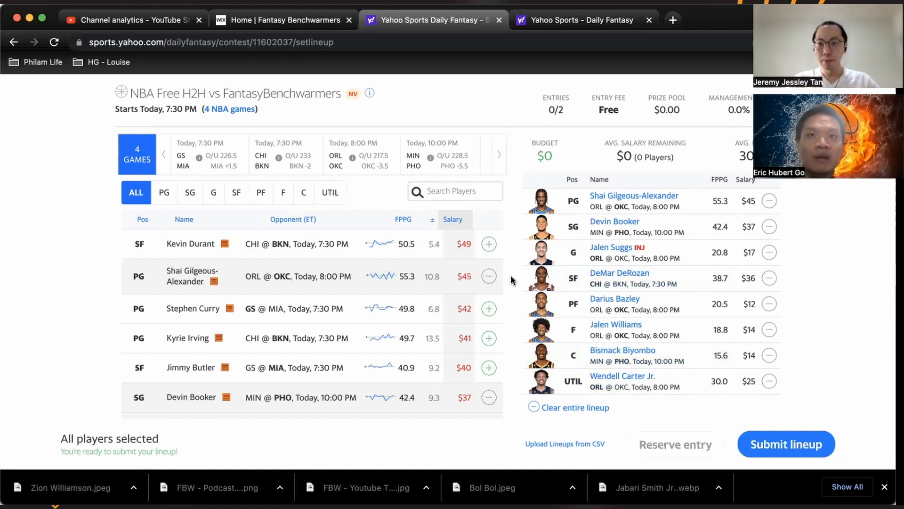
mouse_move(395, 322)
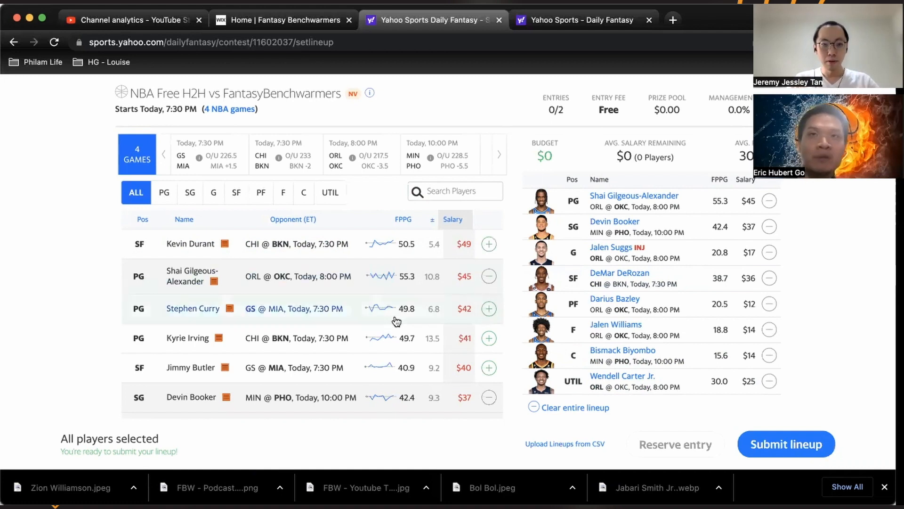
scroll("down", 3)
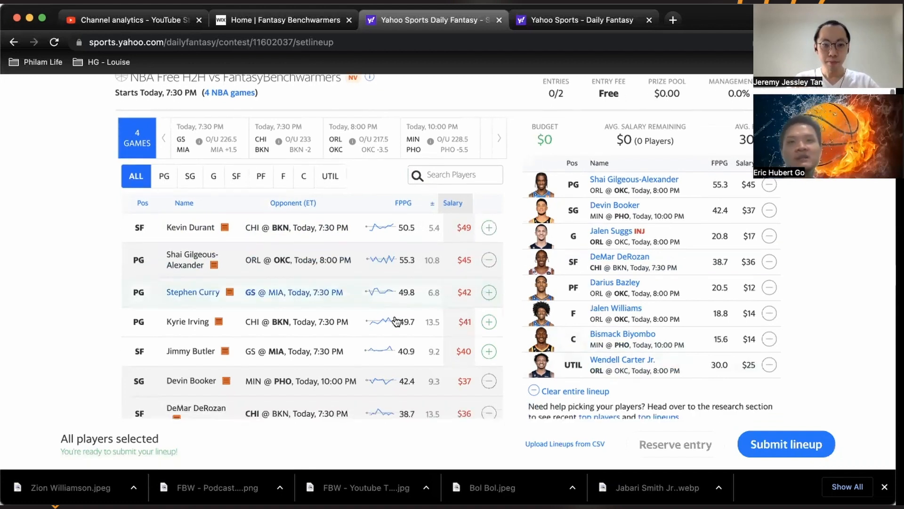
scroll("down", 3)
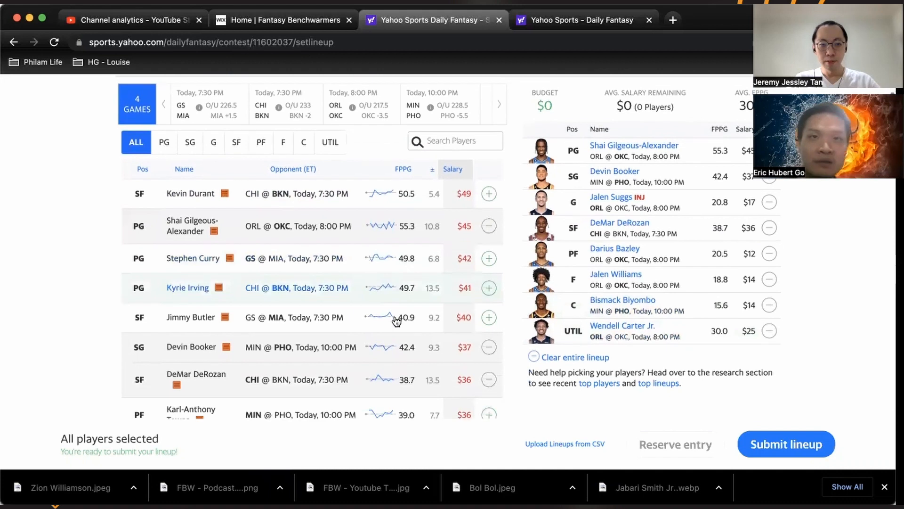
scroll("down", 3)
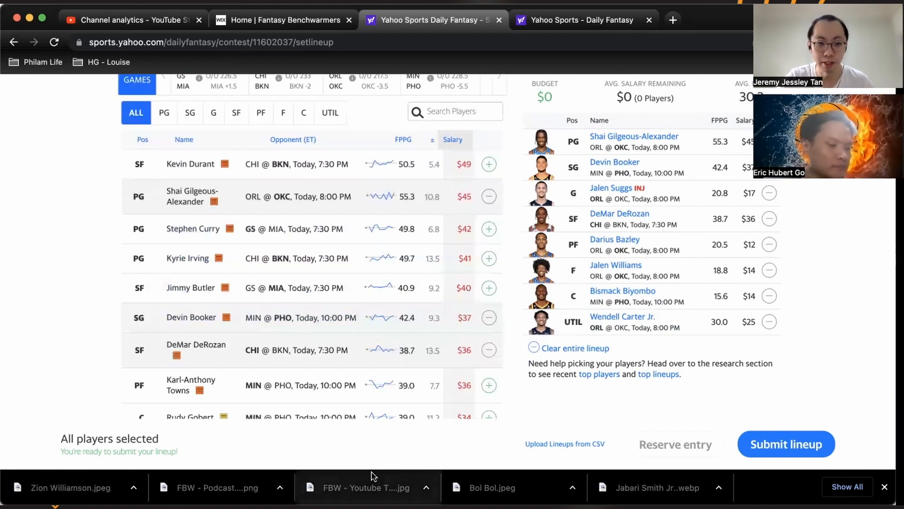
mouse_move(522, 436)
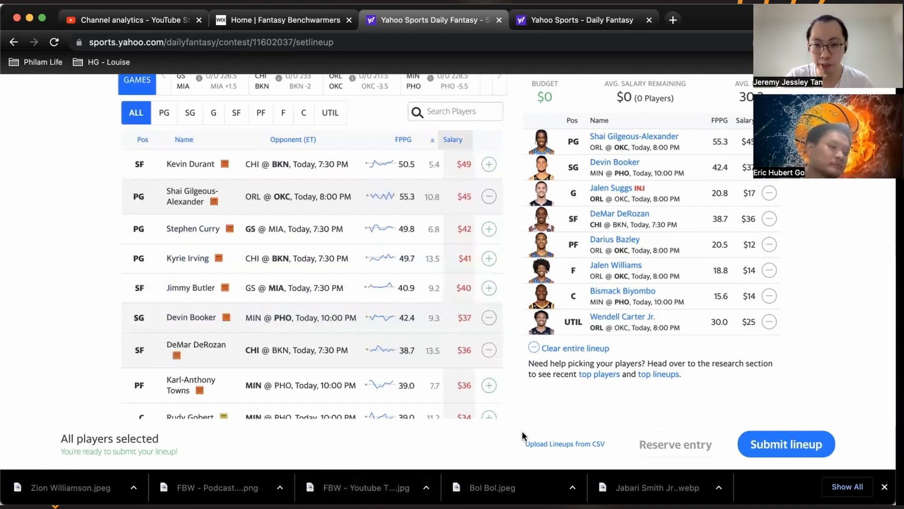